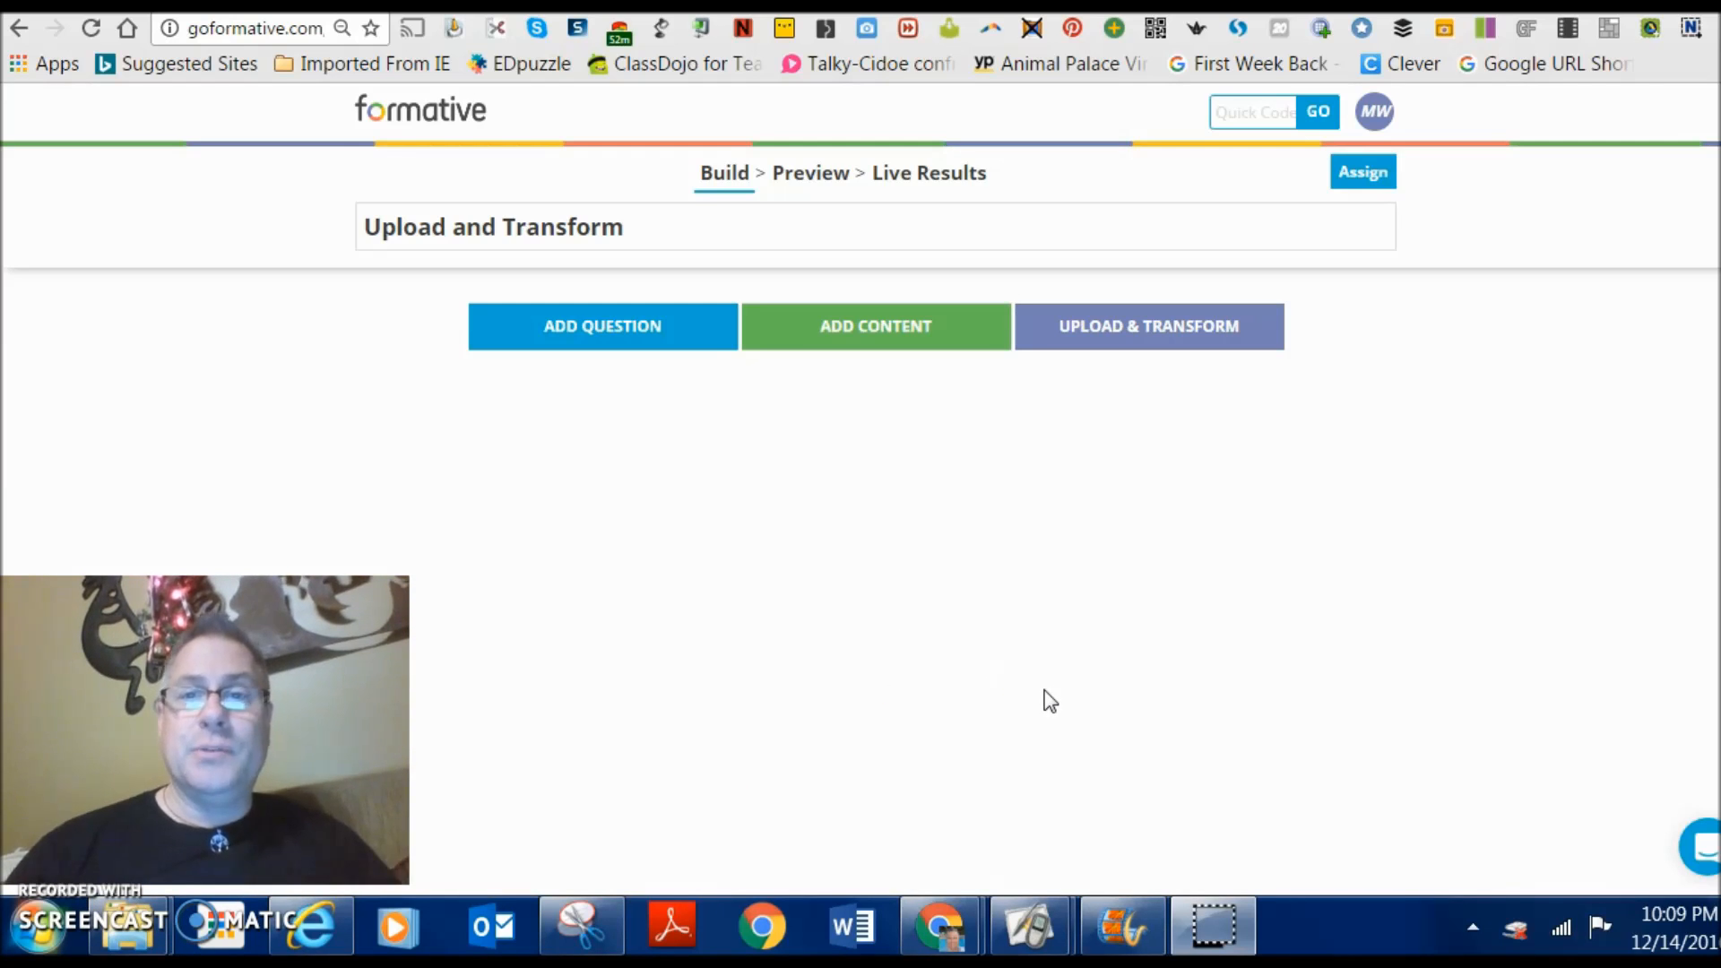
mouse_move(1147, 333)
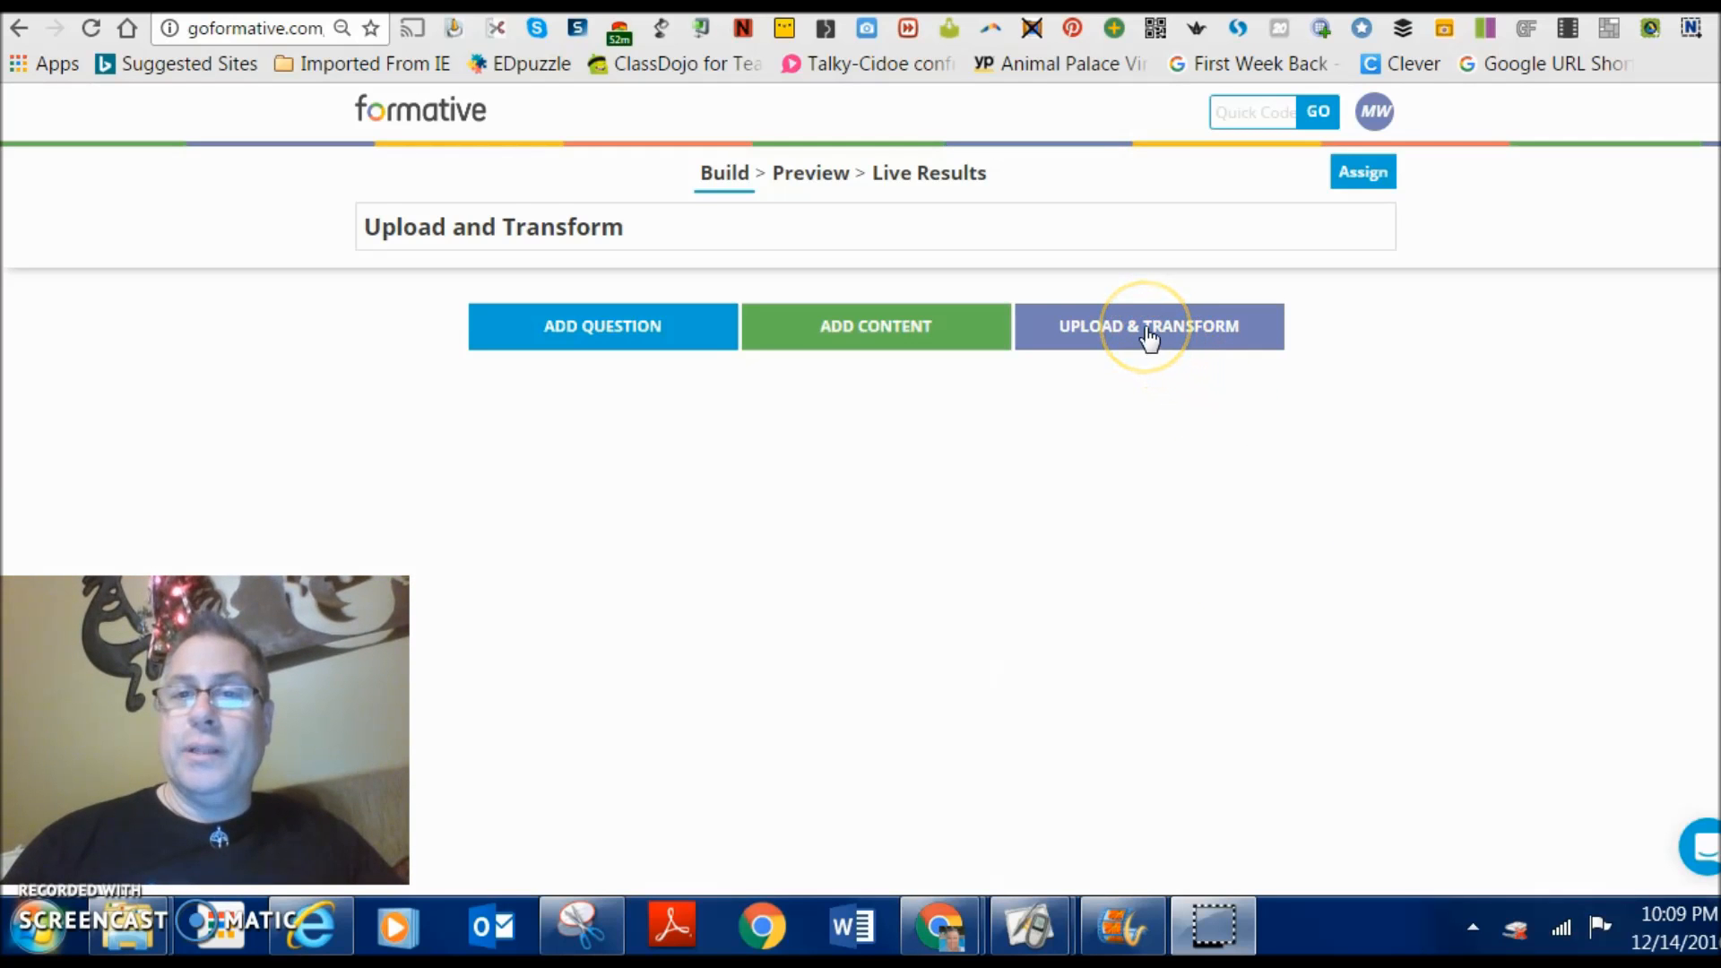
- Add an Upload & Transform page and bring up the file chooser for a document
click(1147, 326)
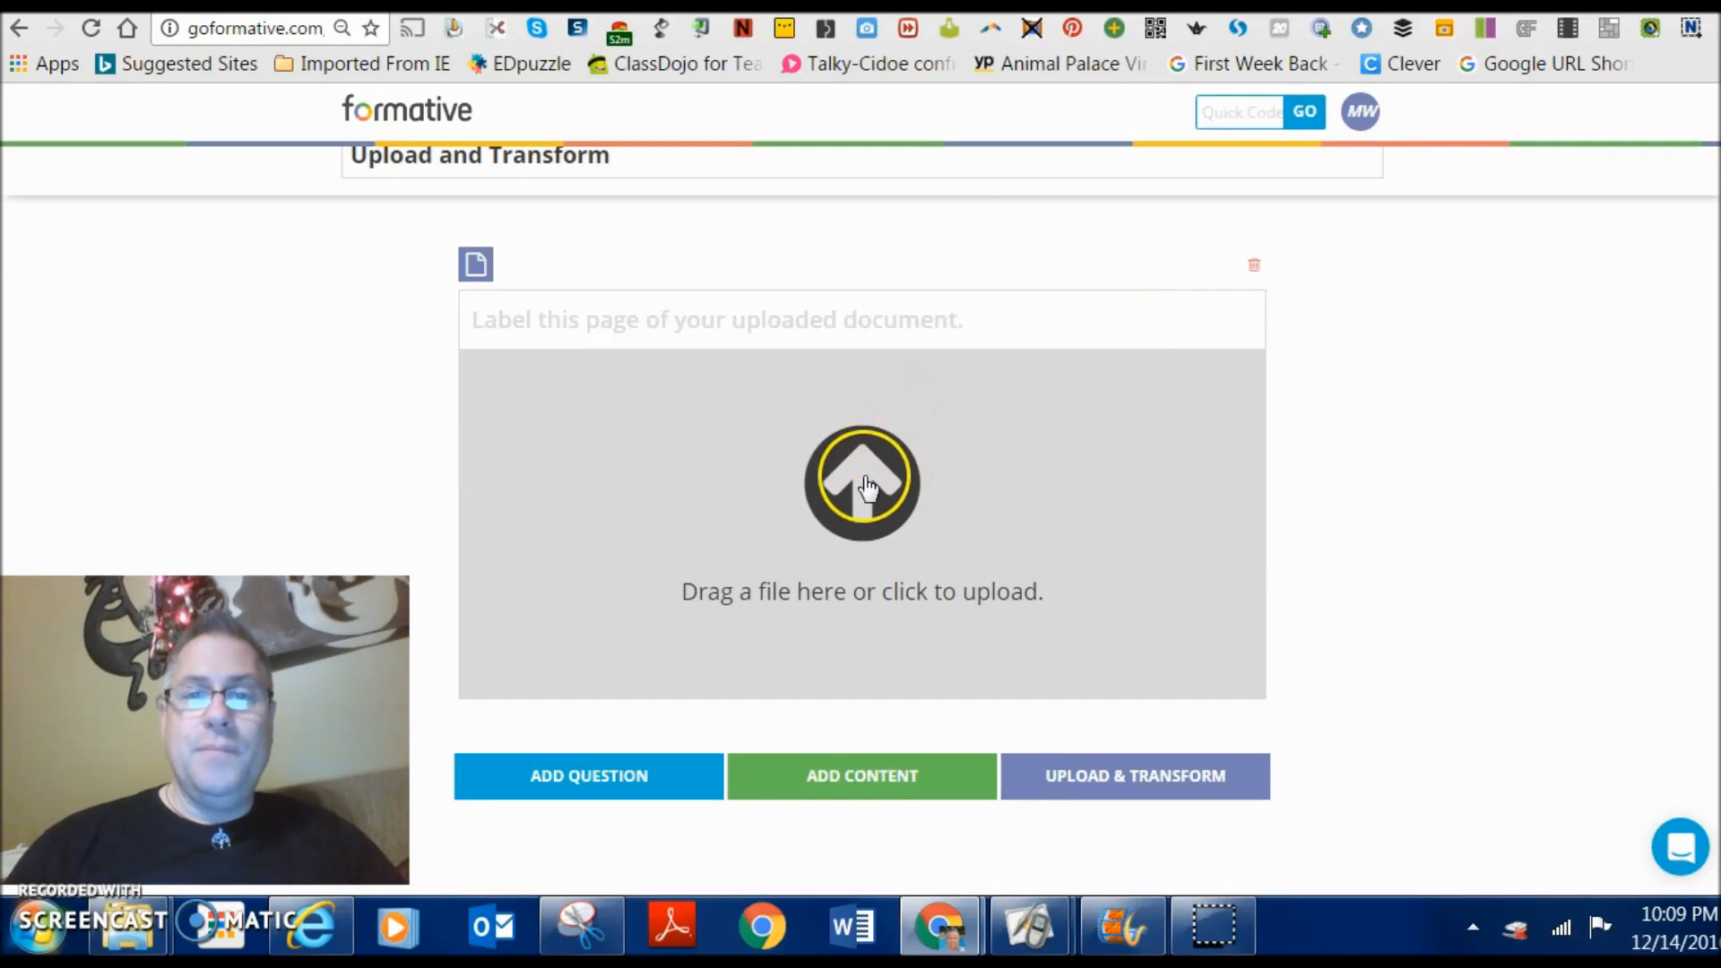
click(861, 483)
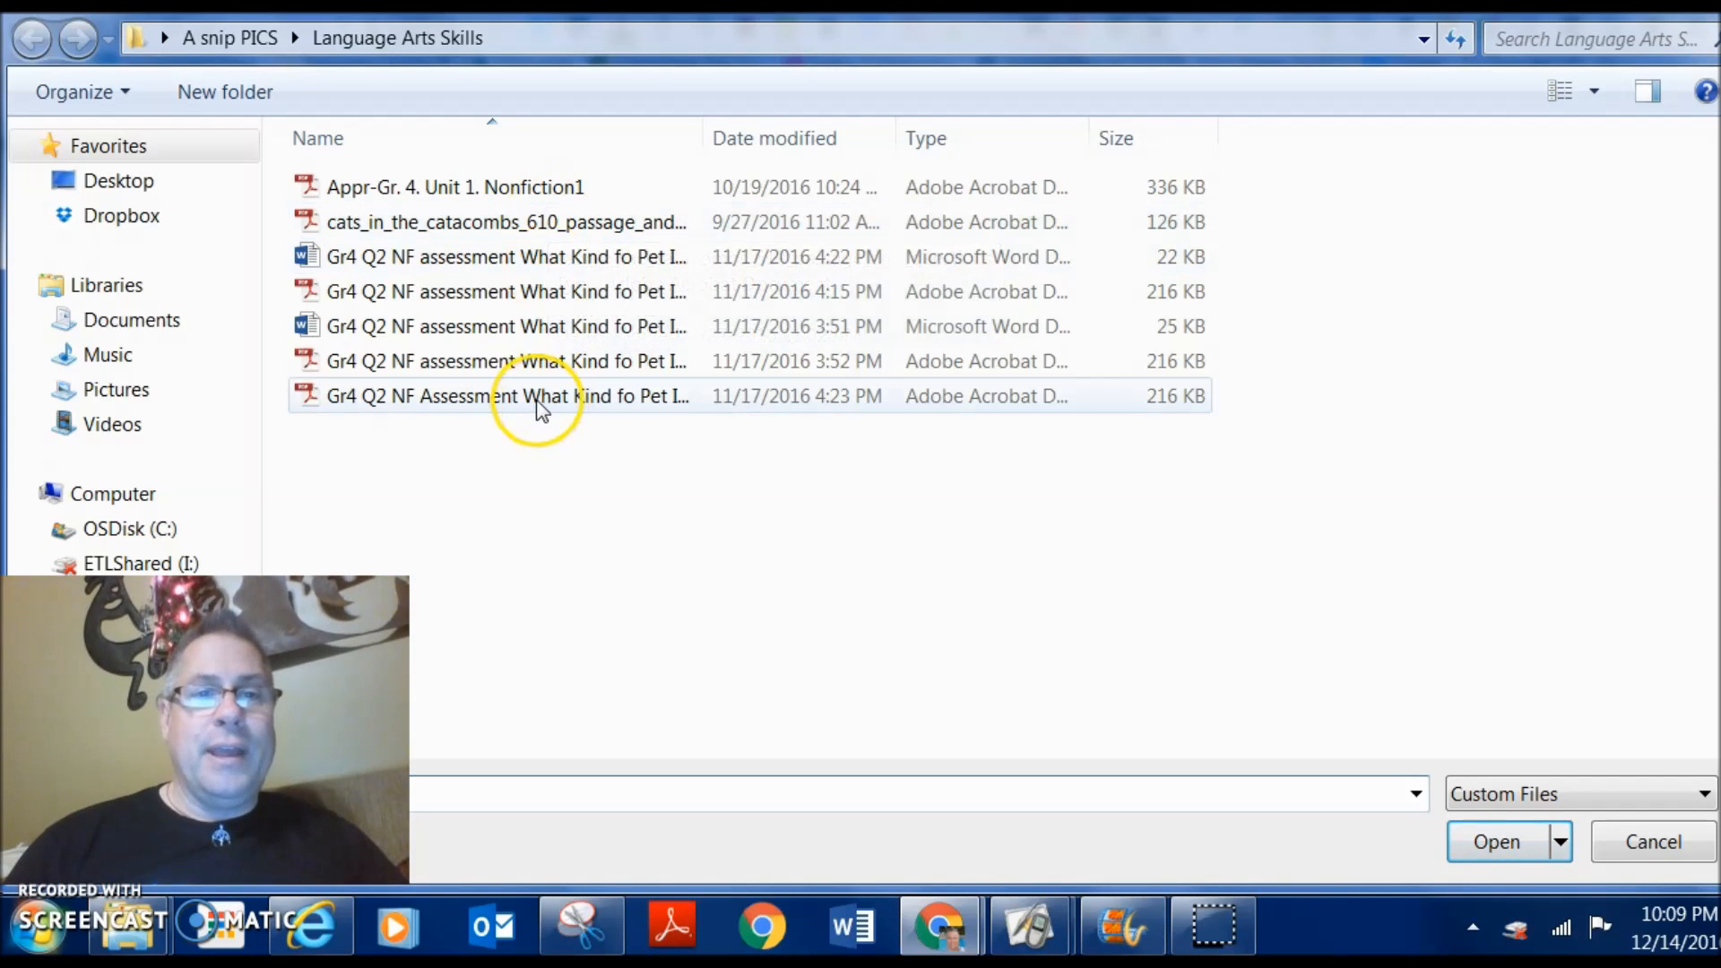
- Upload the newest Gr4 Q2 NF 'What Kind of Pet Is It?' PDF from Language Arts Skills
click(531, 397)
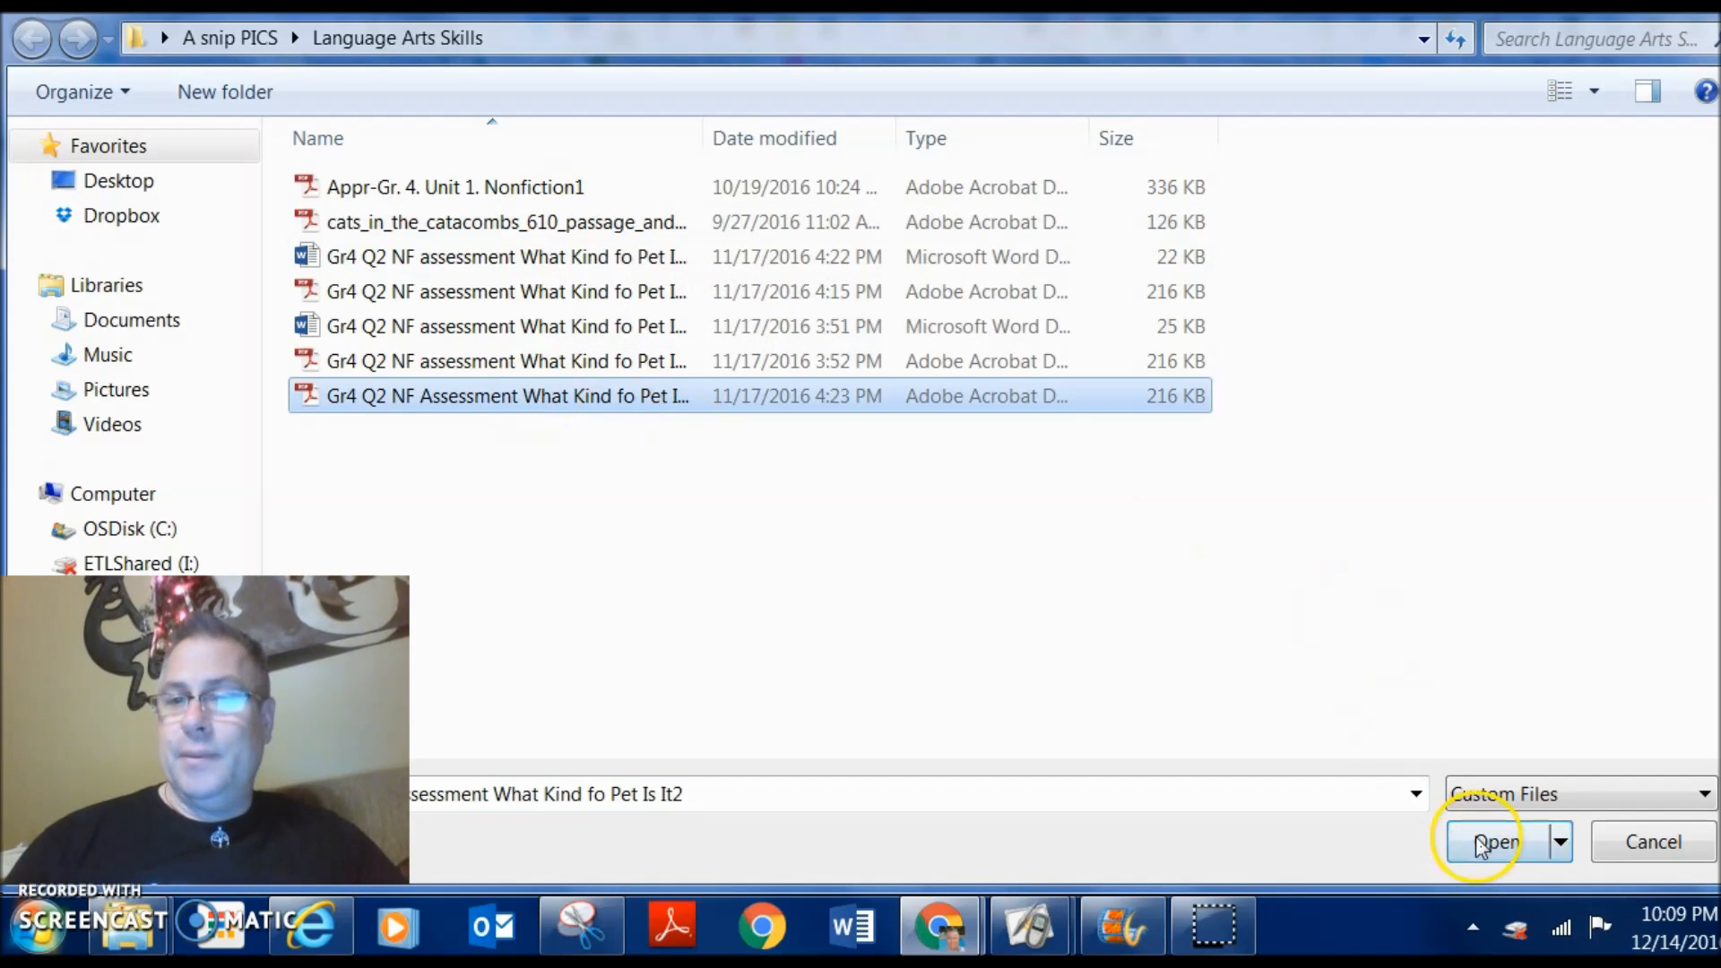
click(1490, 841)
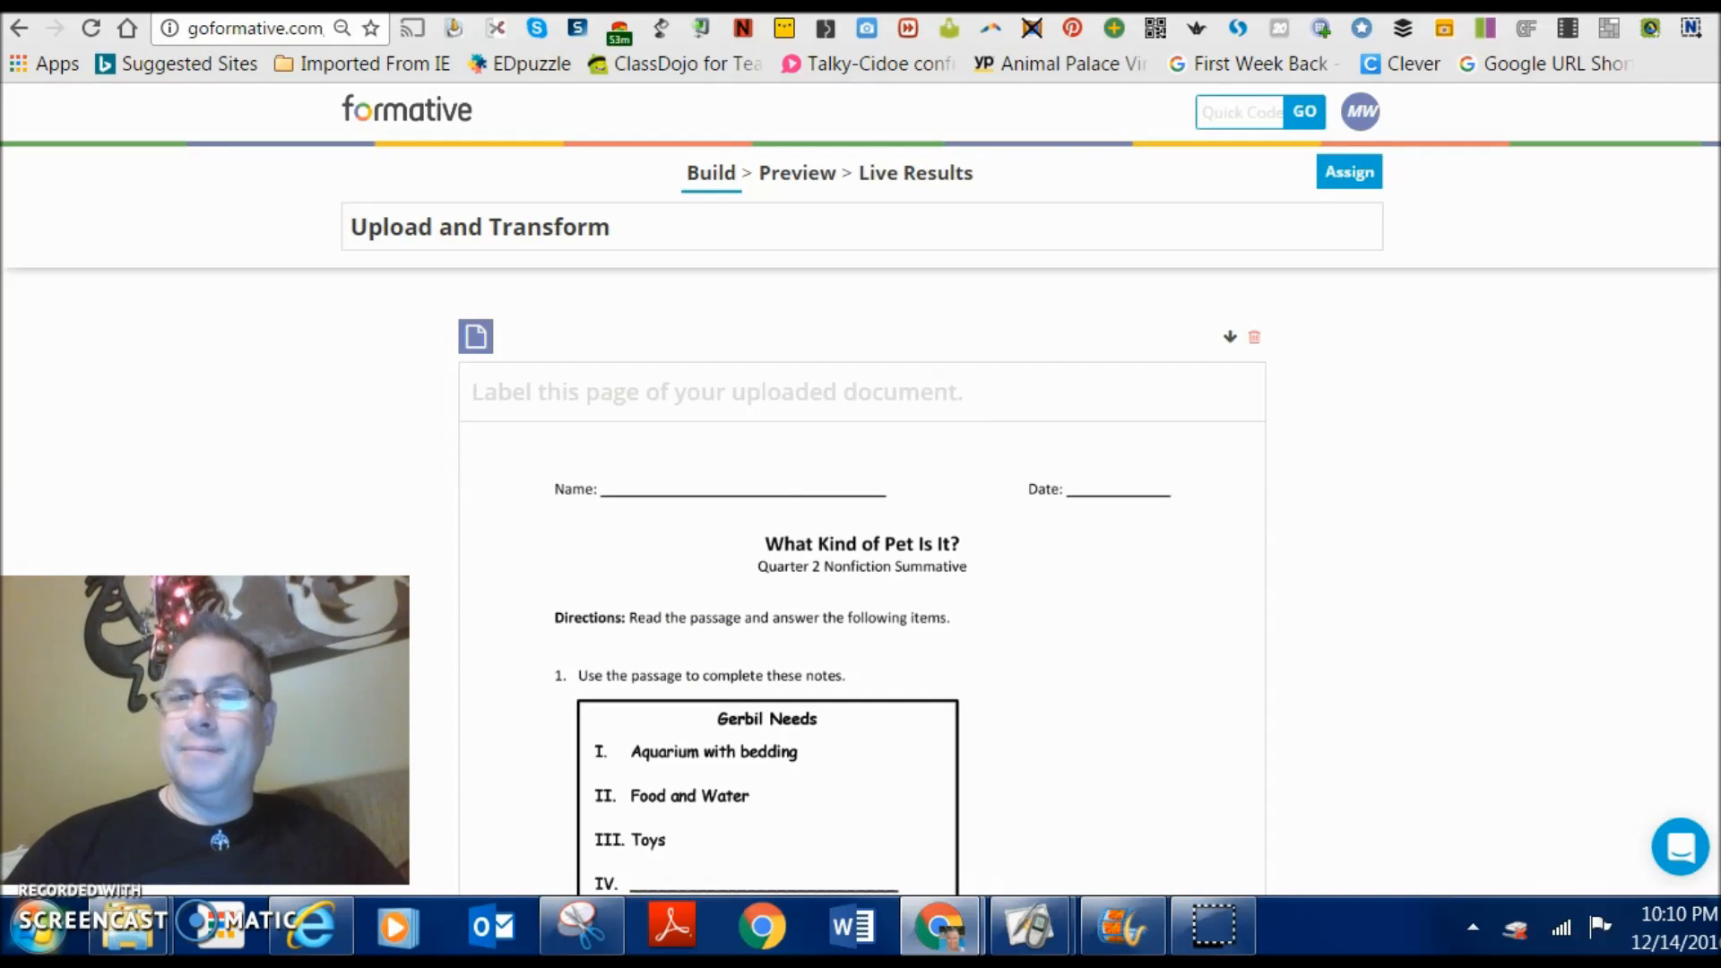
scroll(down, 3)
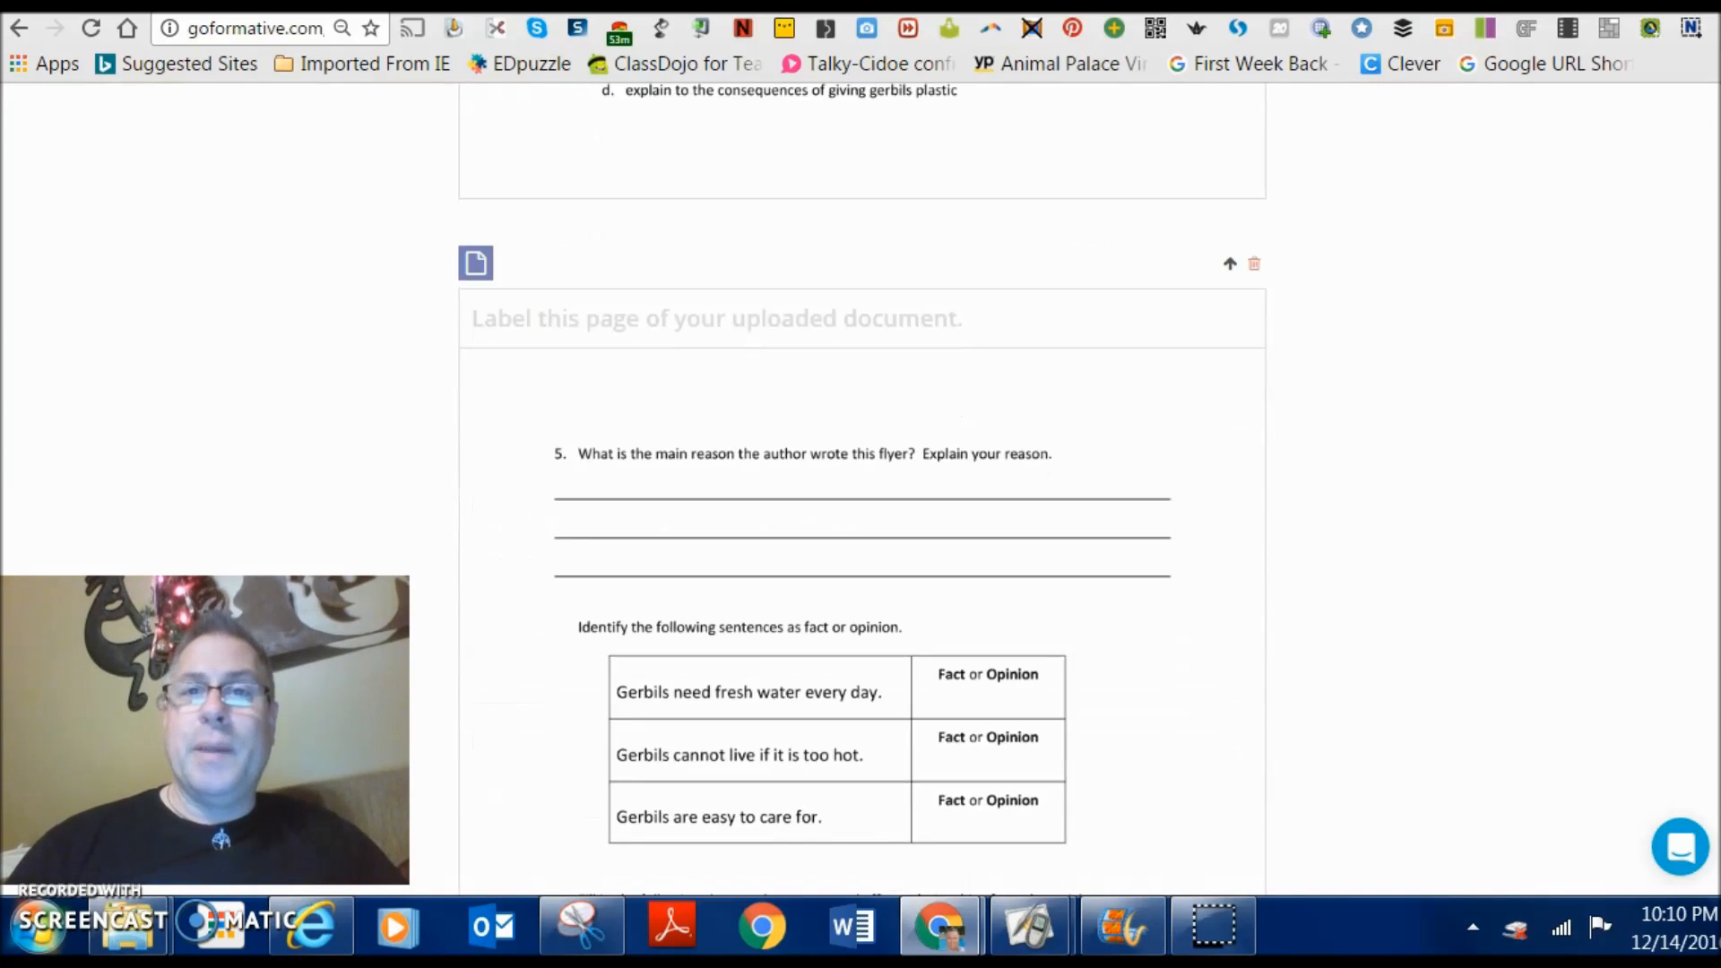
scroll(down, 3)
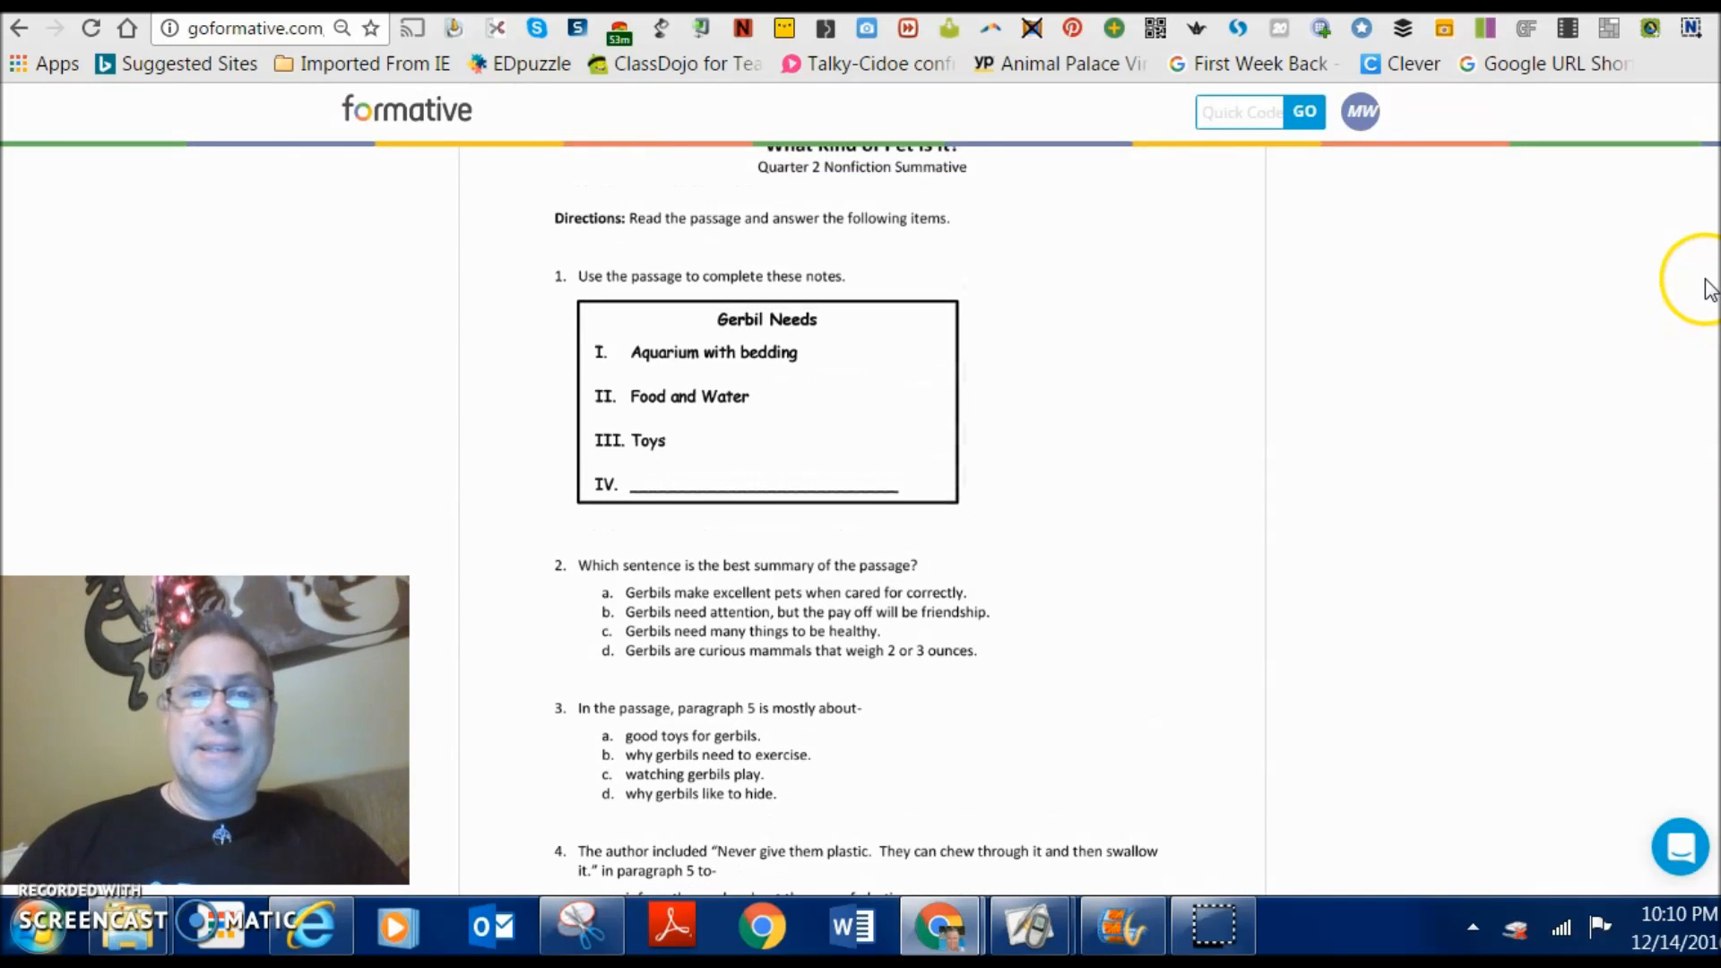
mouse_move(555, 567)
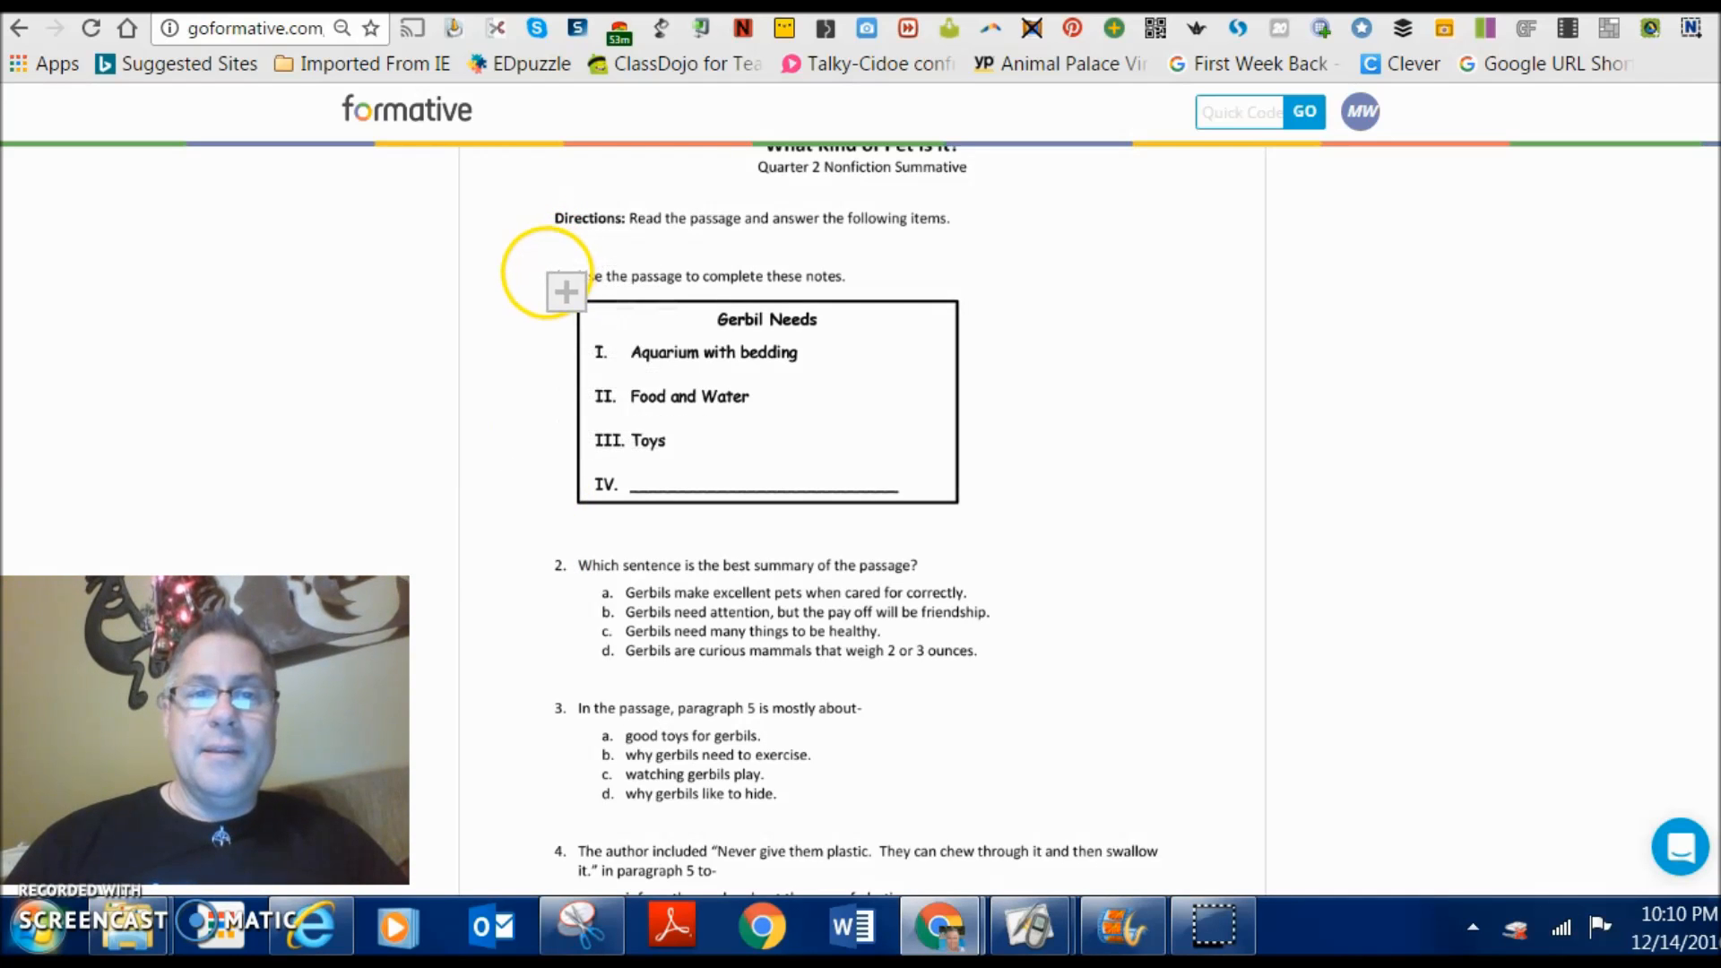
- Make item 1 of the gerbil assessment a short-answer question
click(566, 290)
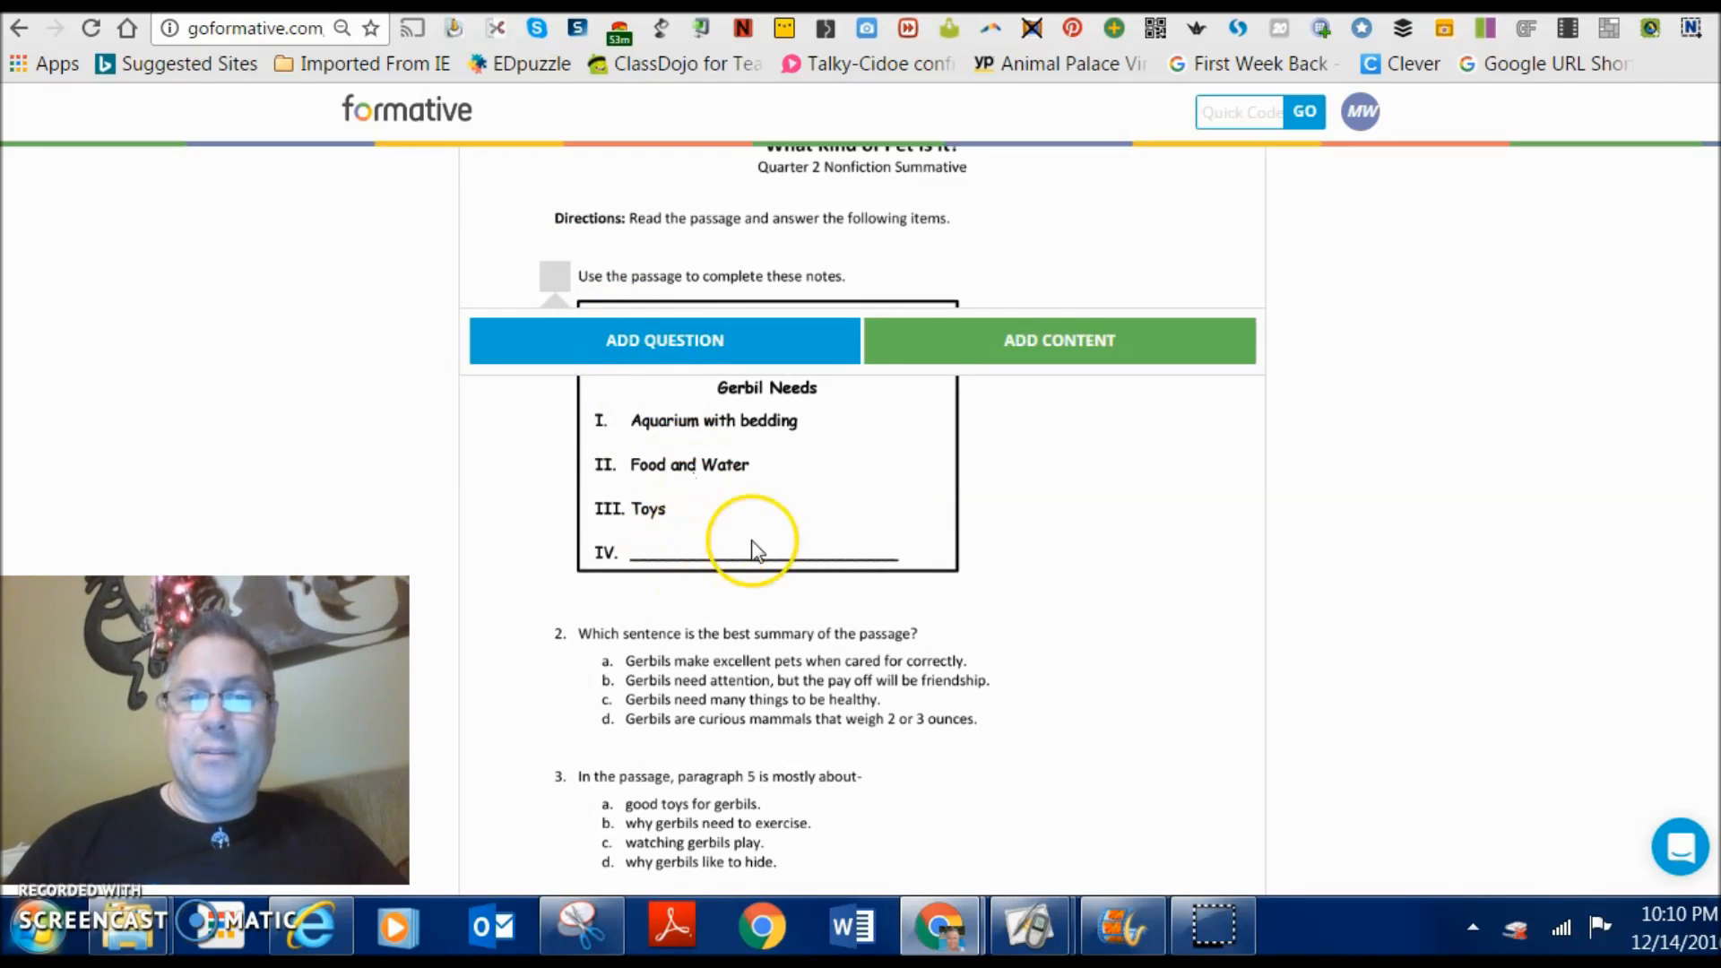
click(663, 340)
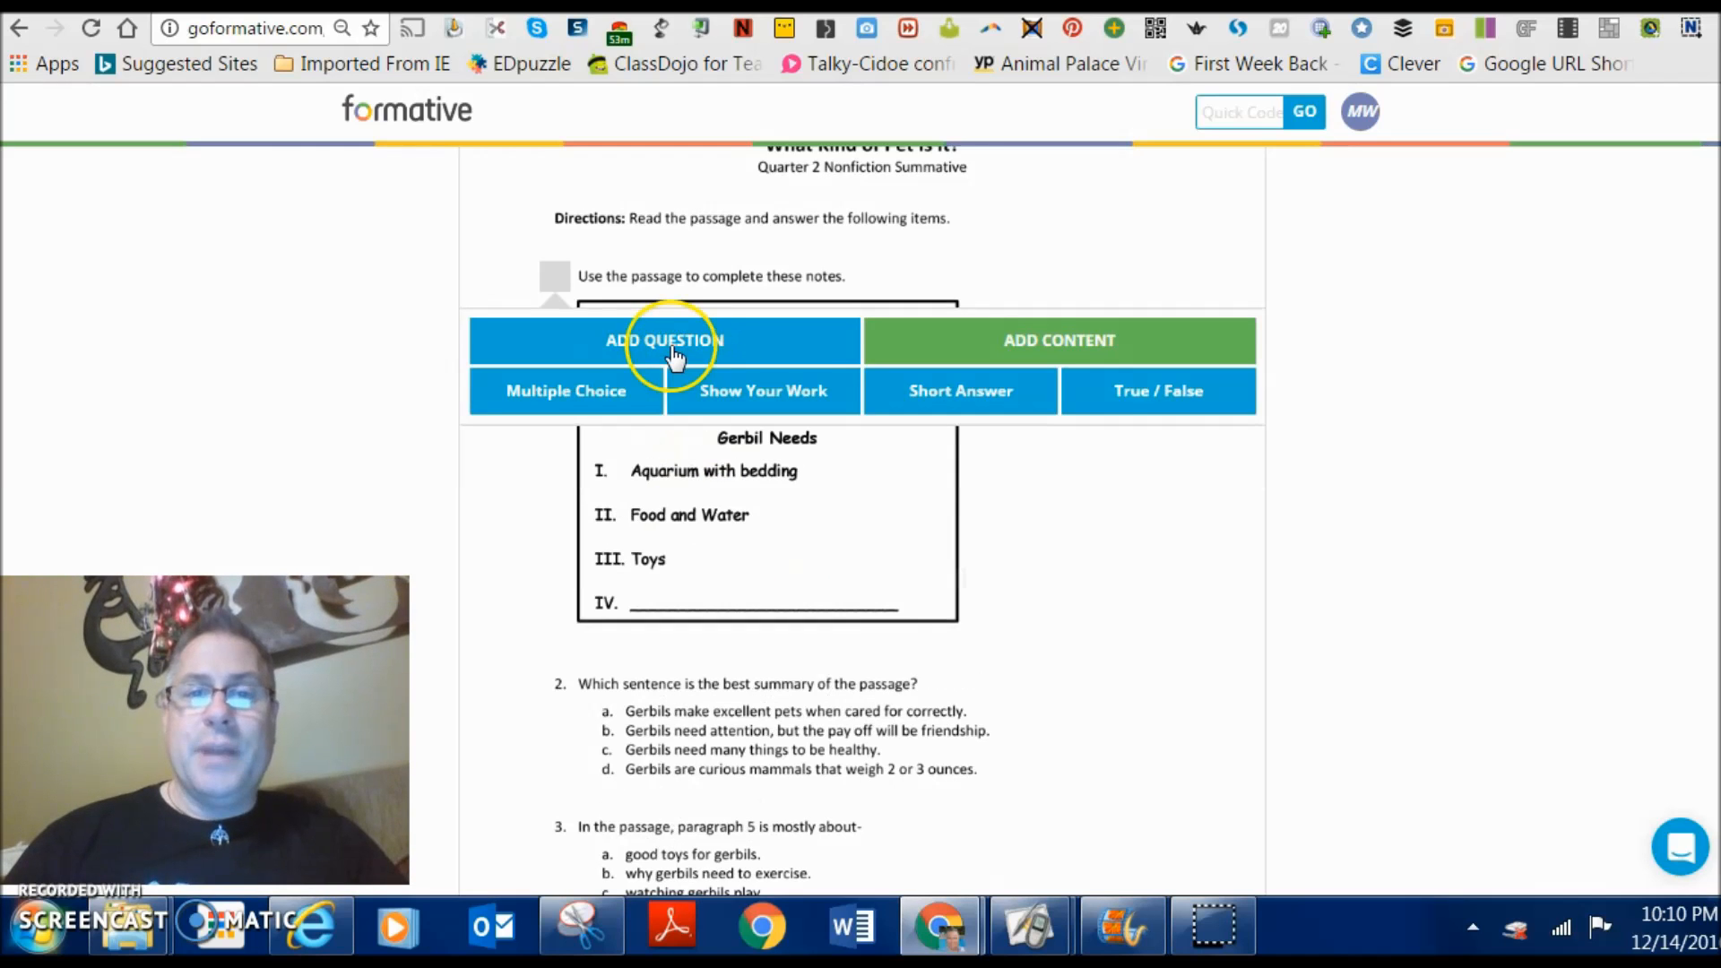
click(959, 390)
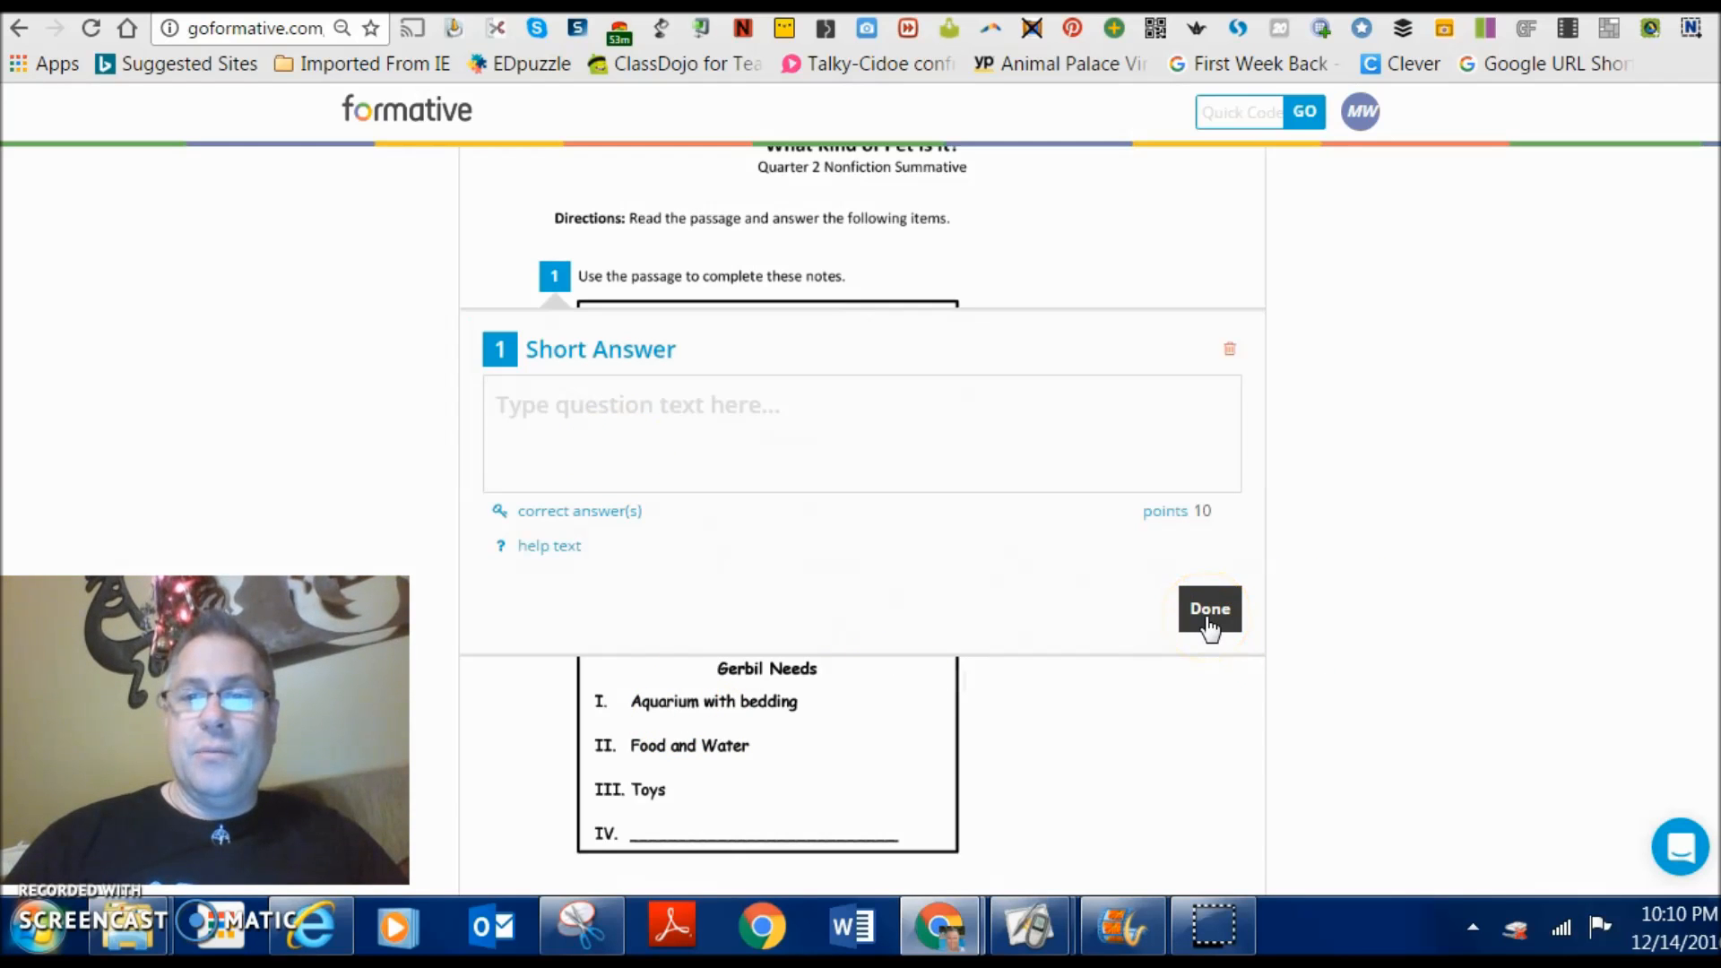
click(1210, 610)
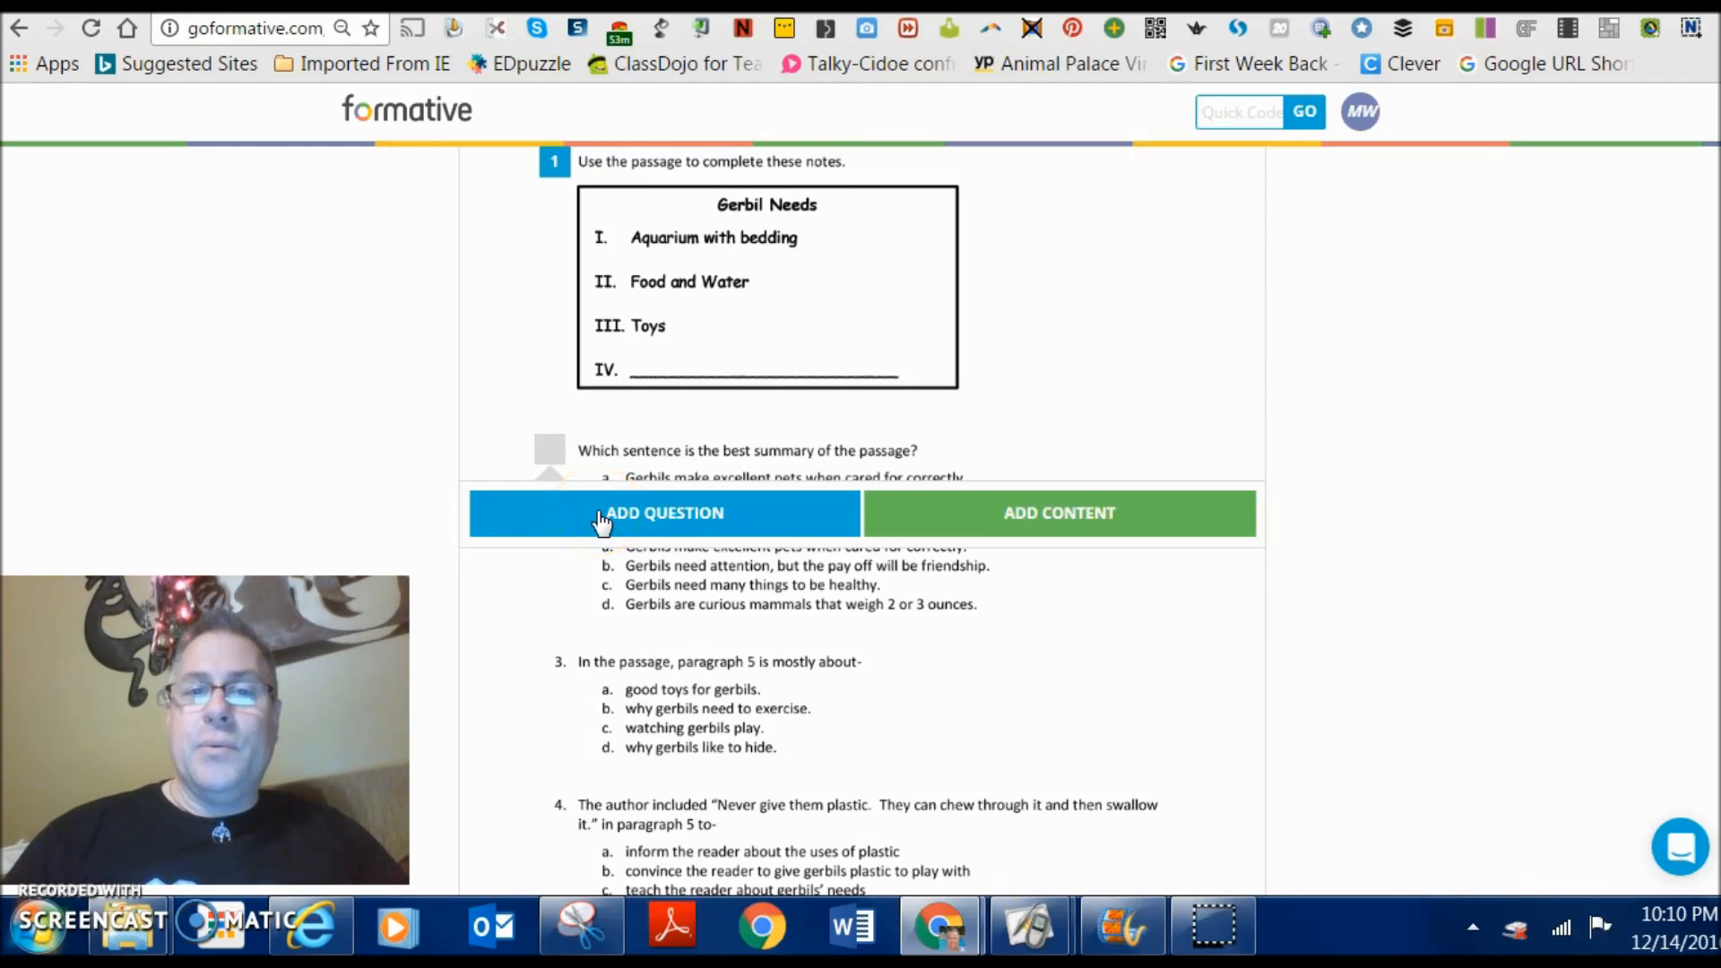
- Make item 2 a multiple-choice question
click(664, 512)
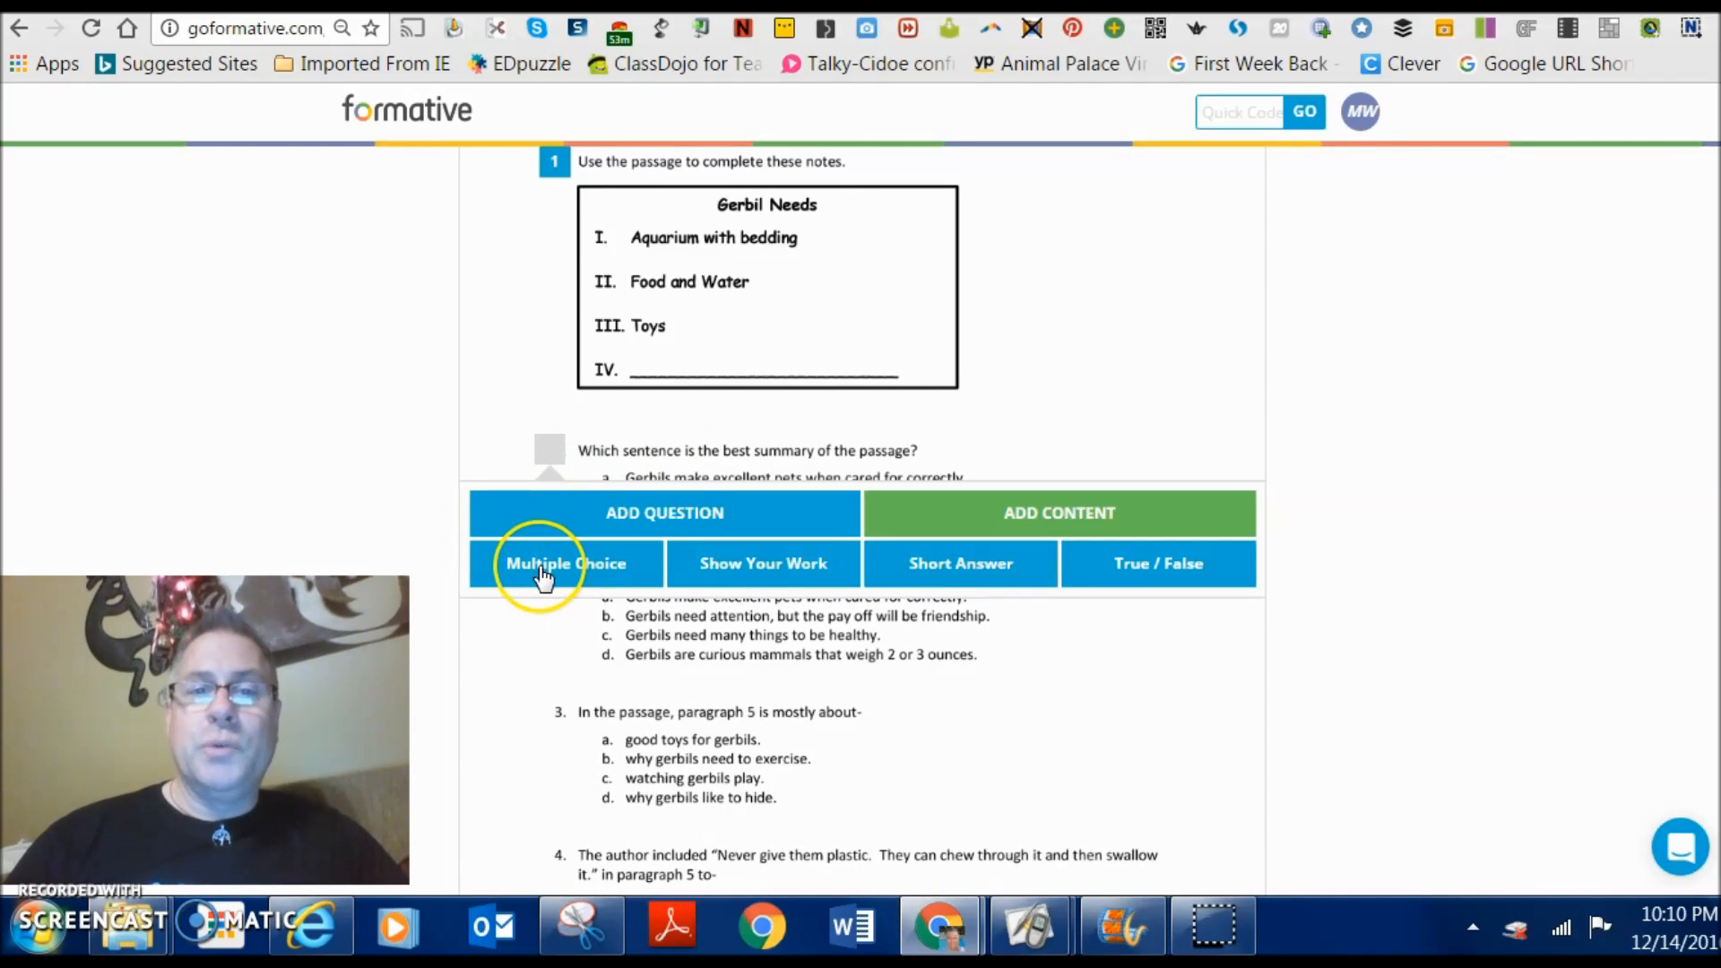
click(566, 563)
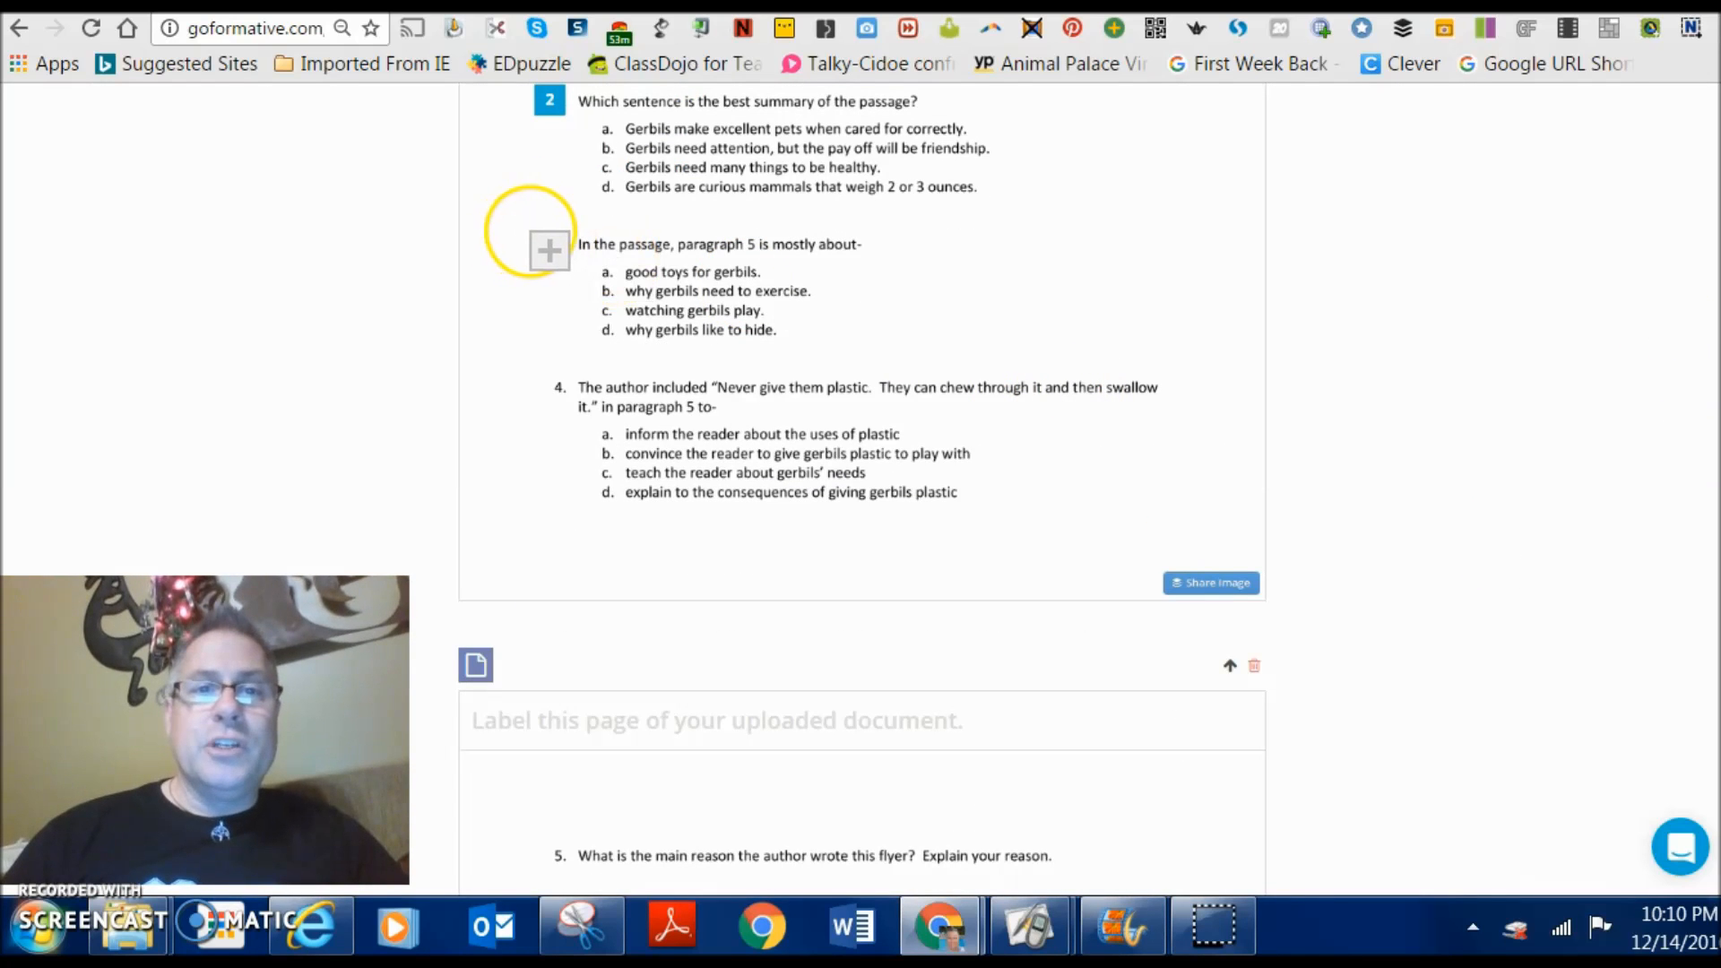
- Make item 3 a multiple-choice question and mark its correct choice
click(549, 249)
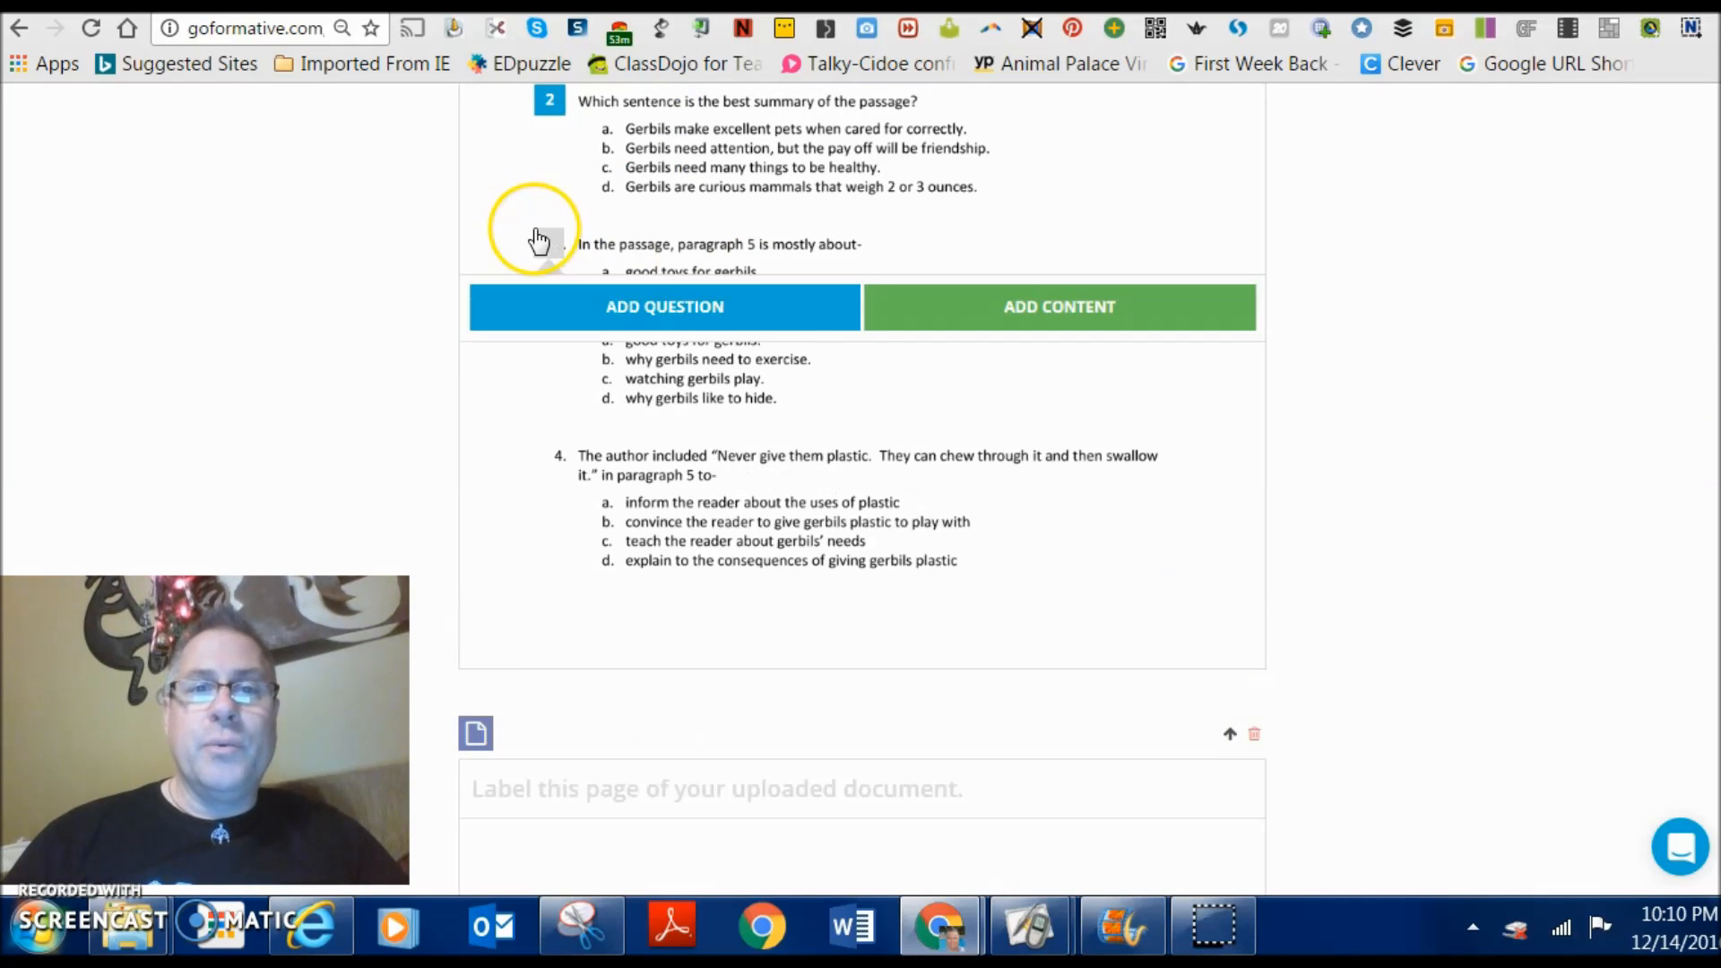
click(665, 307)
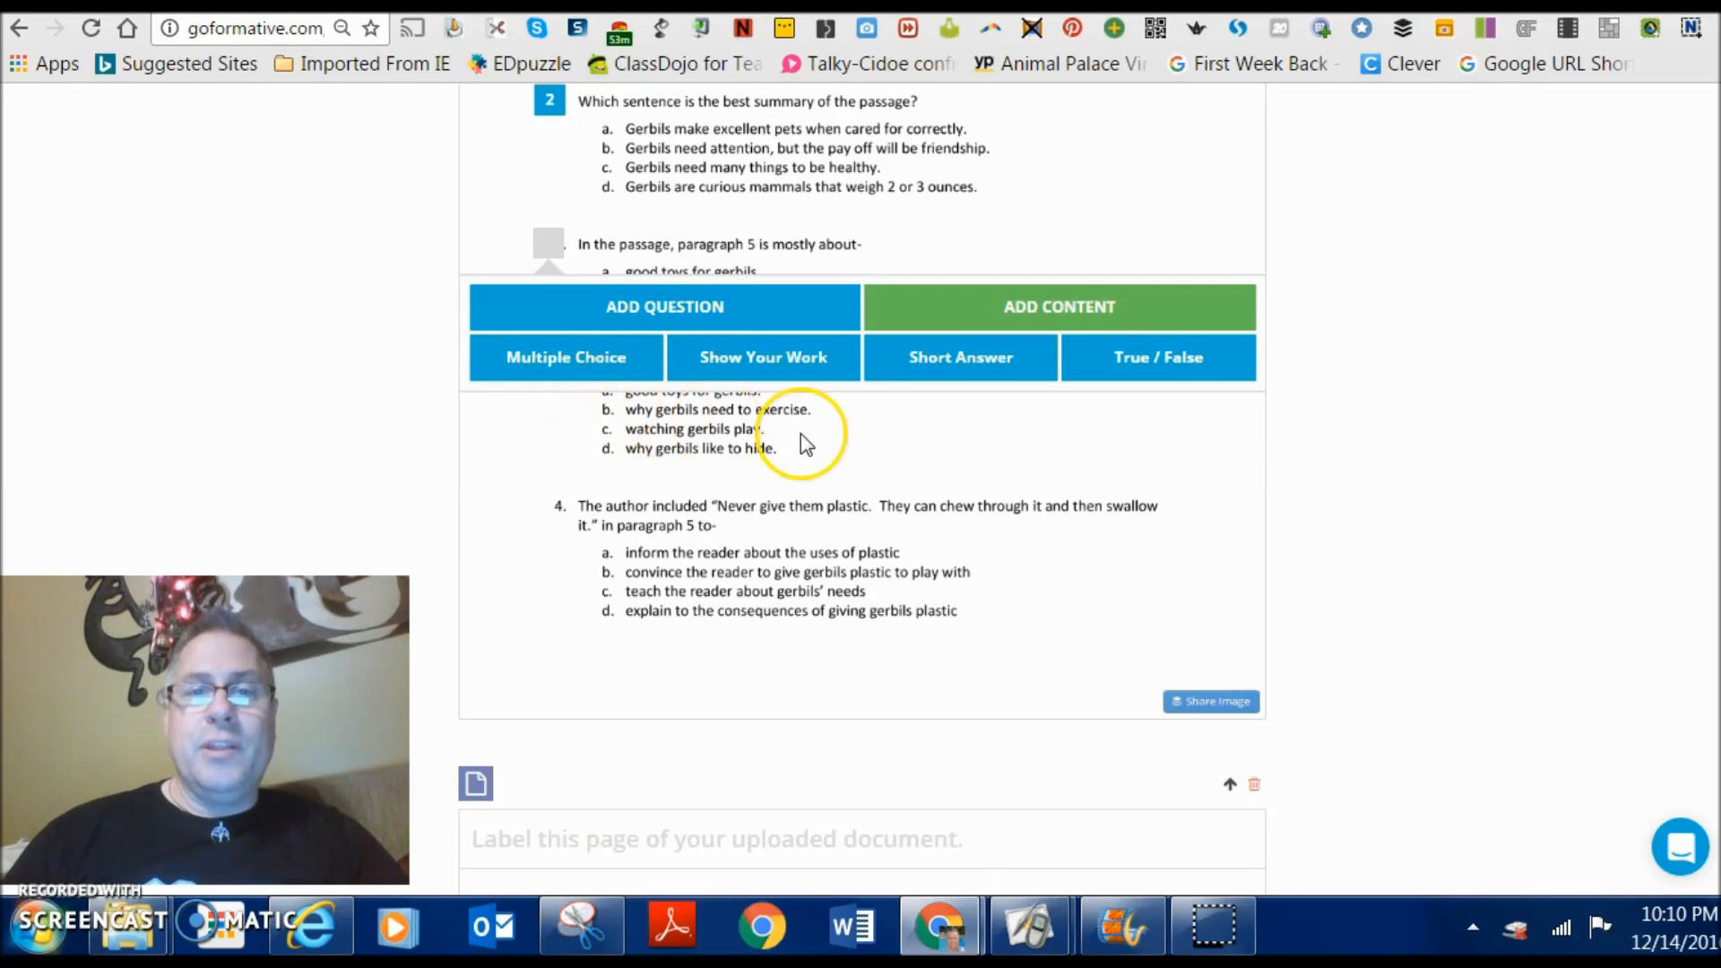
click(566, 357)
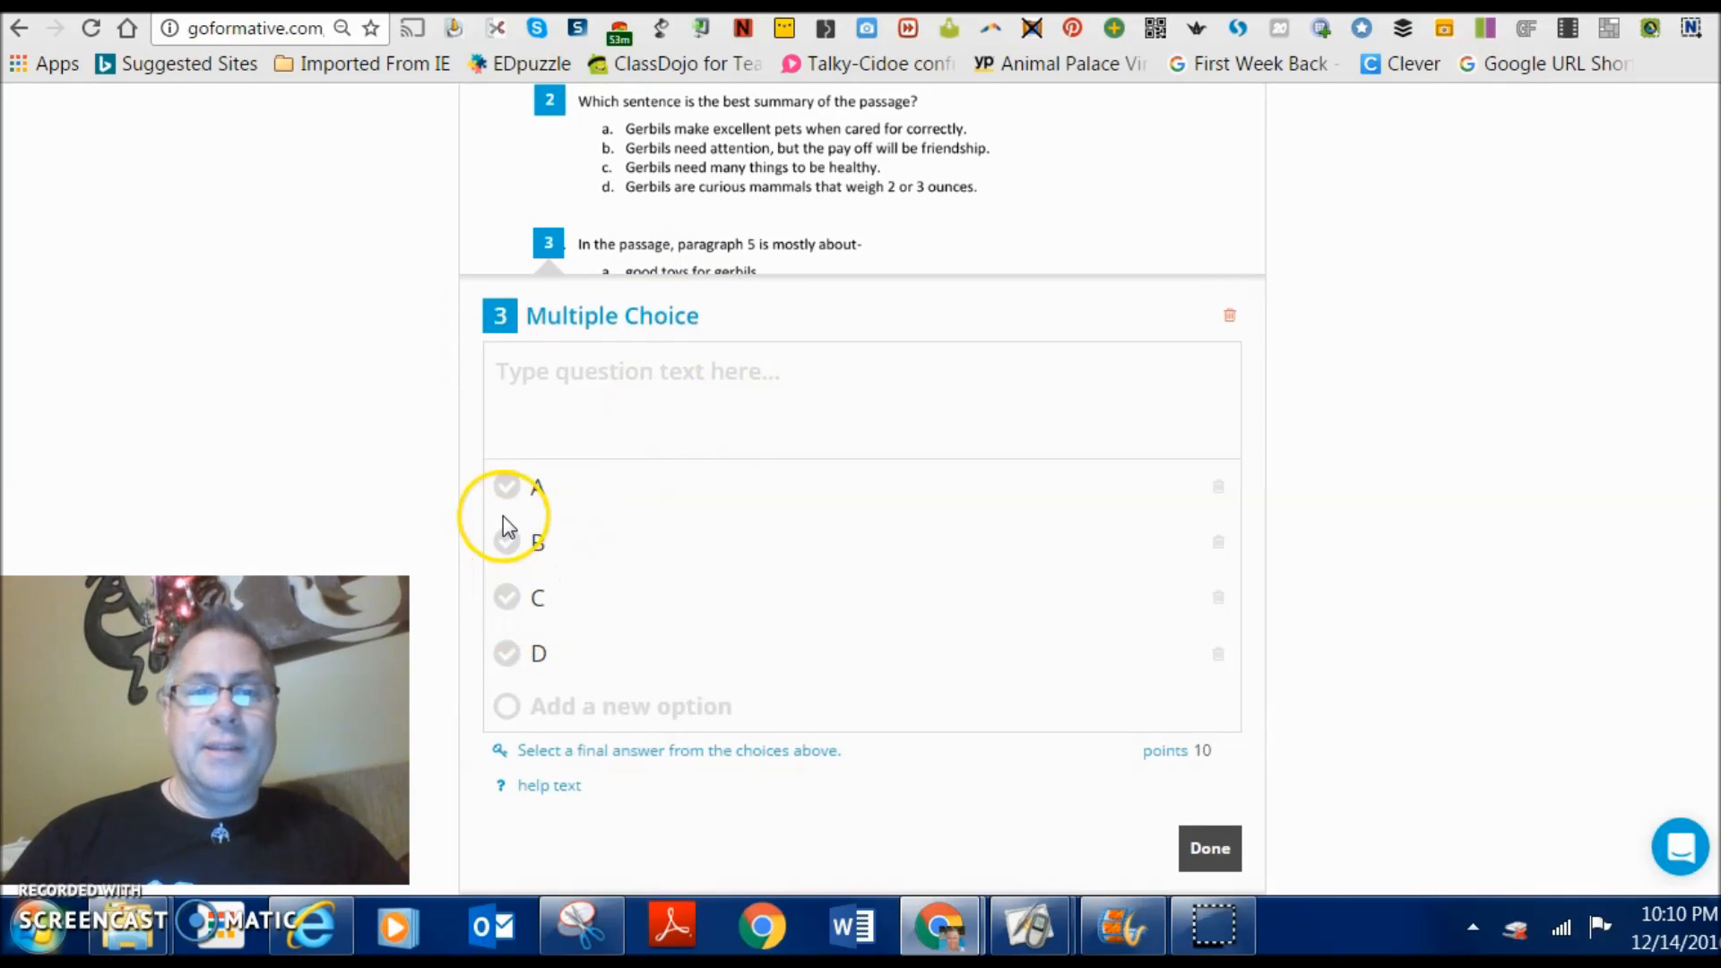
click(506, 488)
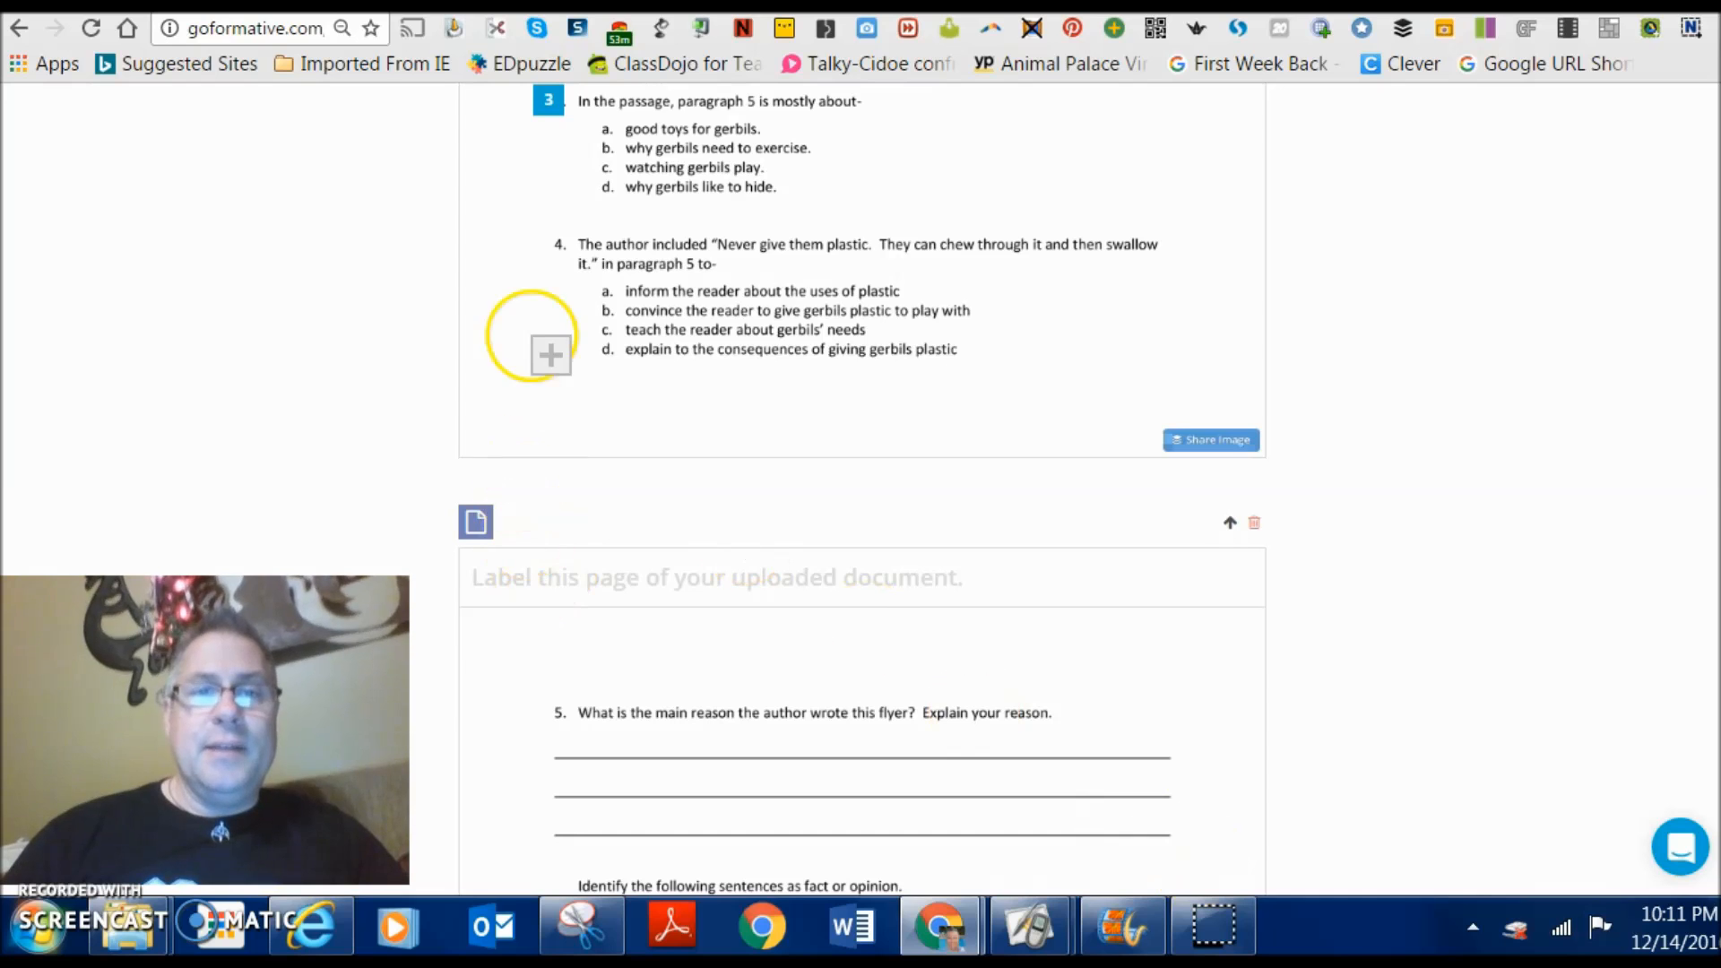
- Make item 4 a multiple-choice question
click(550, 355)
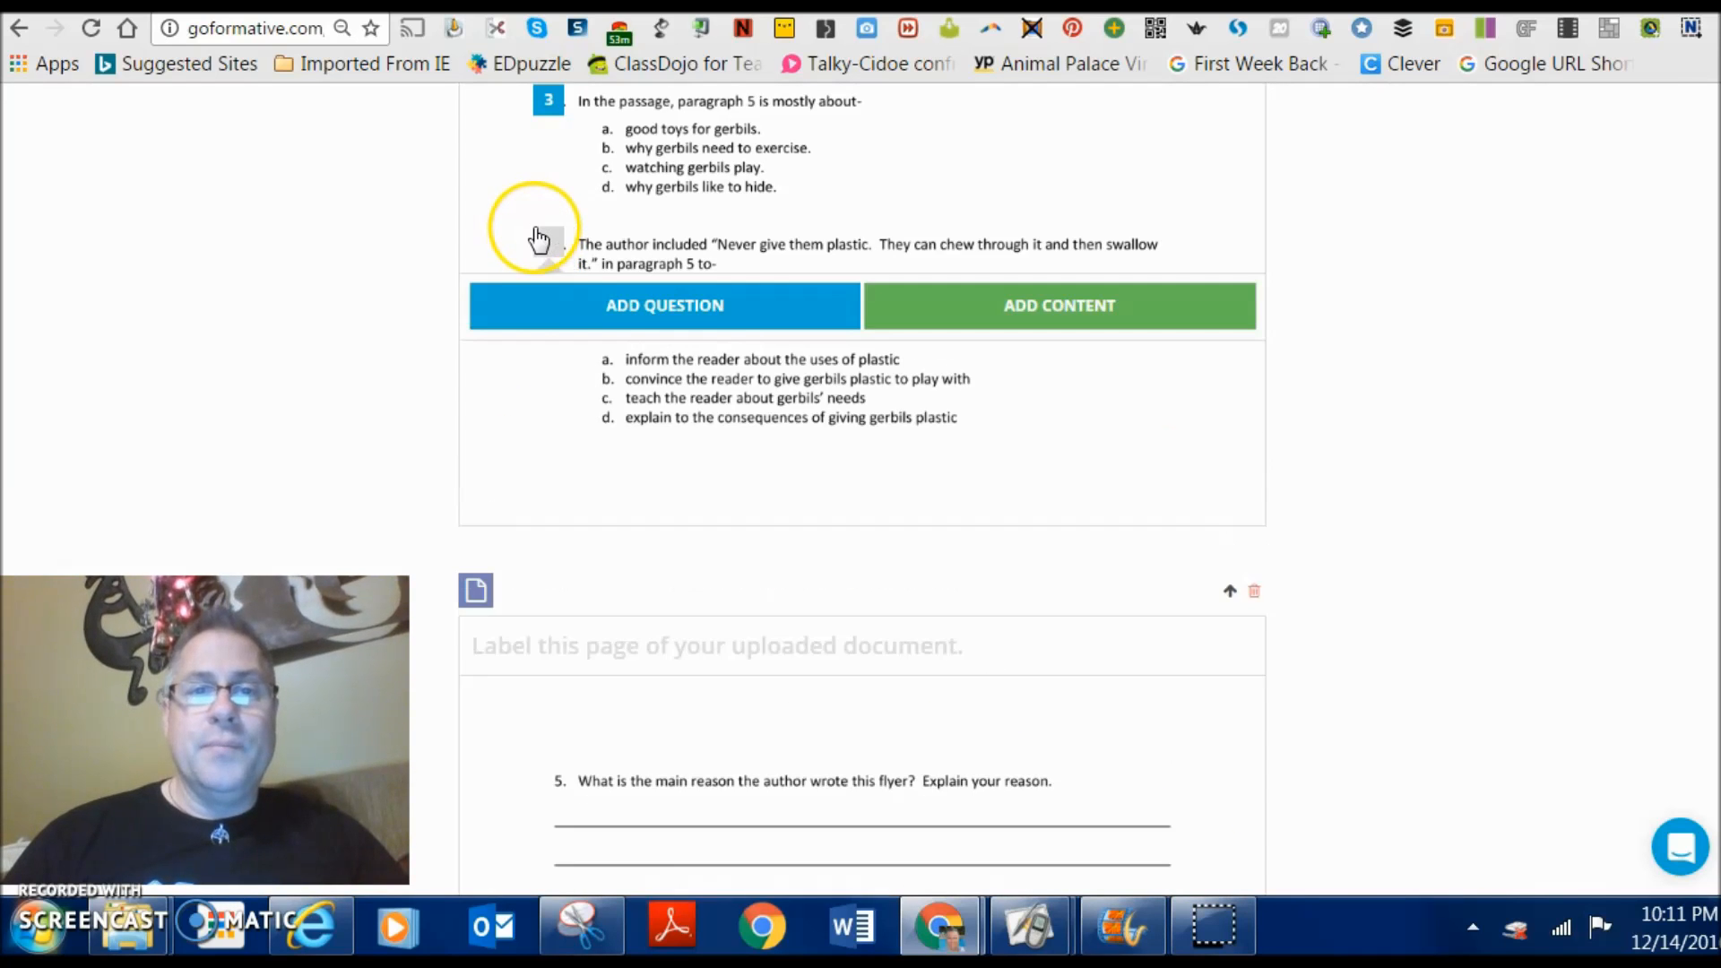
click(663, 305)
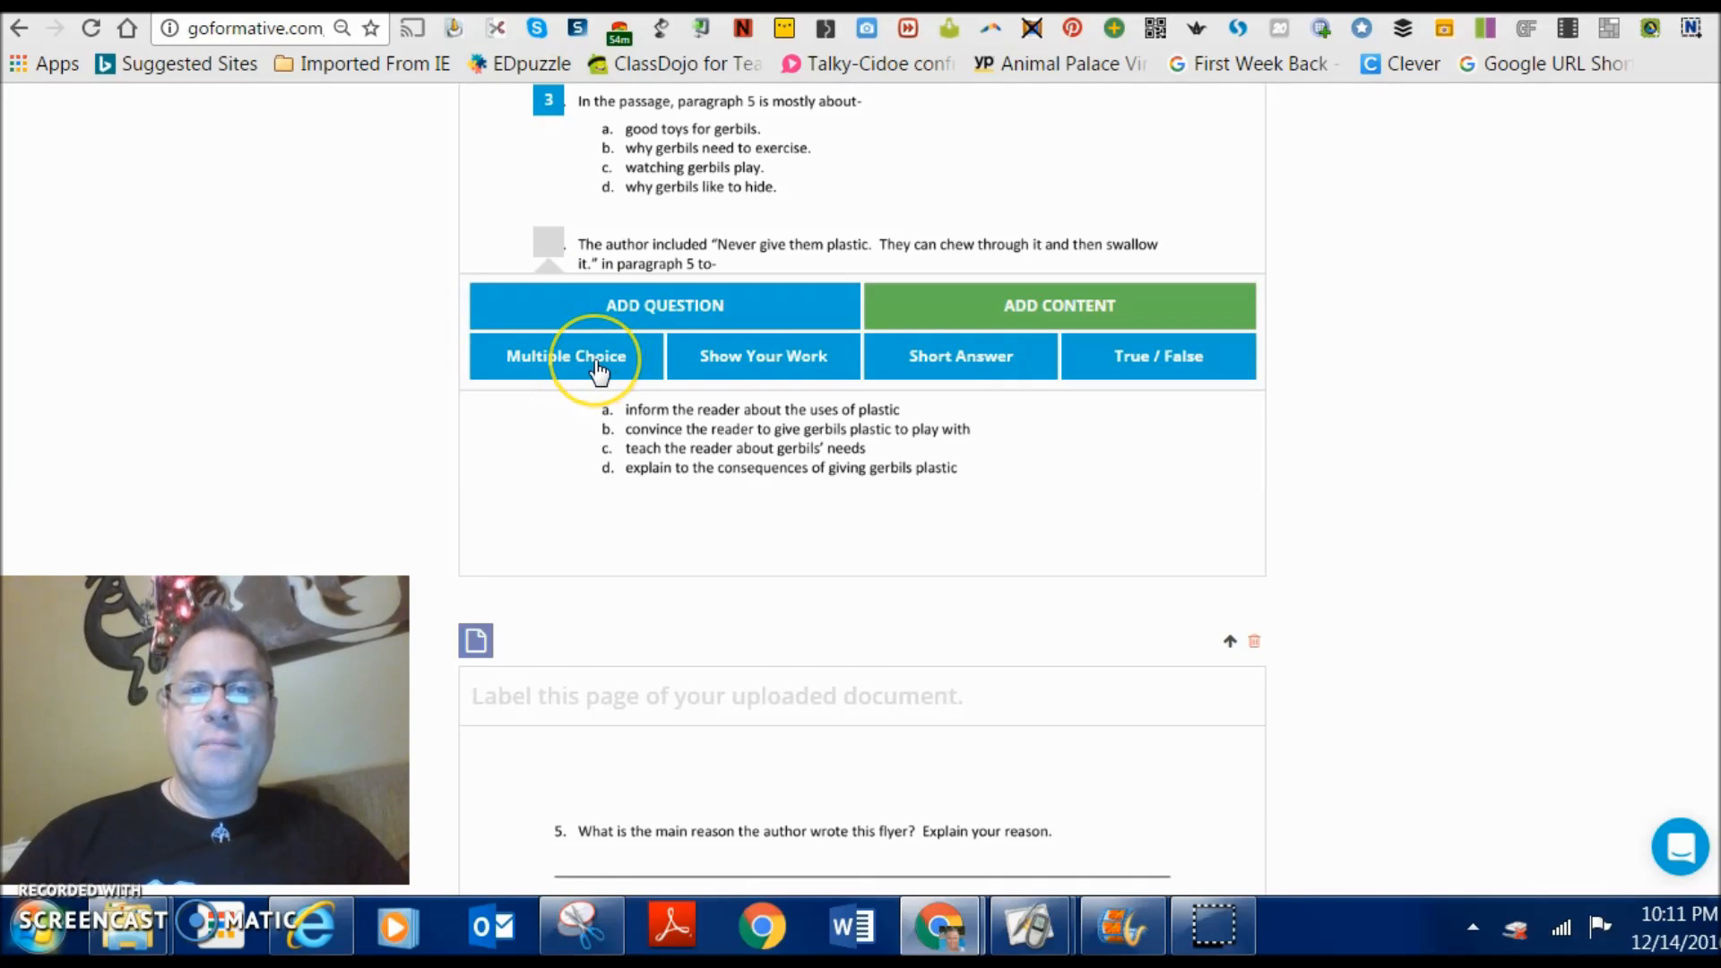
click(567, 355)
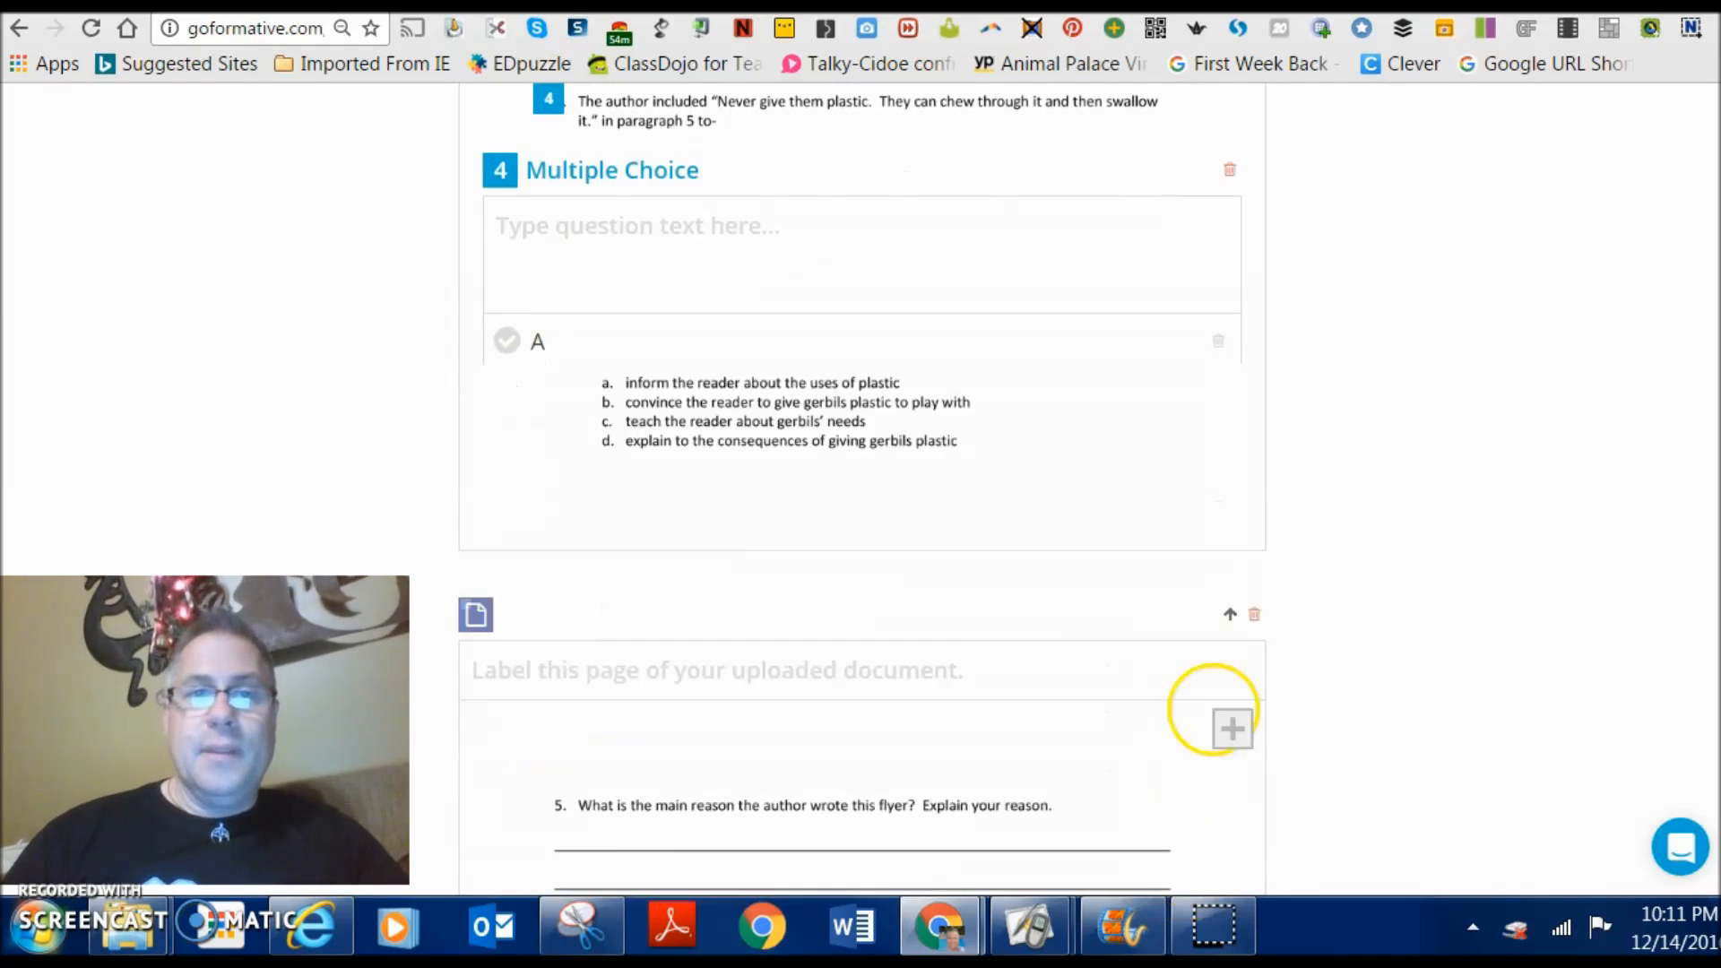
scroll(down, 3)
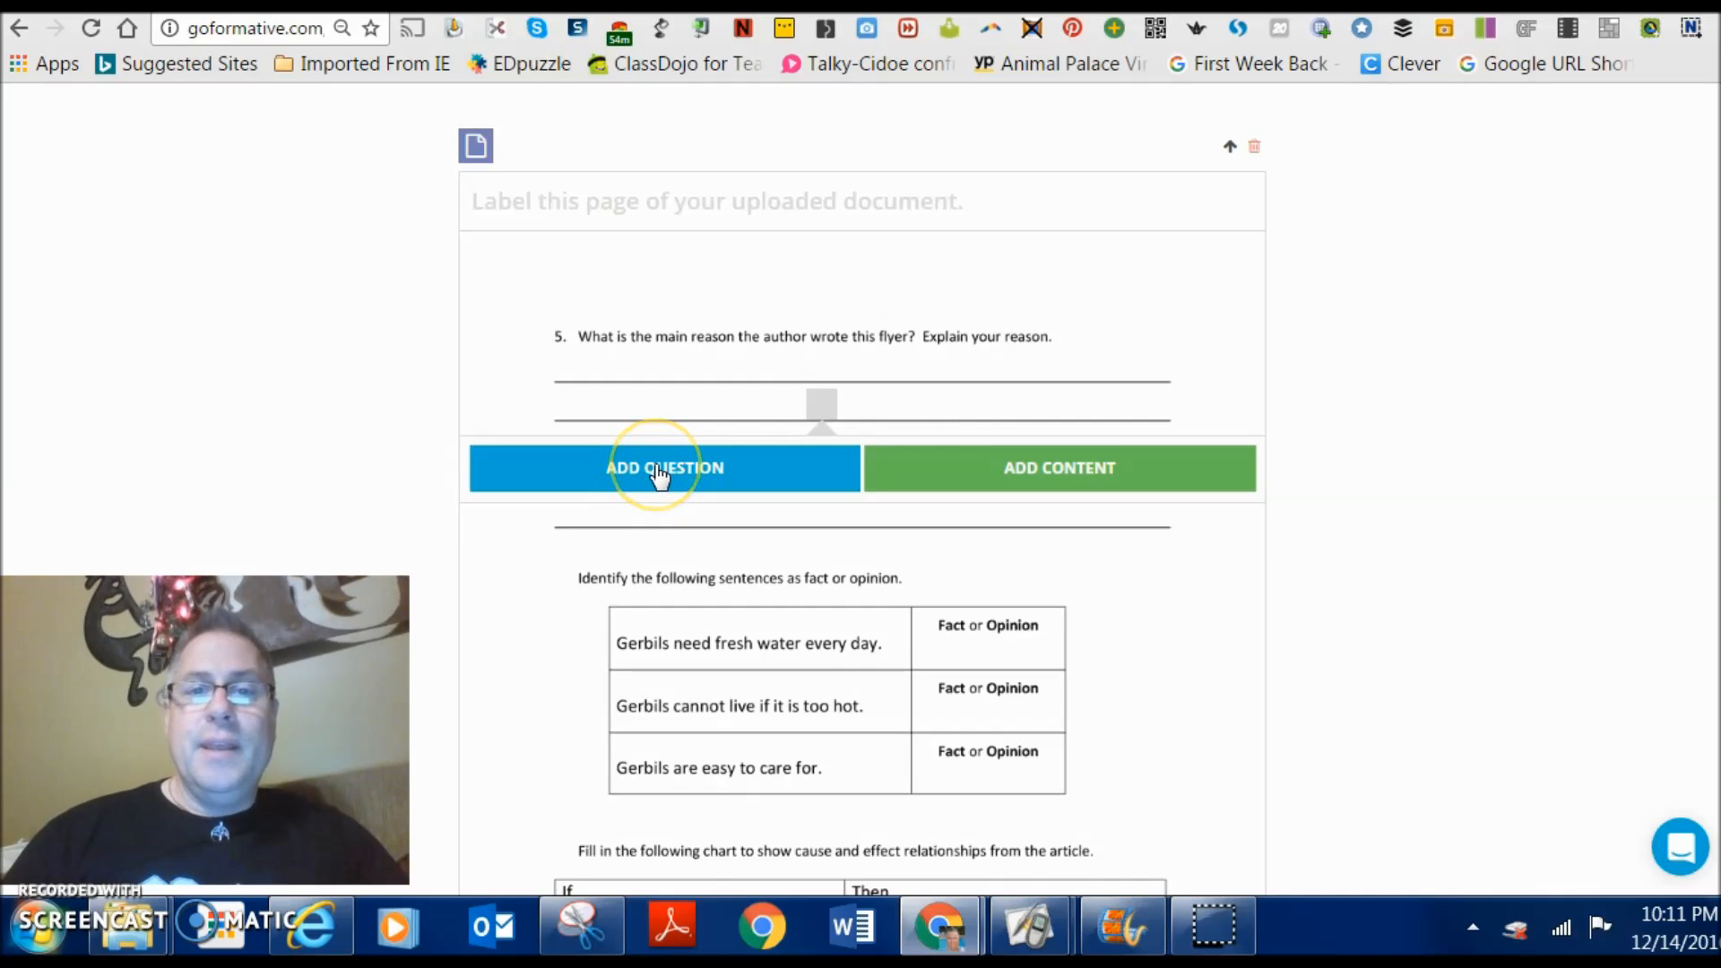
- Make item 5, why the author wrote the flyer, a short-answer question
click(663, 468)
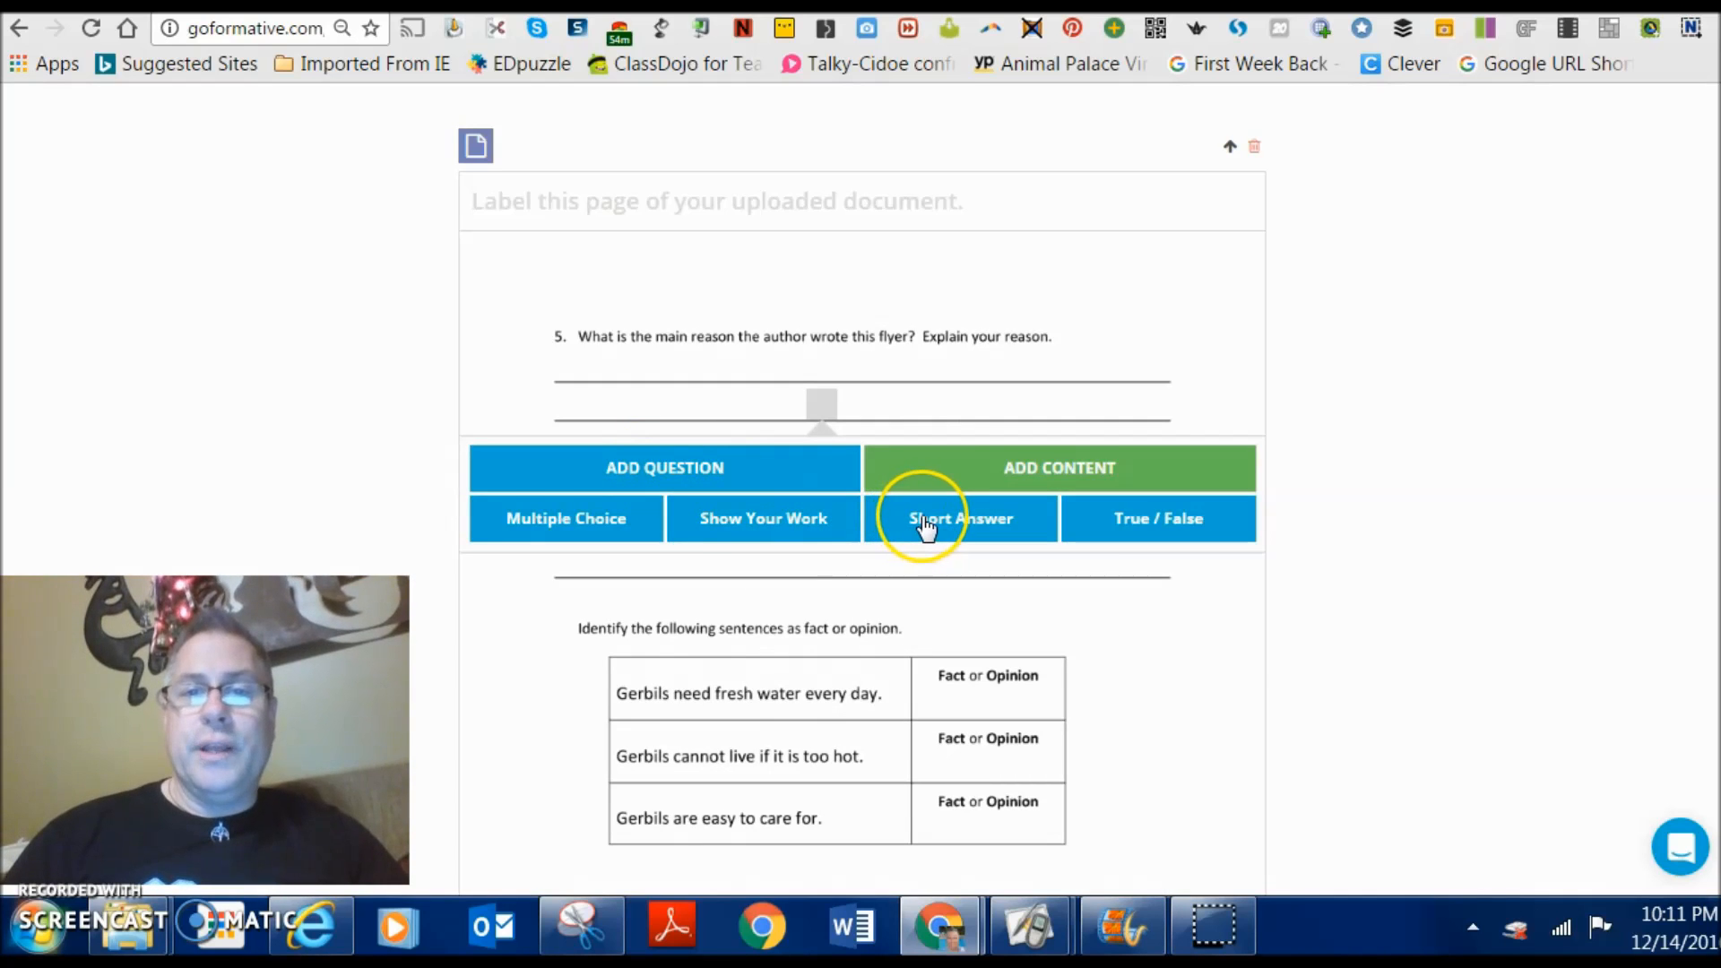
click(961, 518)
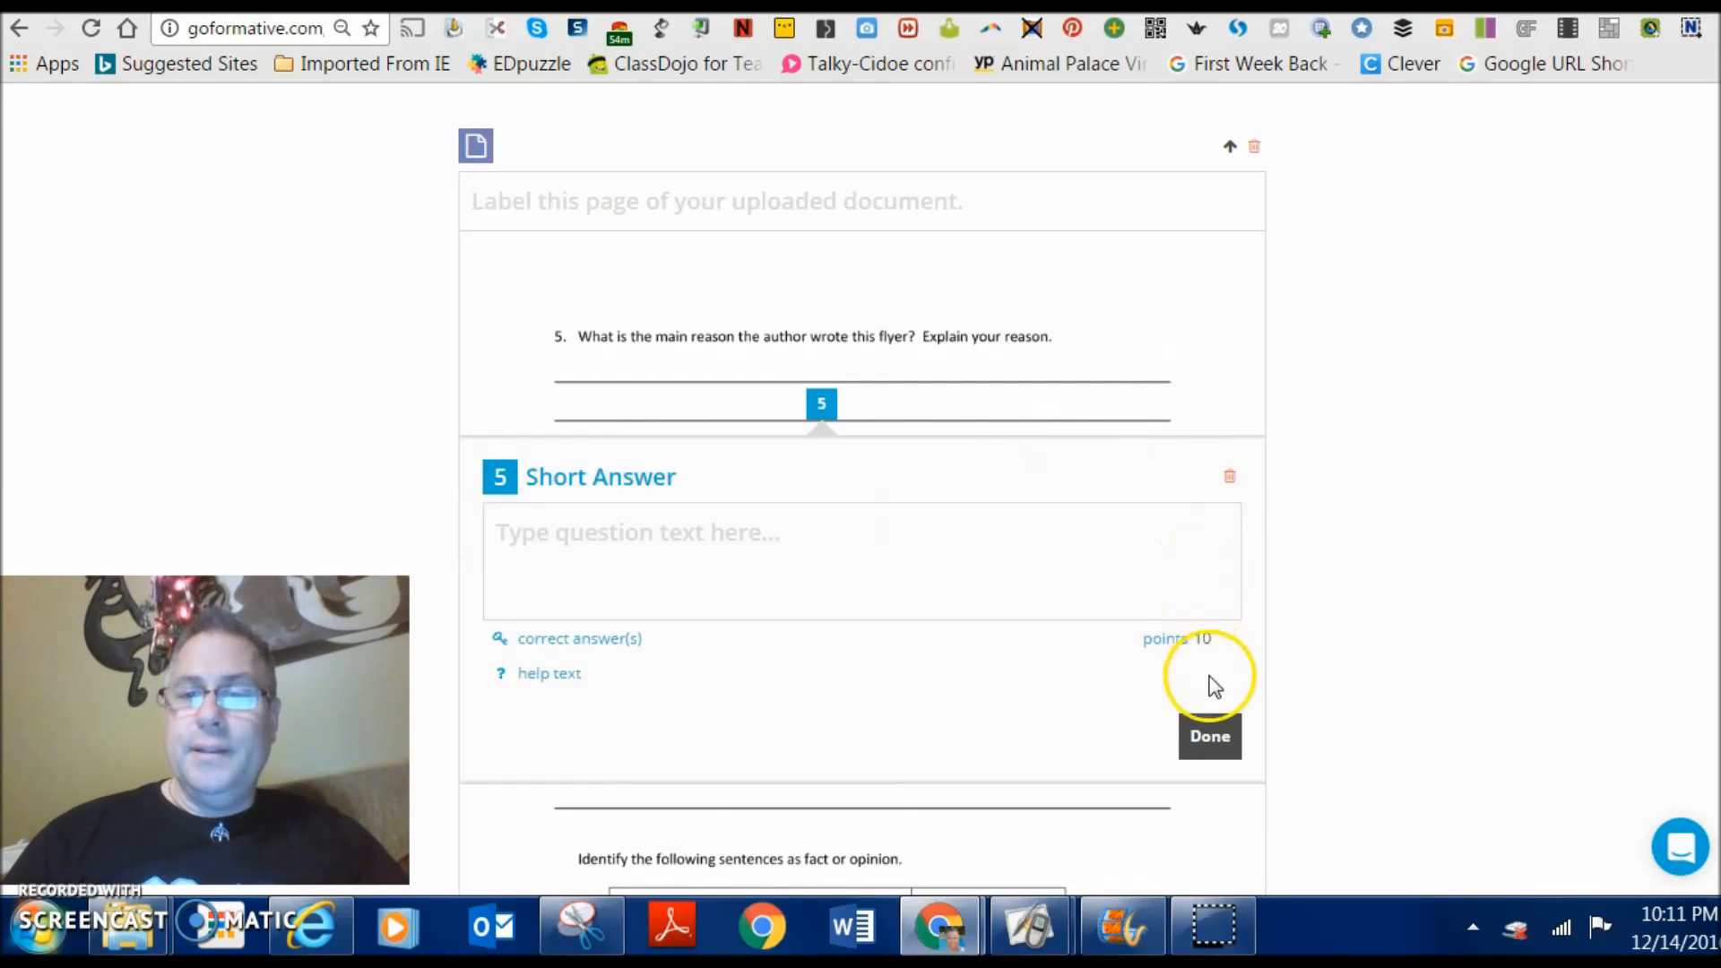
scroll(down, 3)
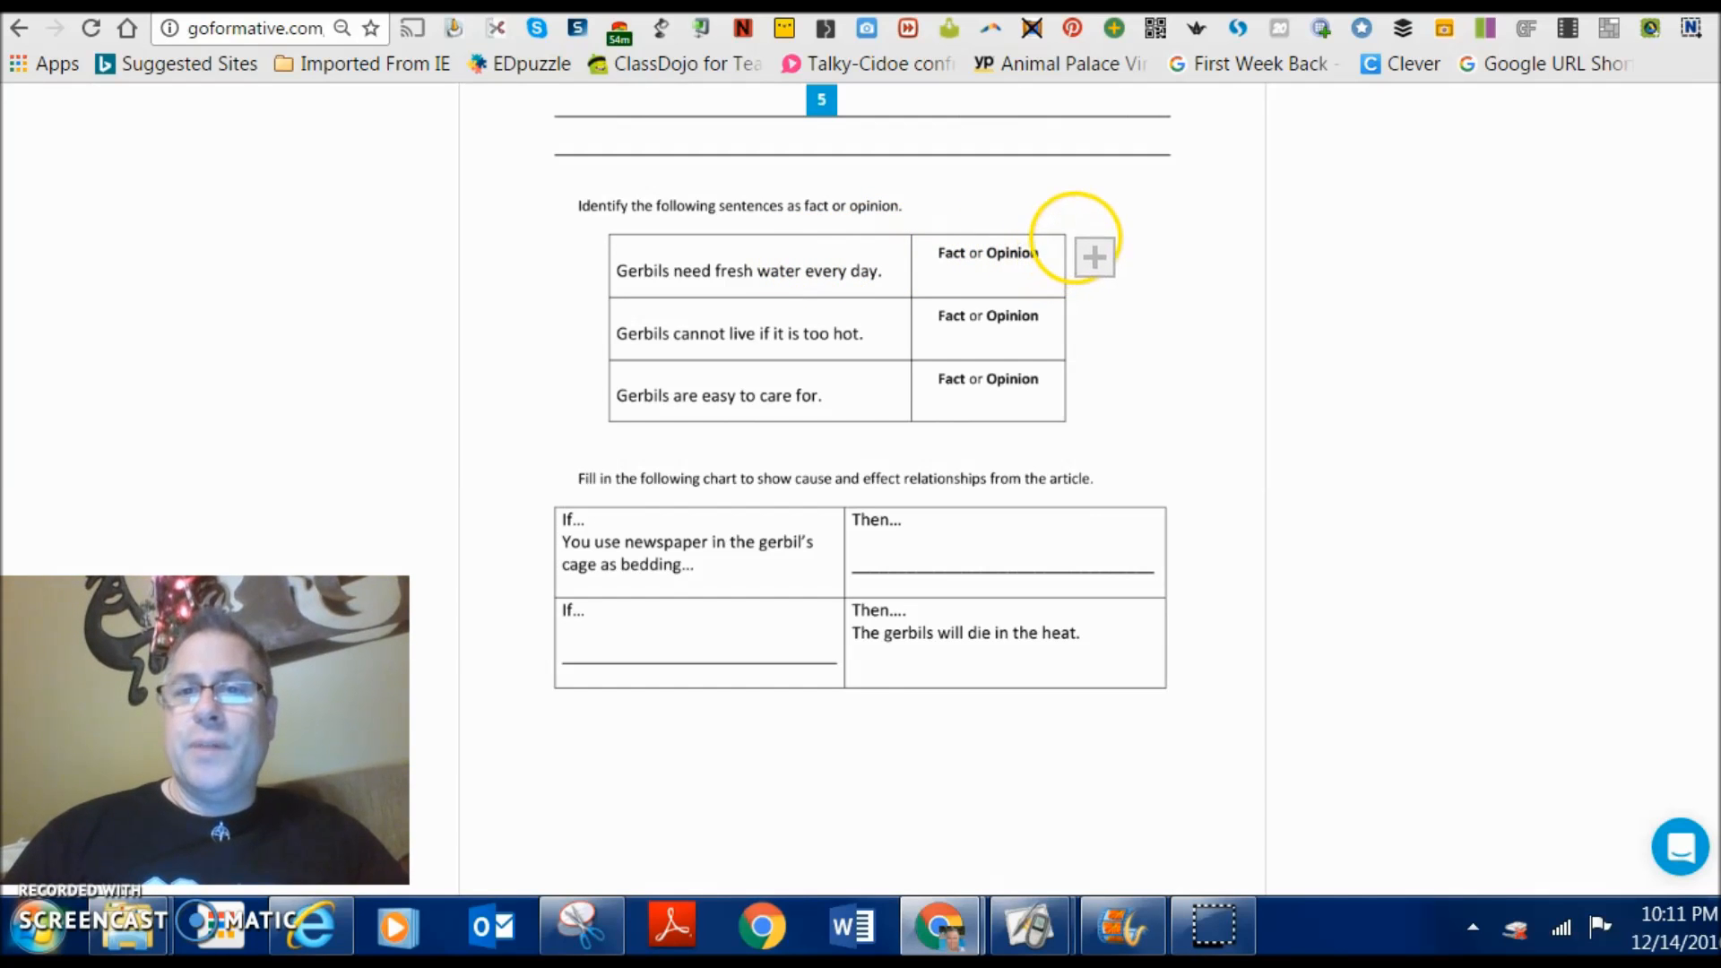
- Add question 6 as a multiple-choice item beside the fact-or-opinion table
click(1094, 258)
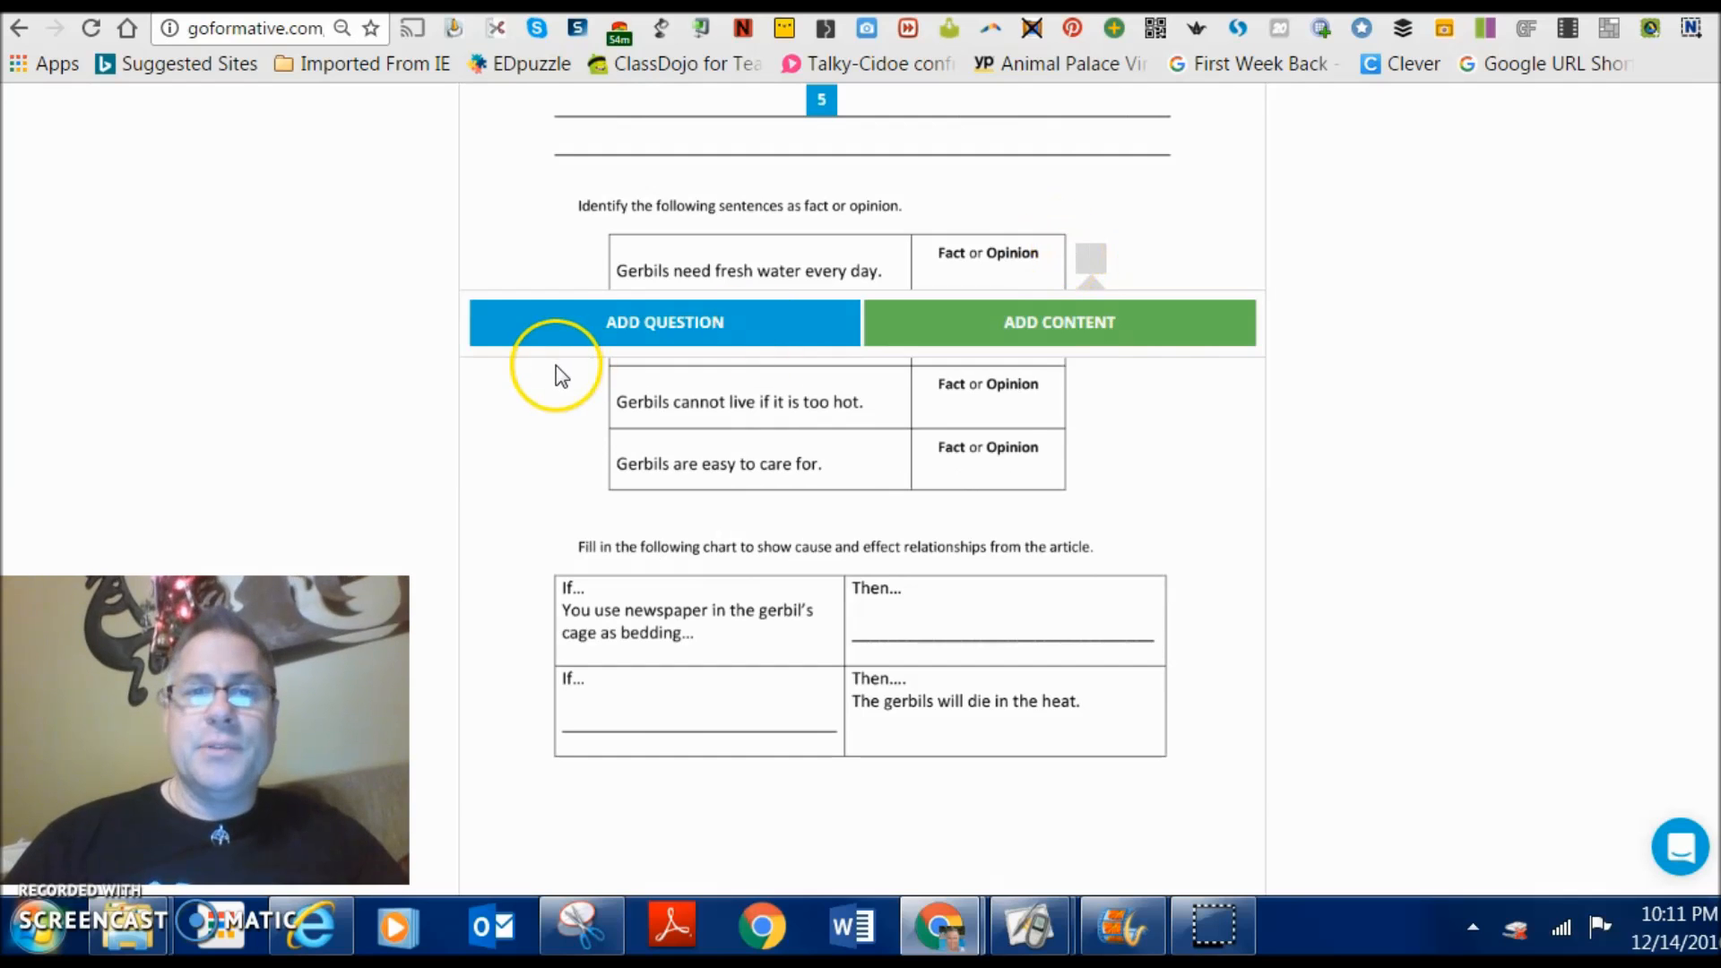
click(664, 322)
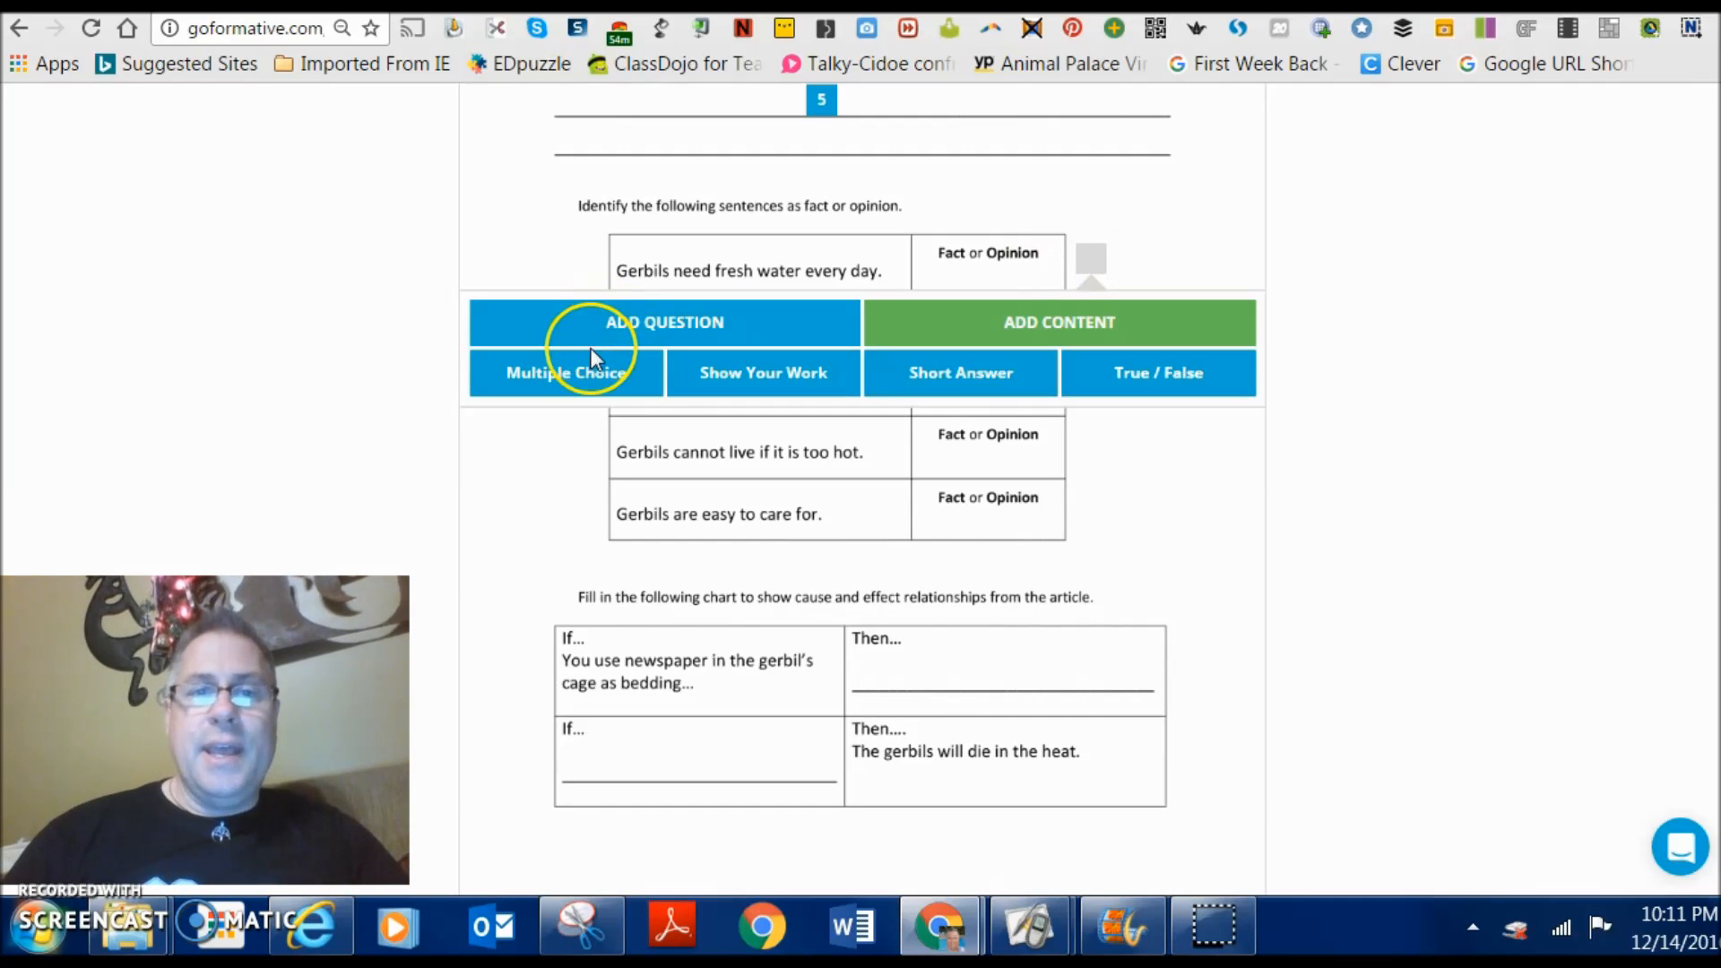
click(567, 373)
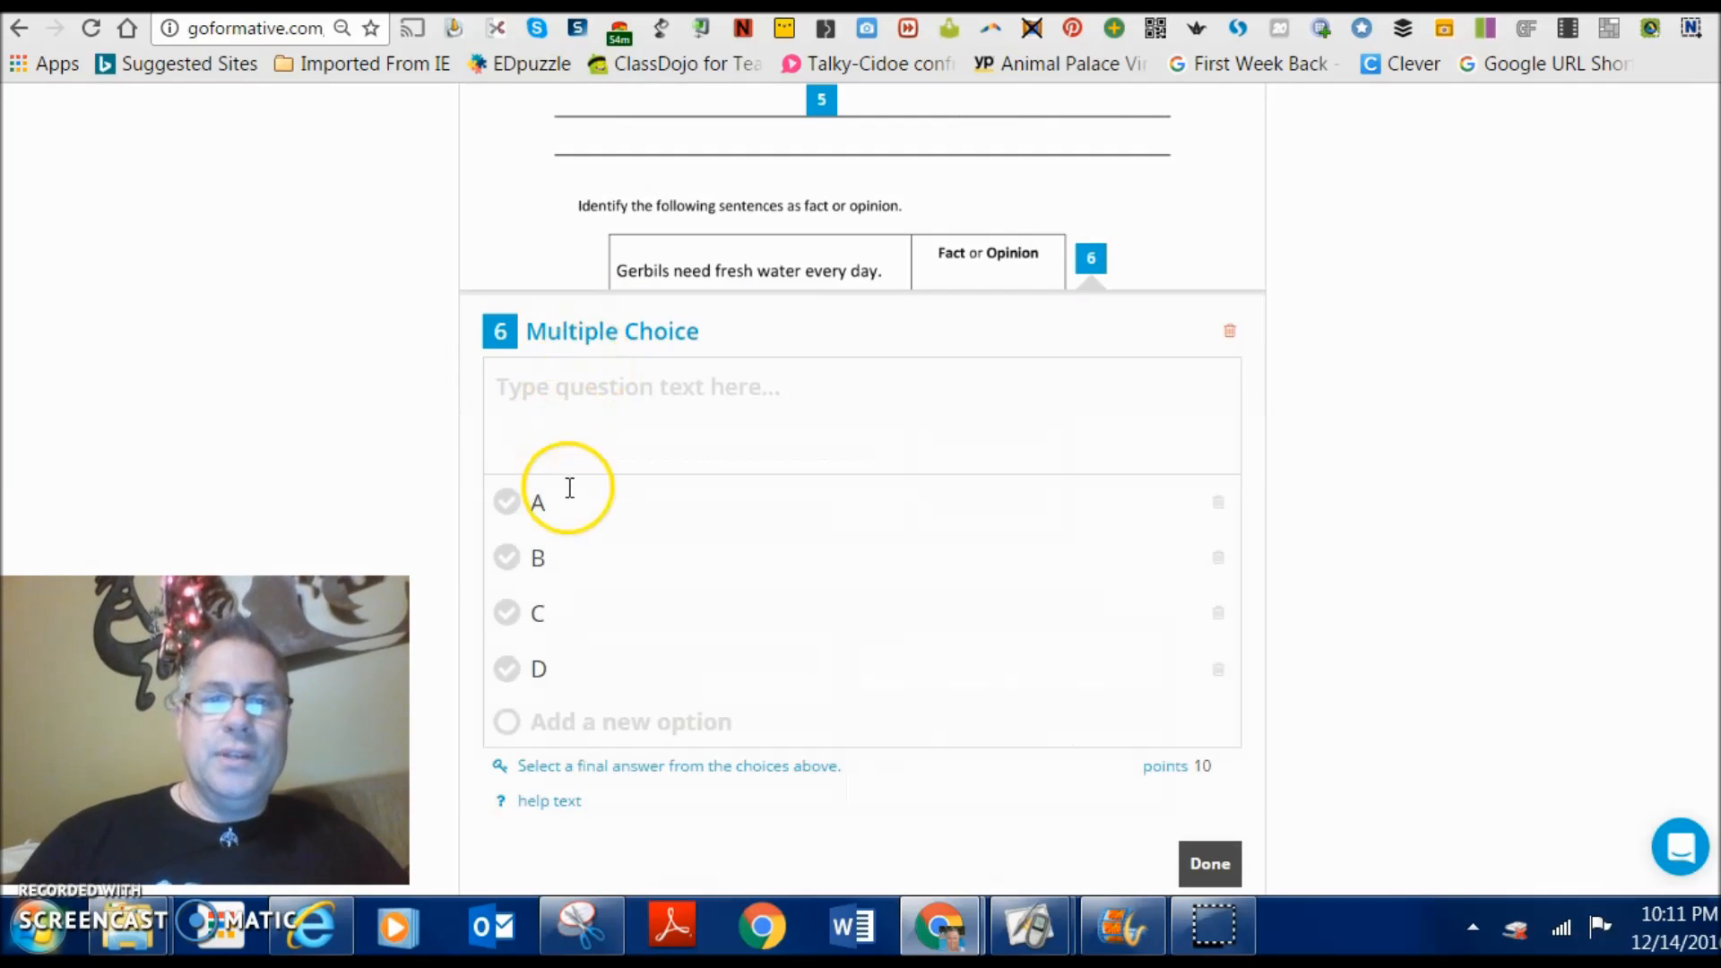
- Set its choices to Fact and Opinion only, removing options C and D
click(505, 502)
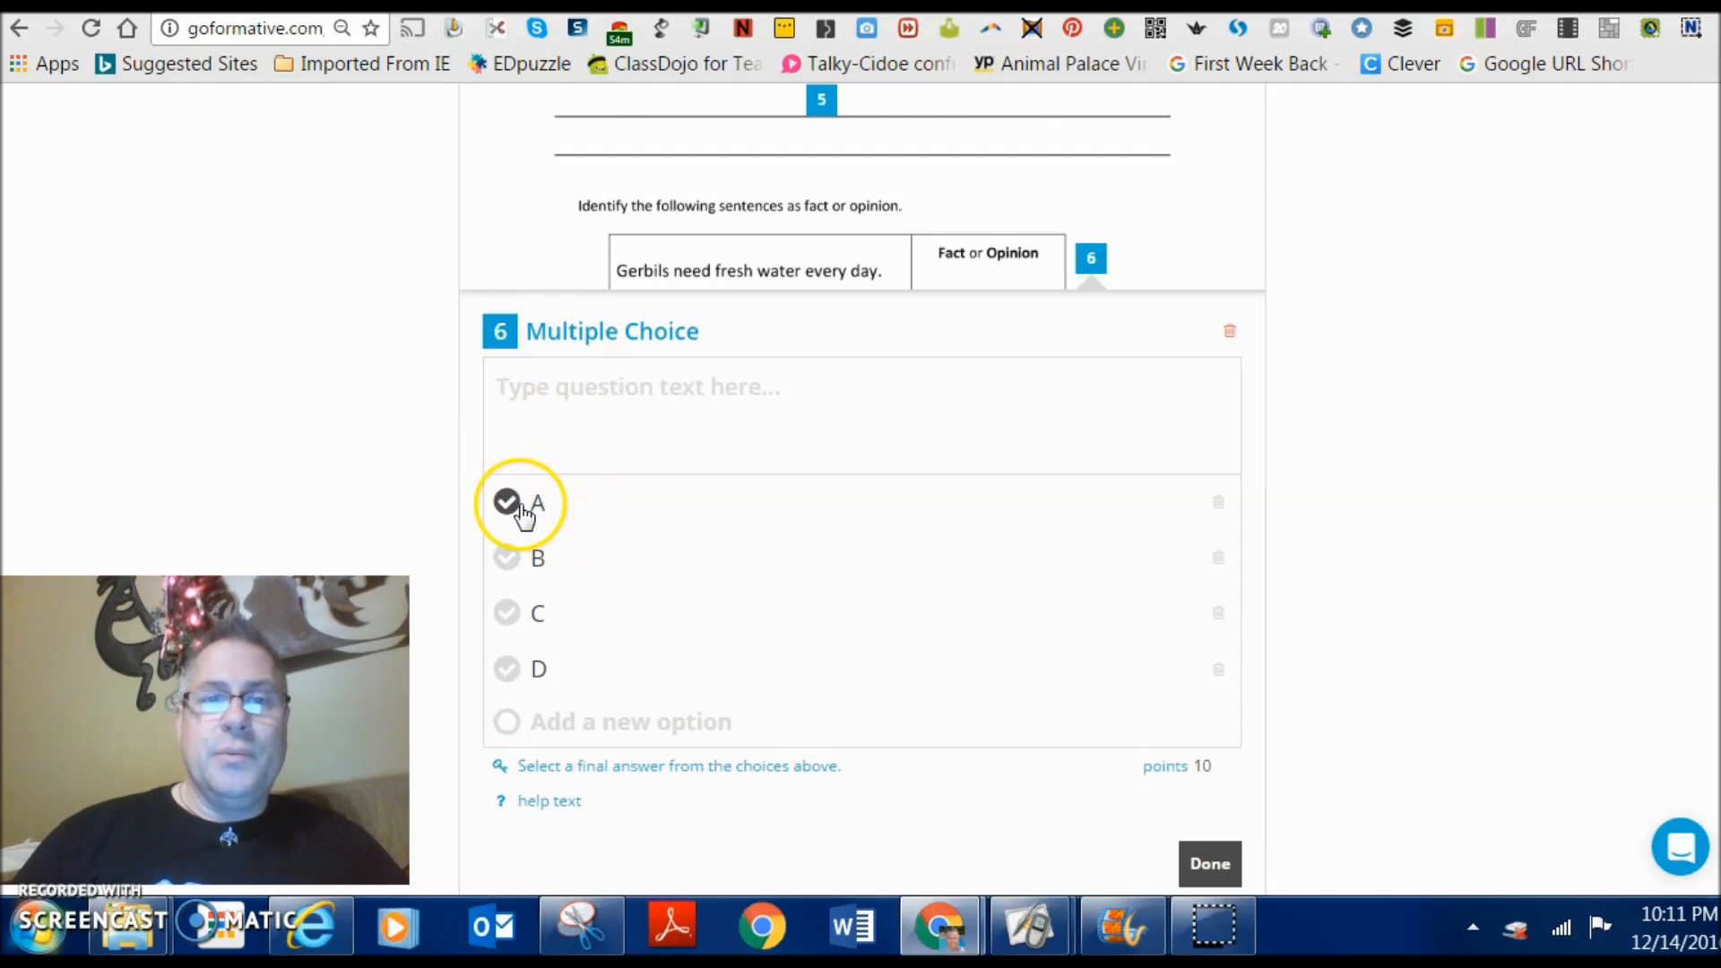
click(505, 502)
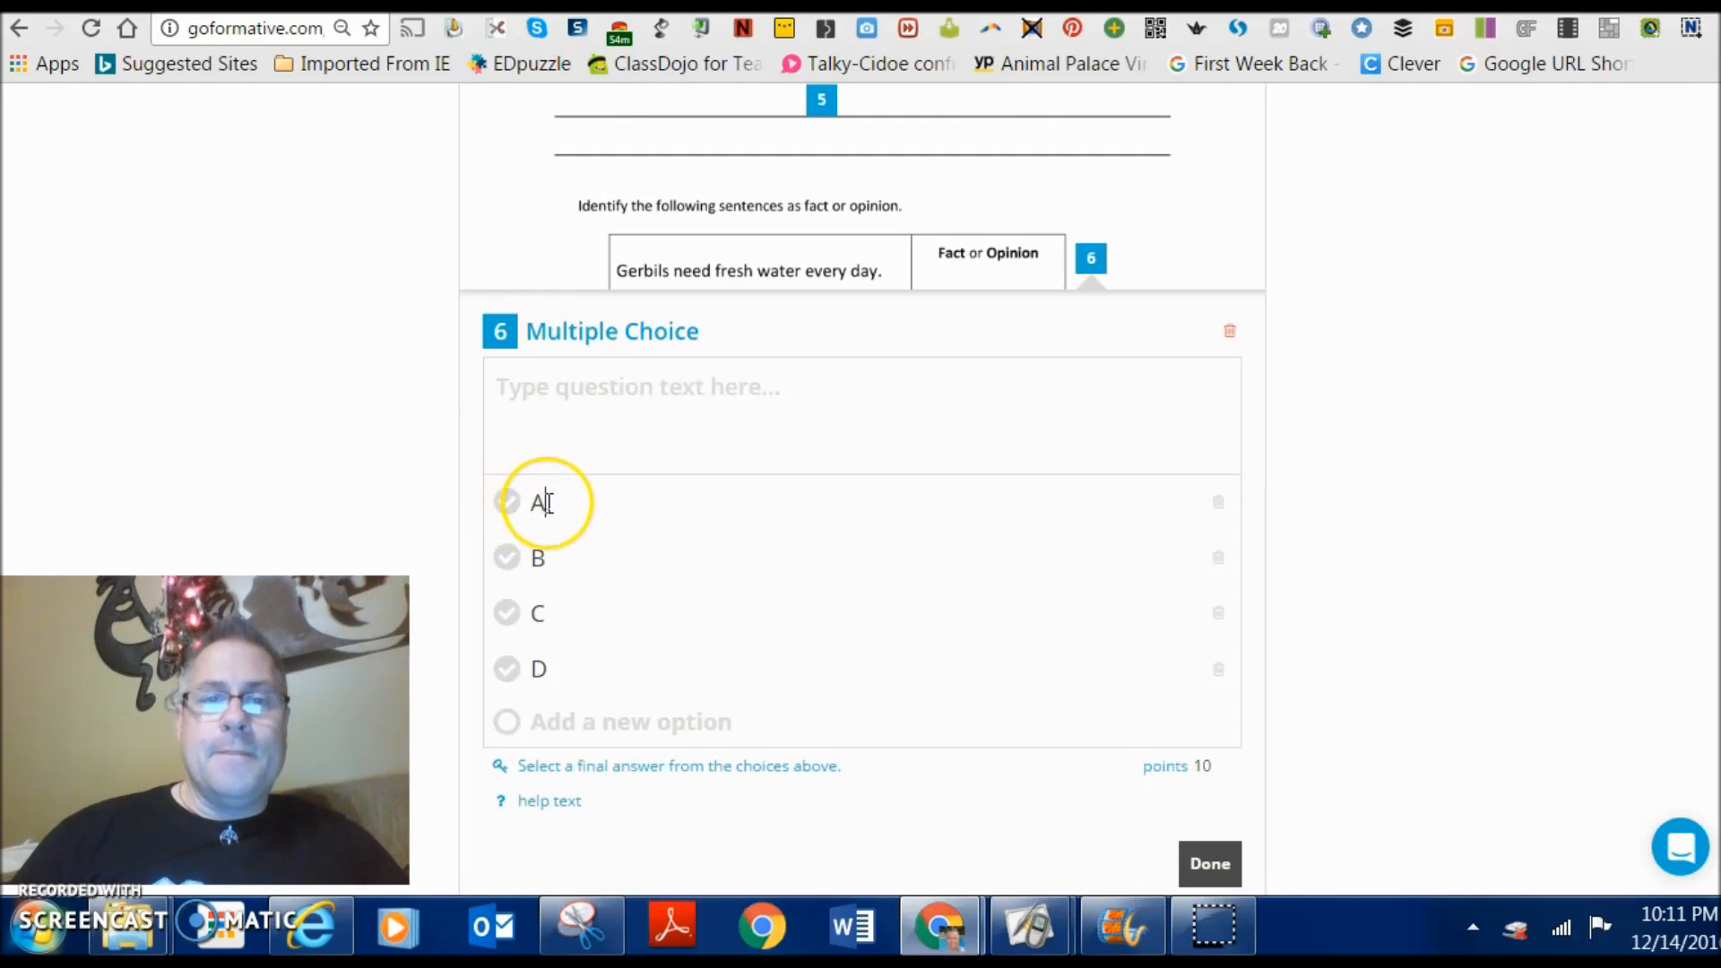
text(Fact)
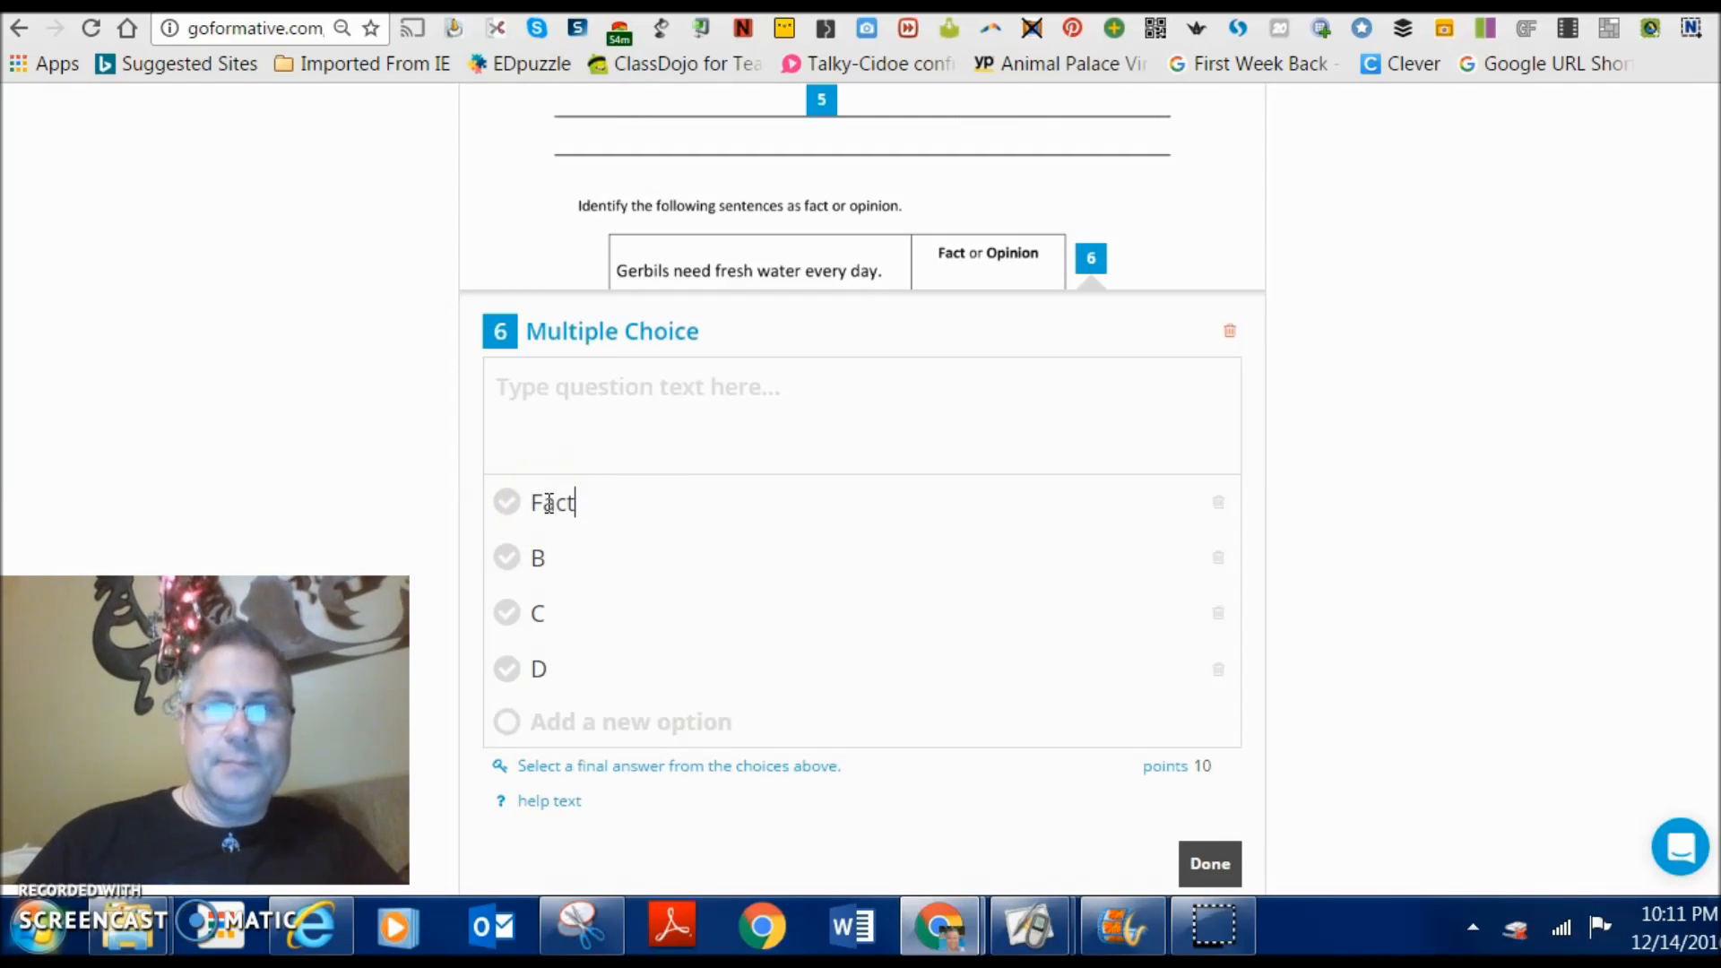
click(555, 560)
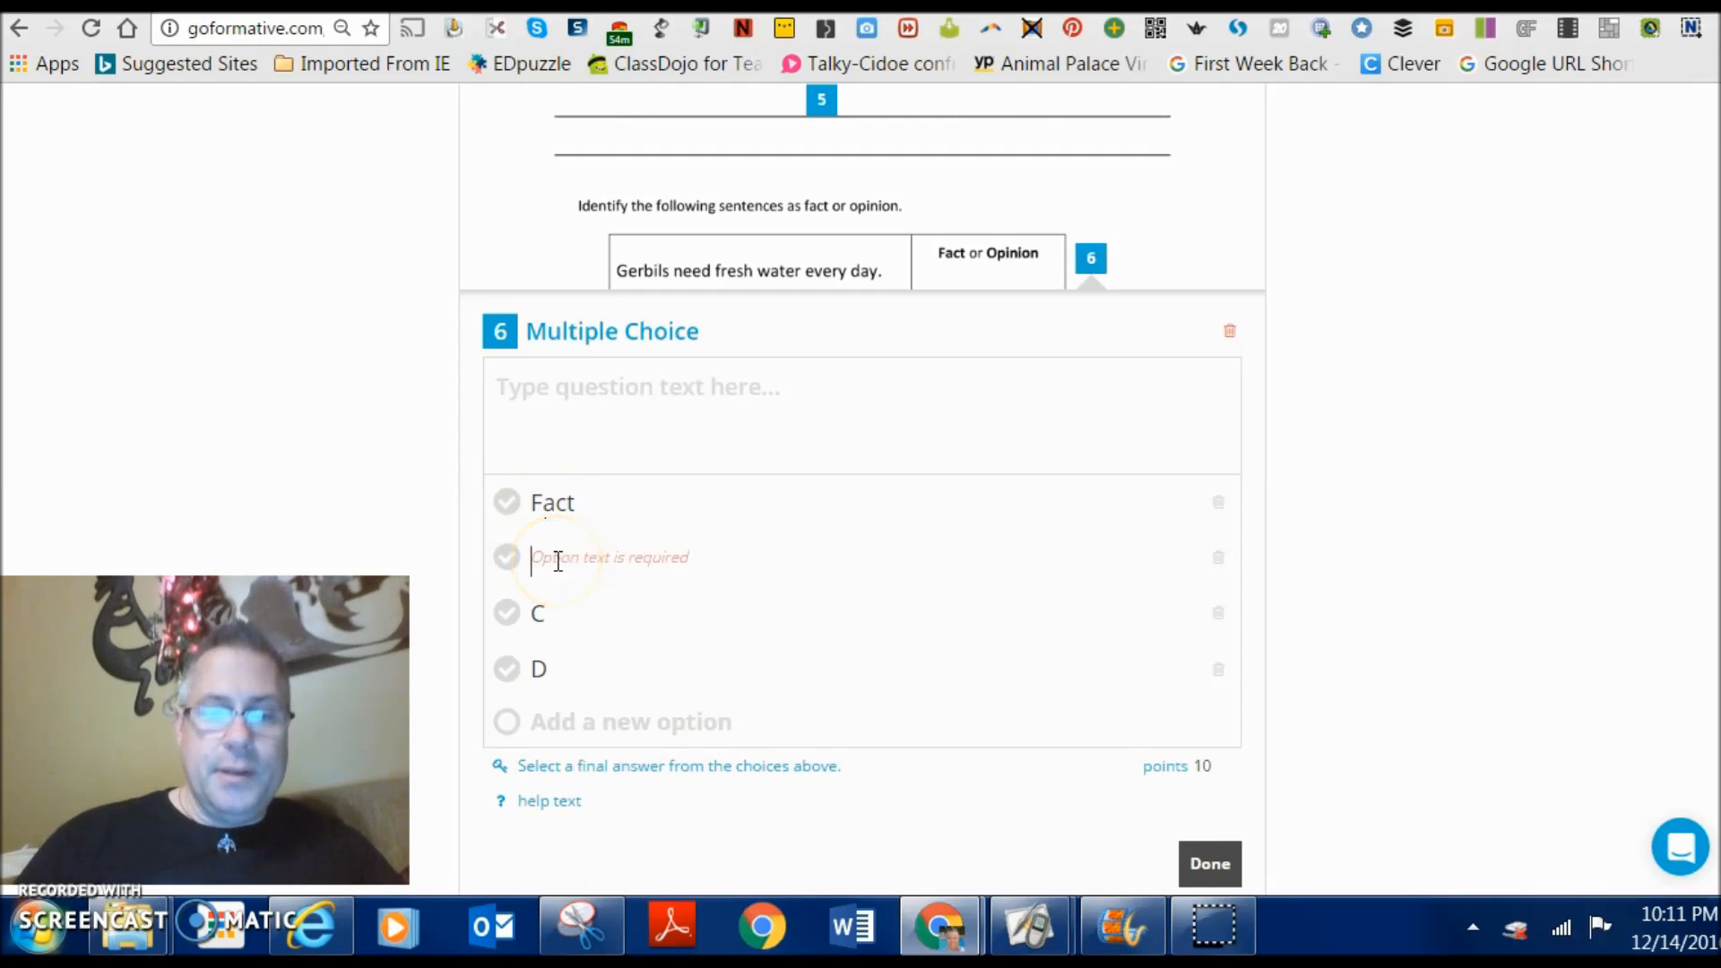
text(Opi)
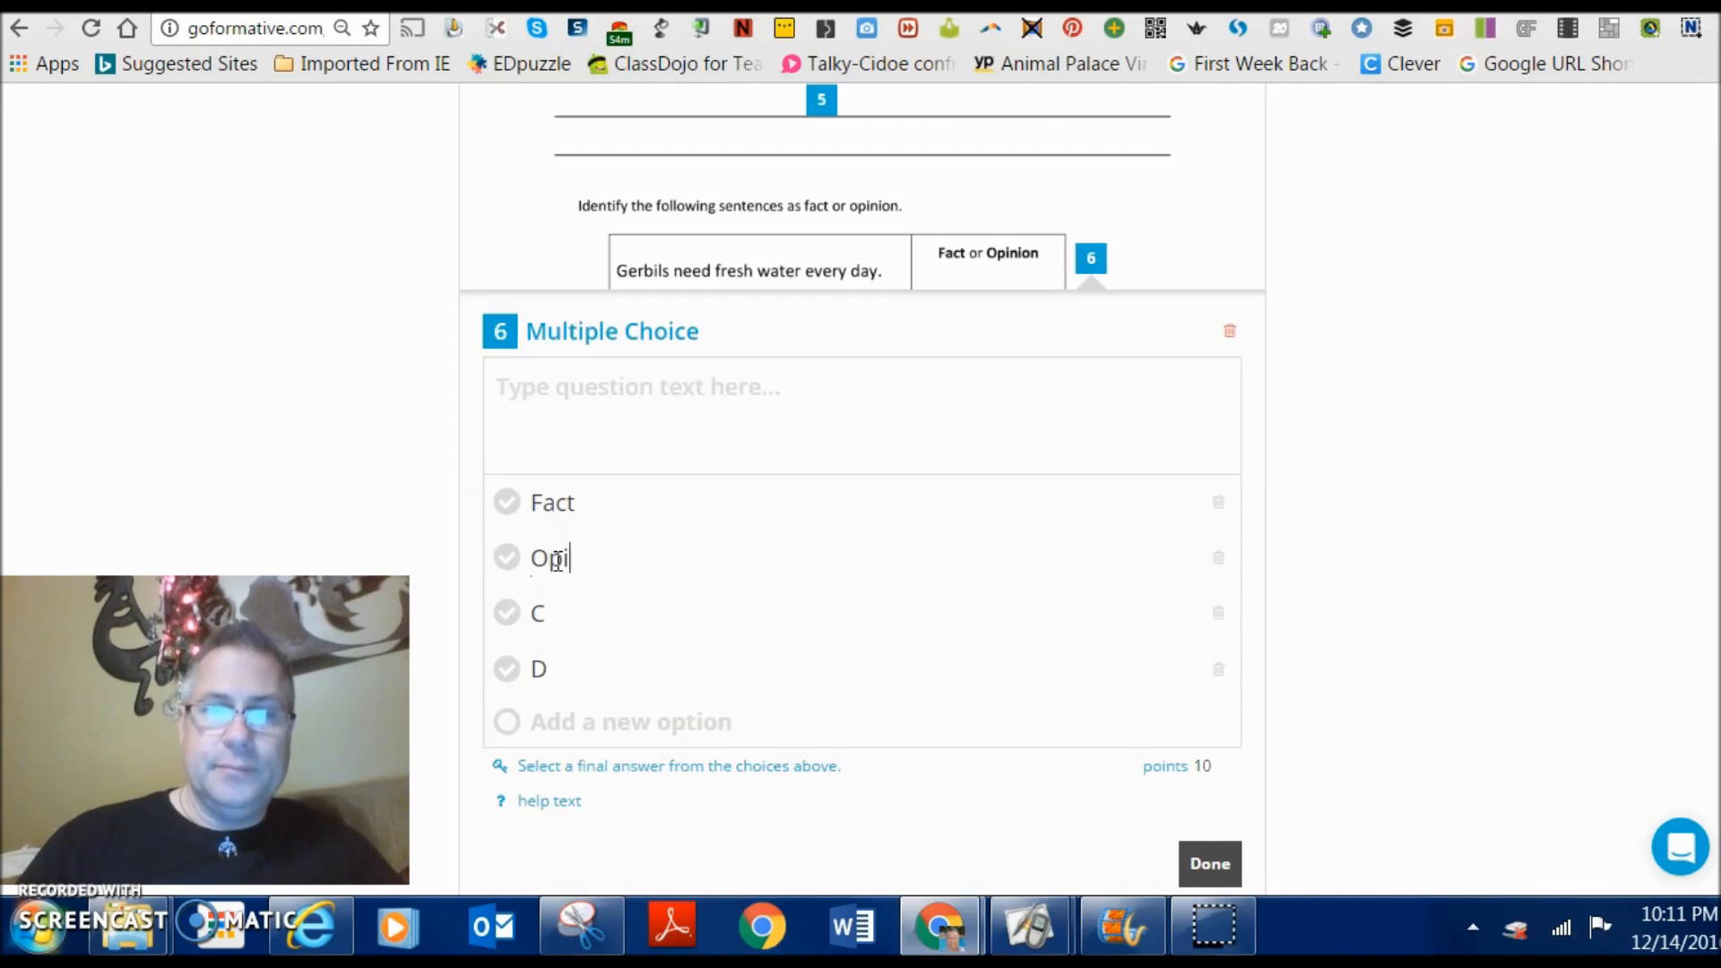
text(nion)
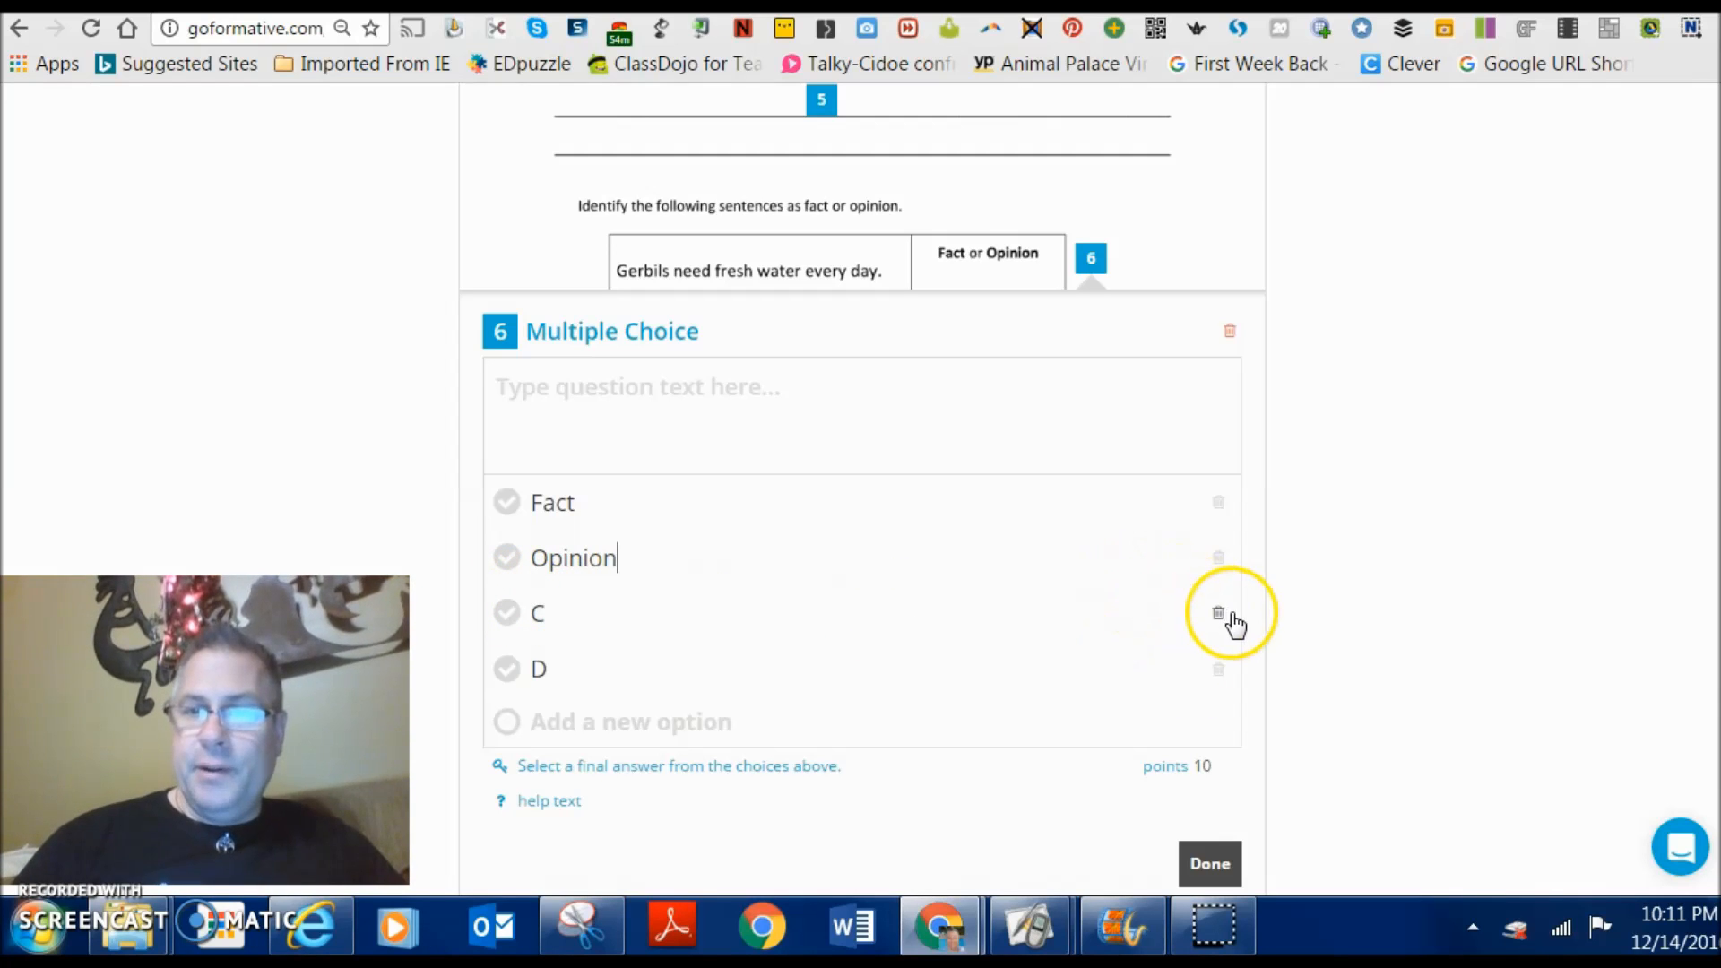
click(1219, 613)
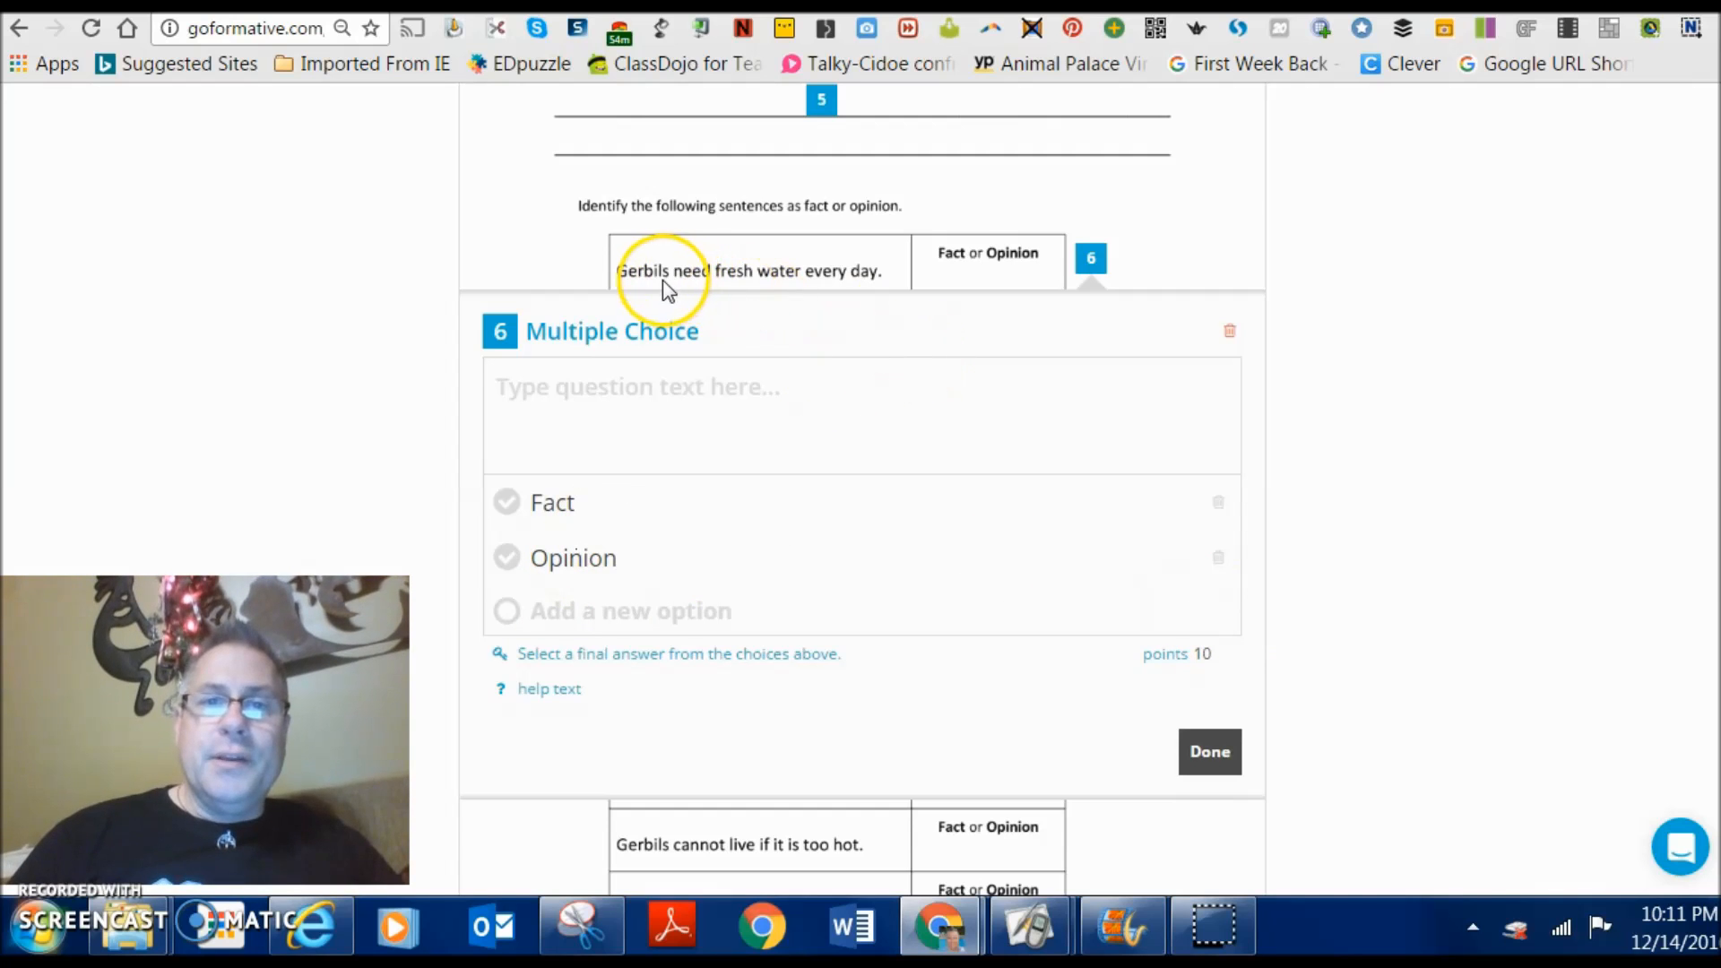
click(506, 502)
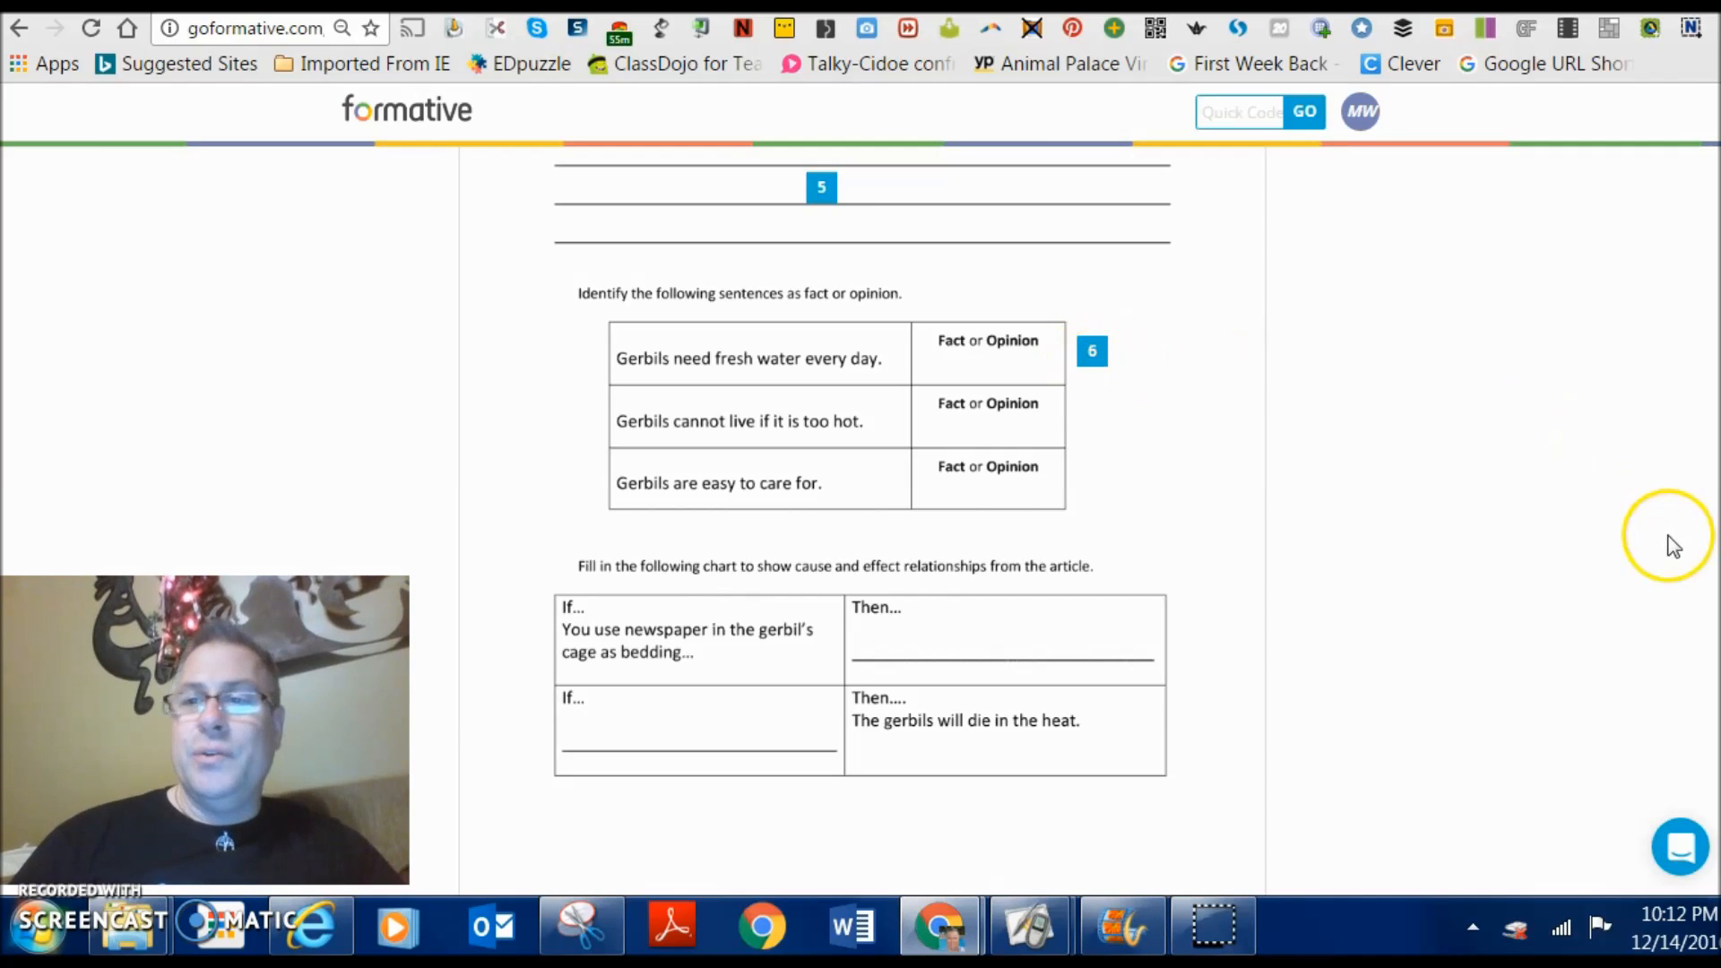
- Preview the assessment as students see it and show question 2's choices A–D
scroll(up, 3)
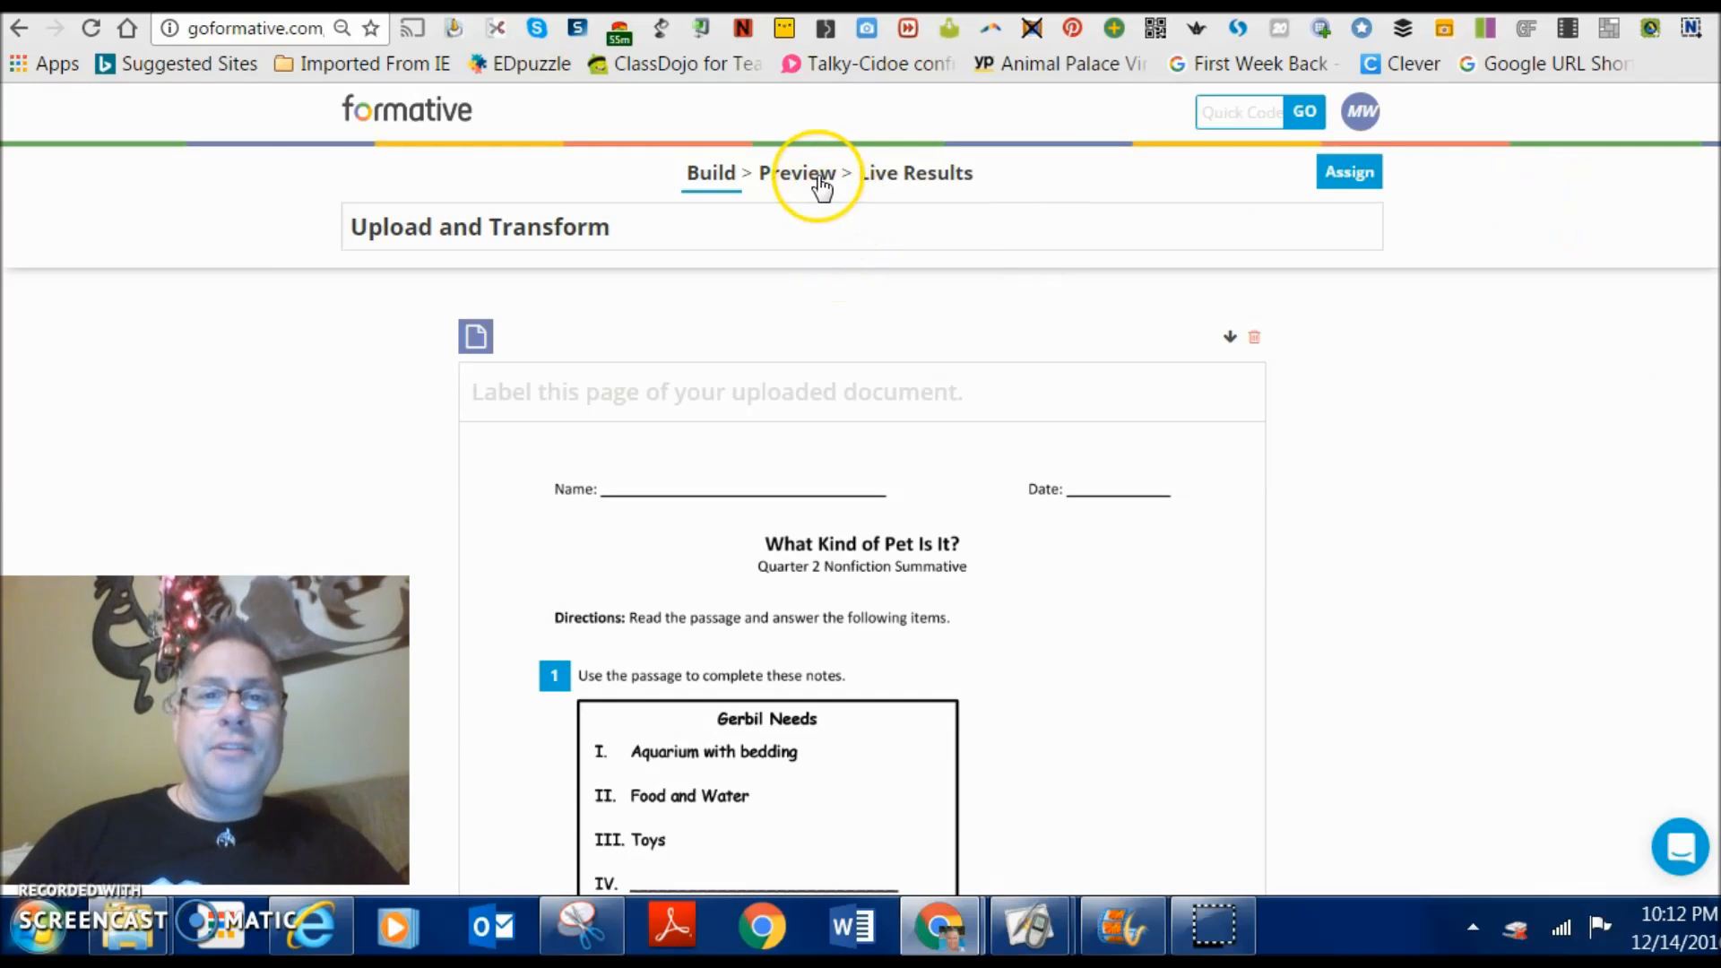
click(798, 174)
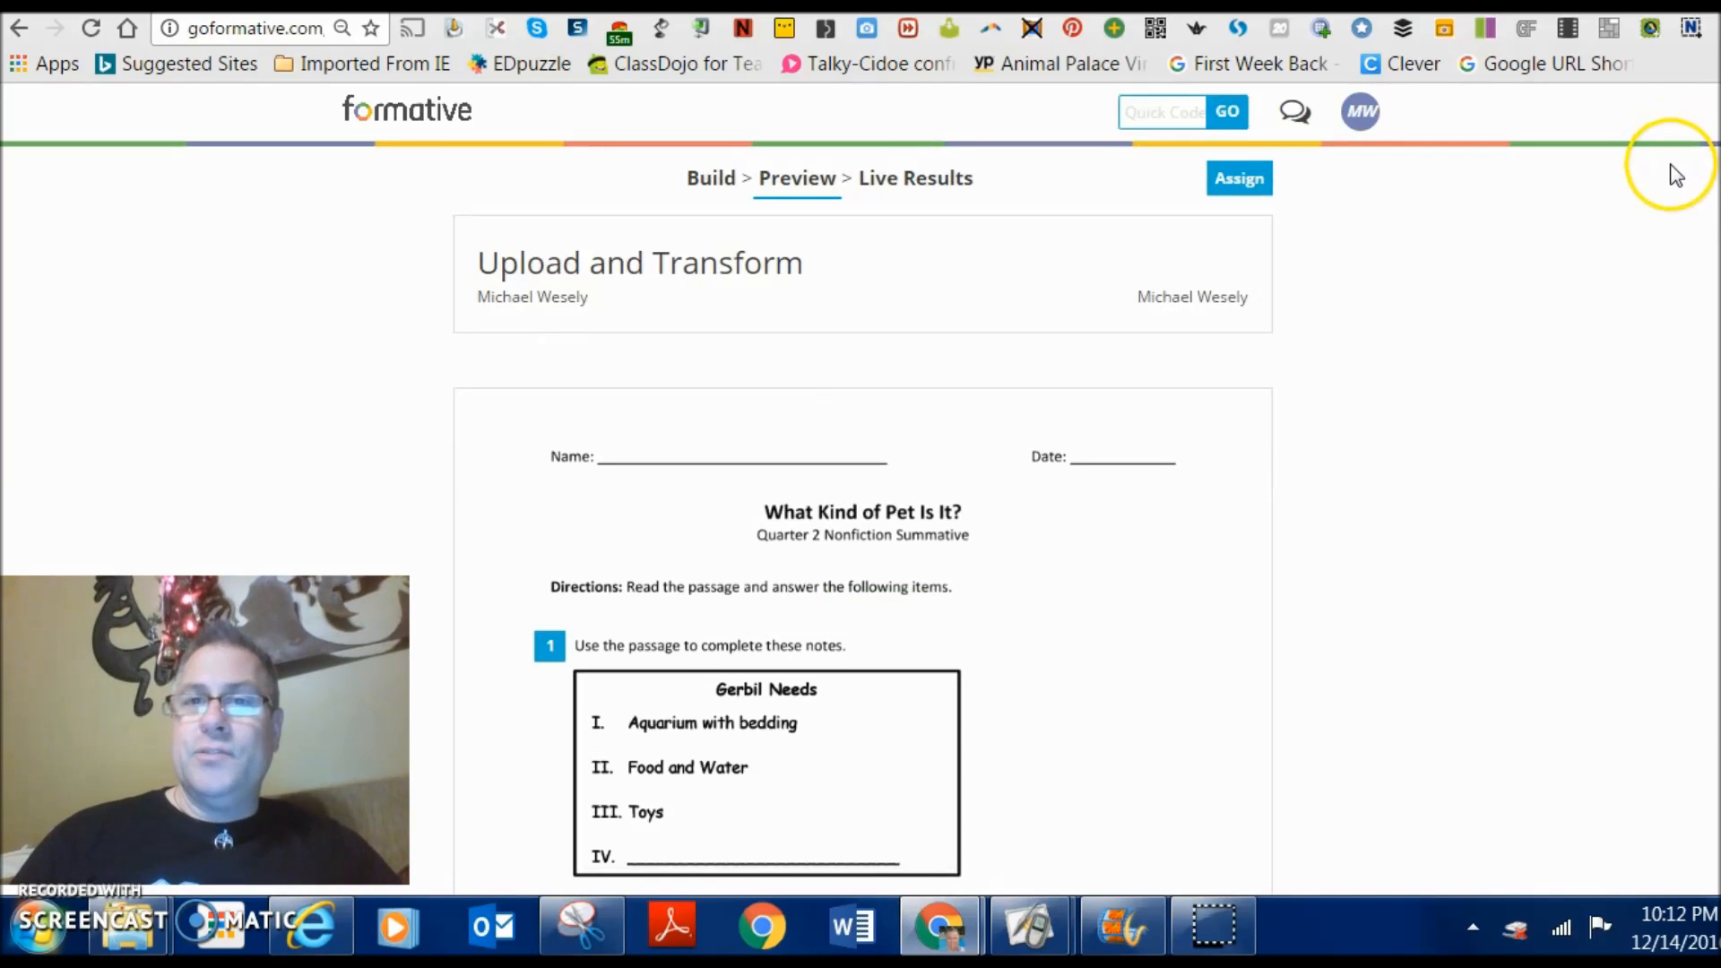
scroll(down, 3)
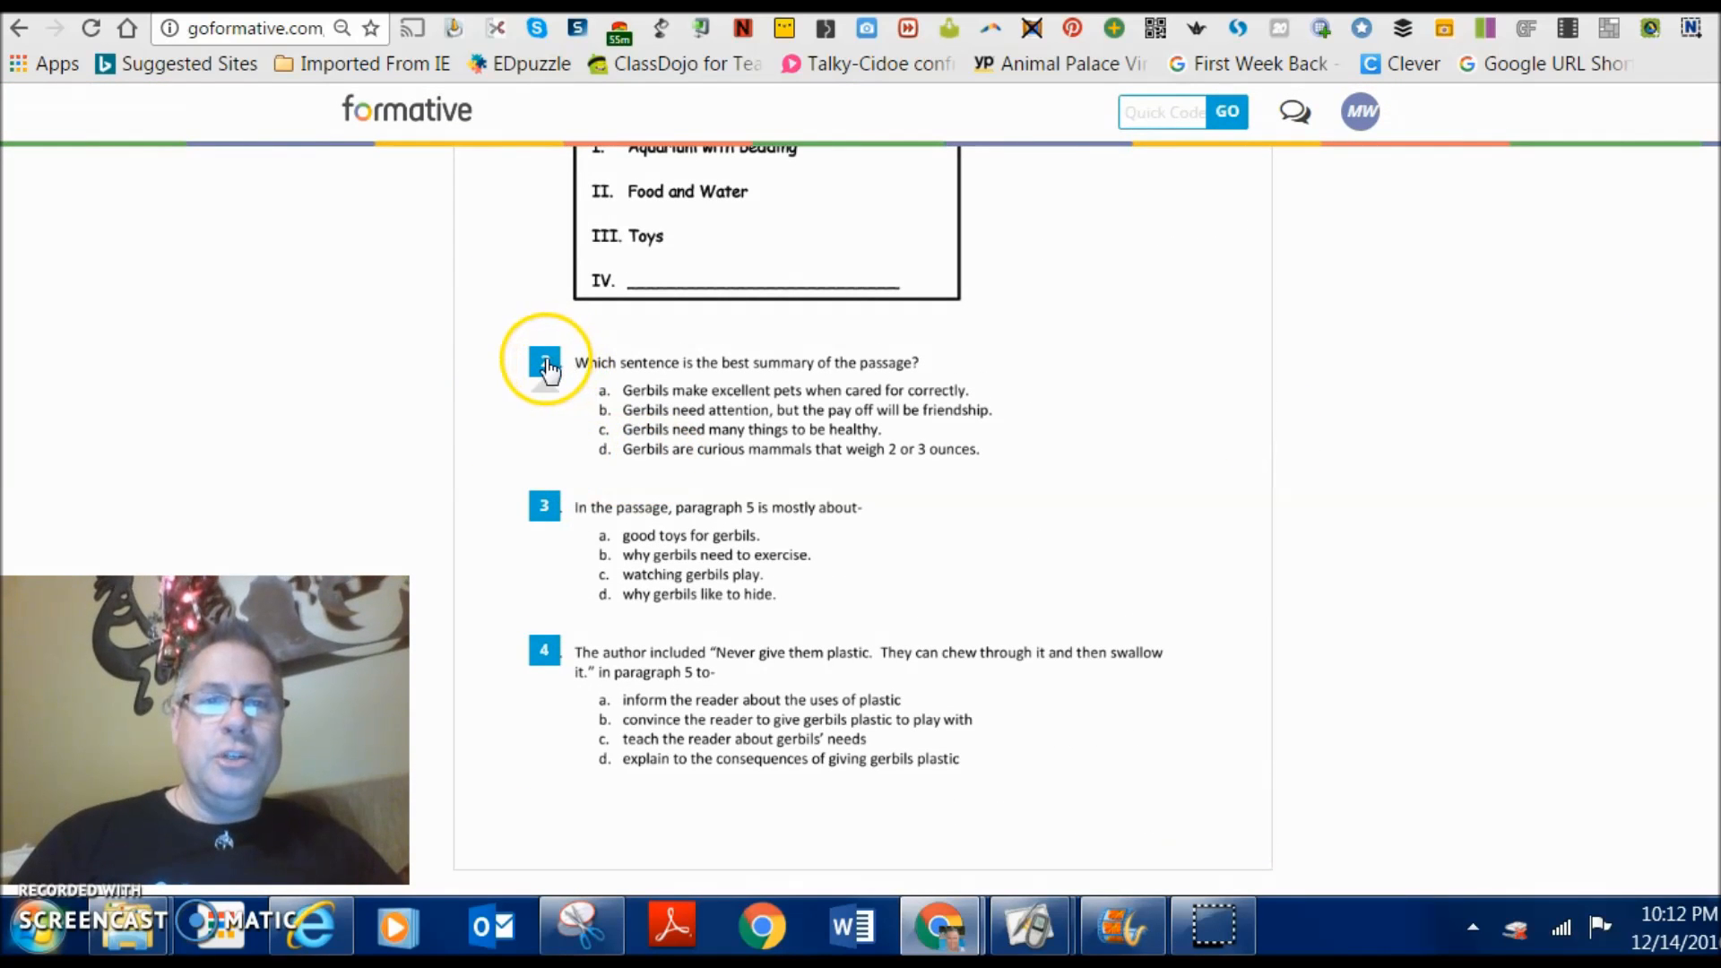
click(545, 362)
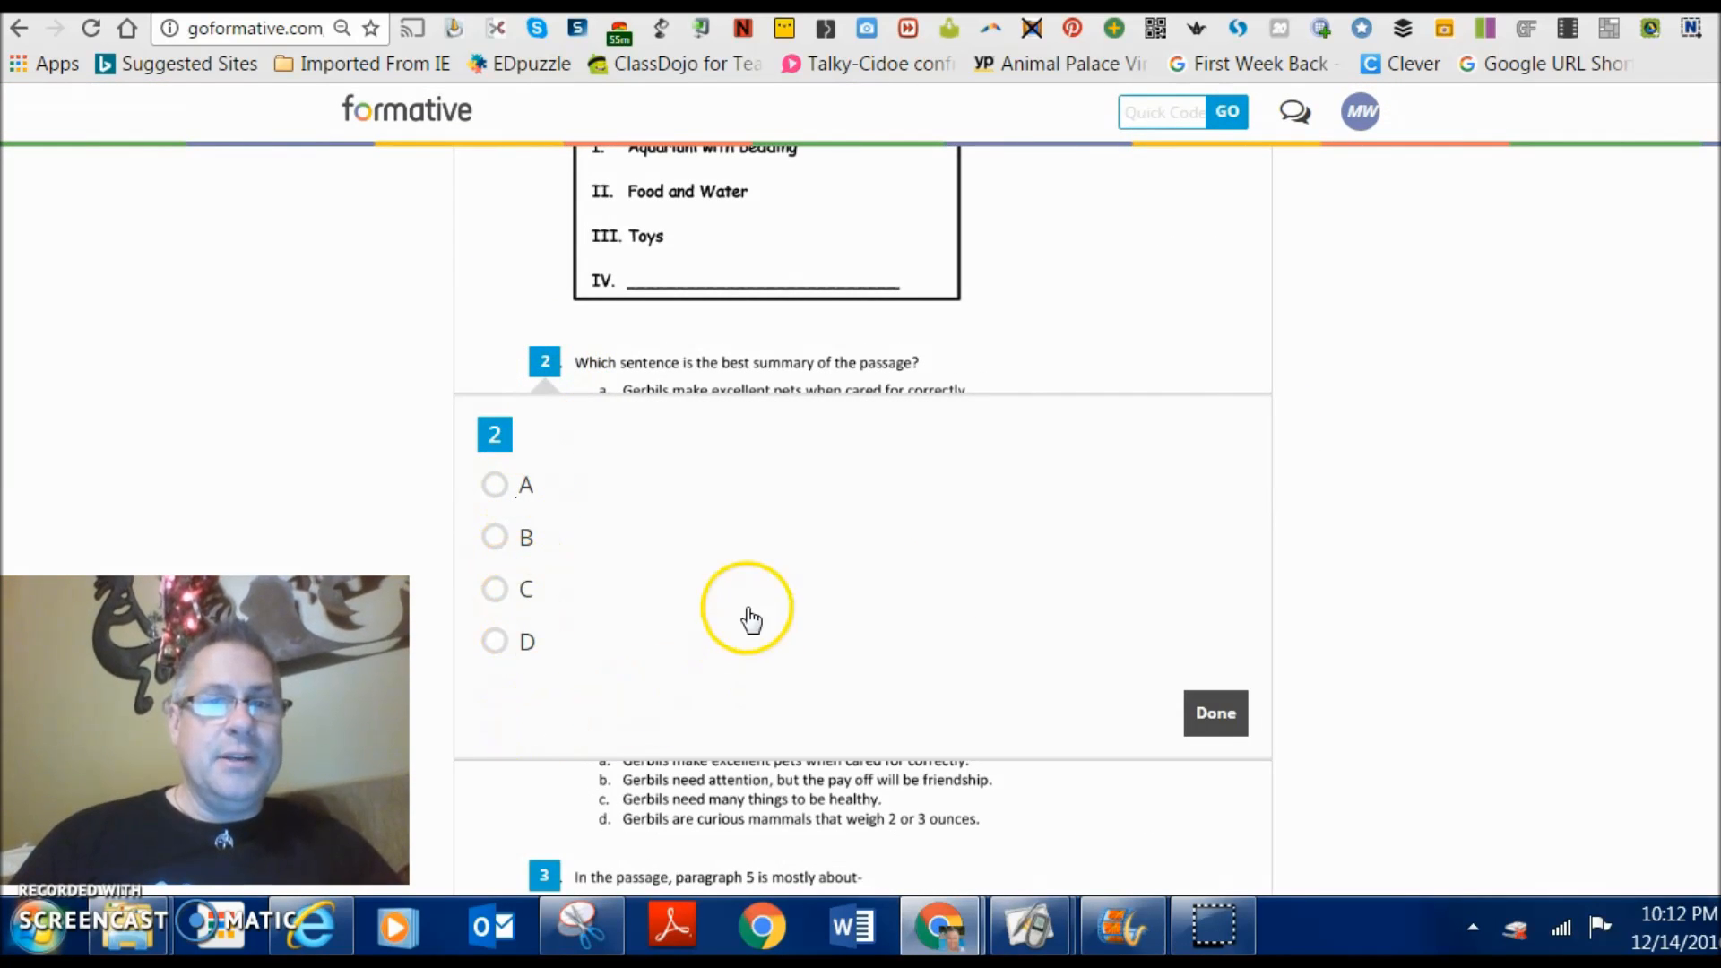
scroll(down, 3)
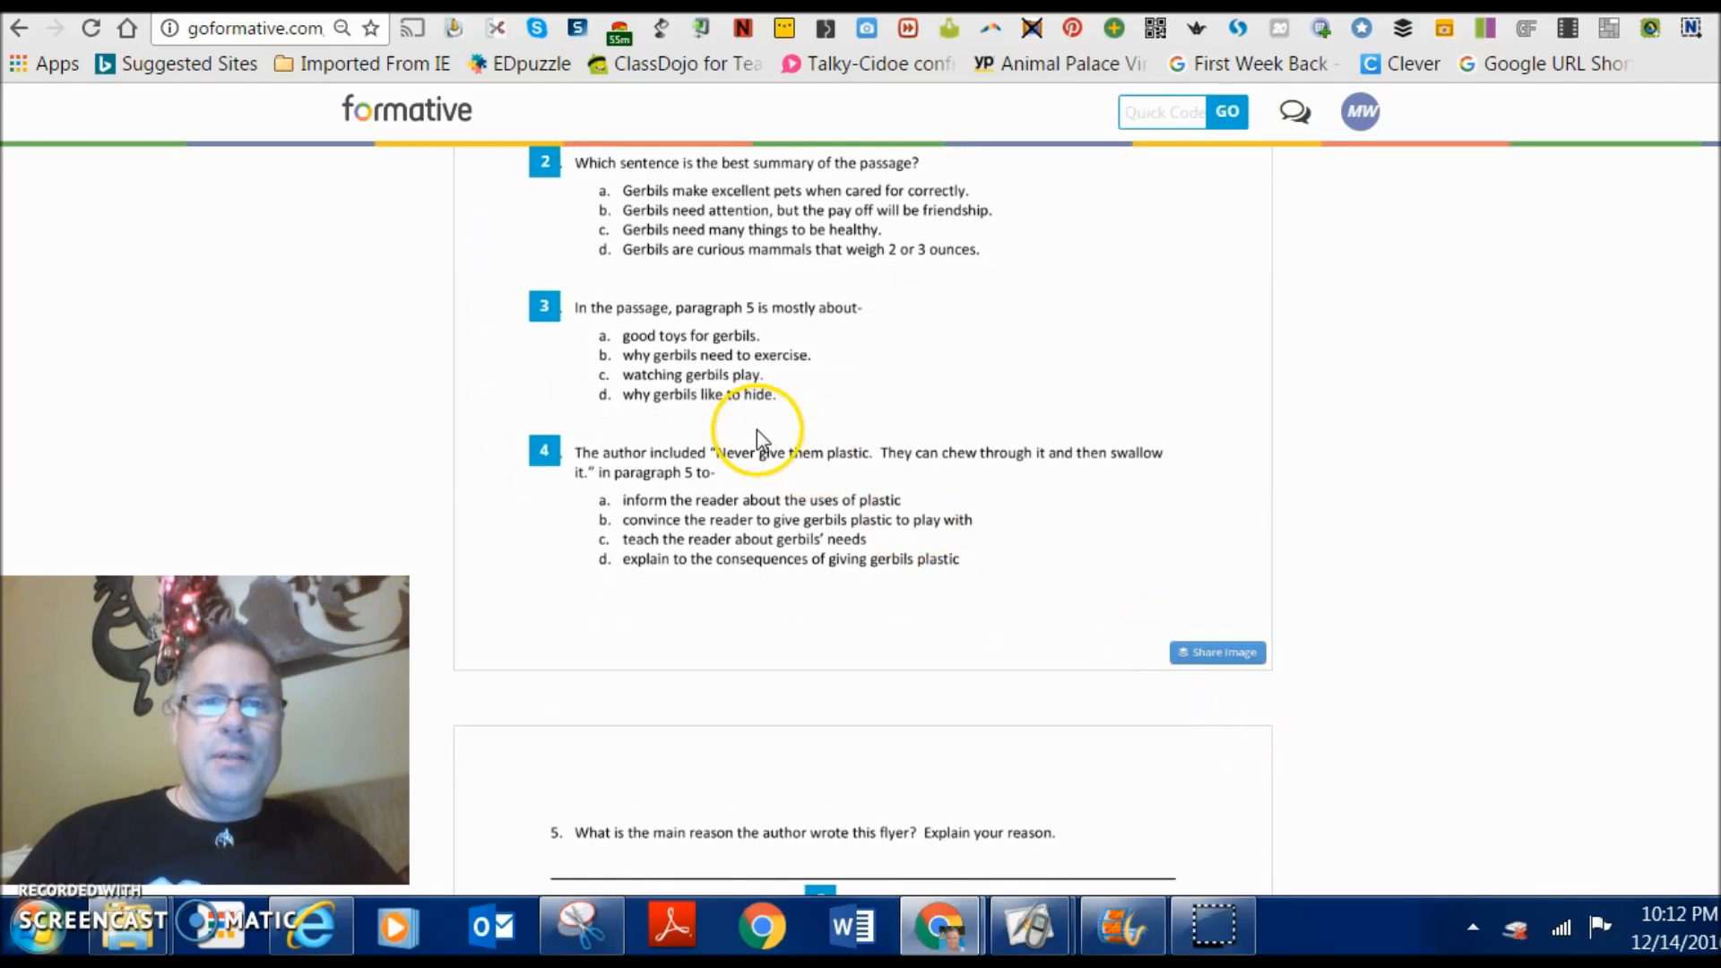
mouse_move(828, 330)
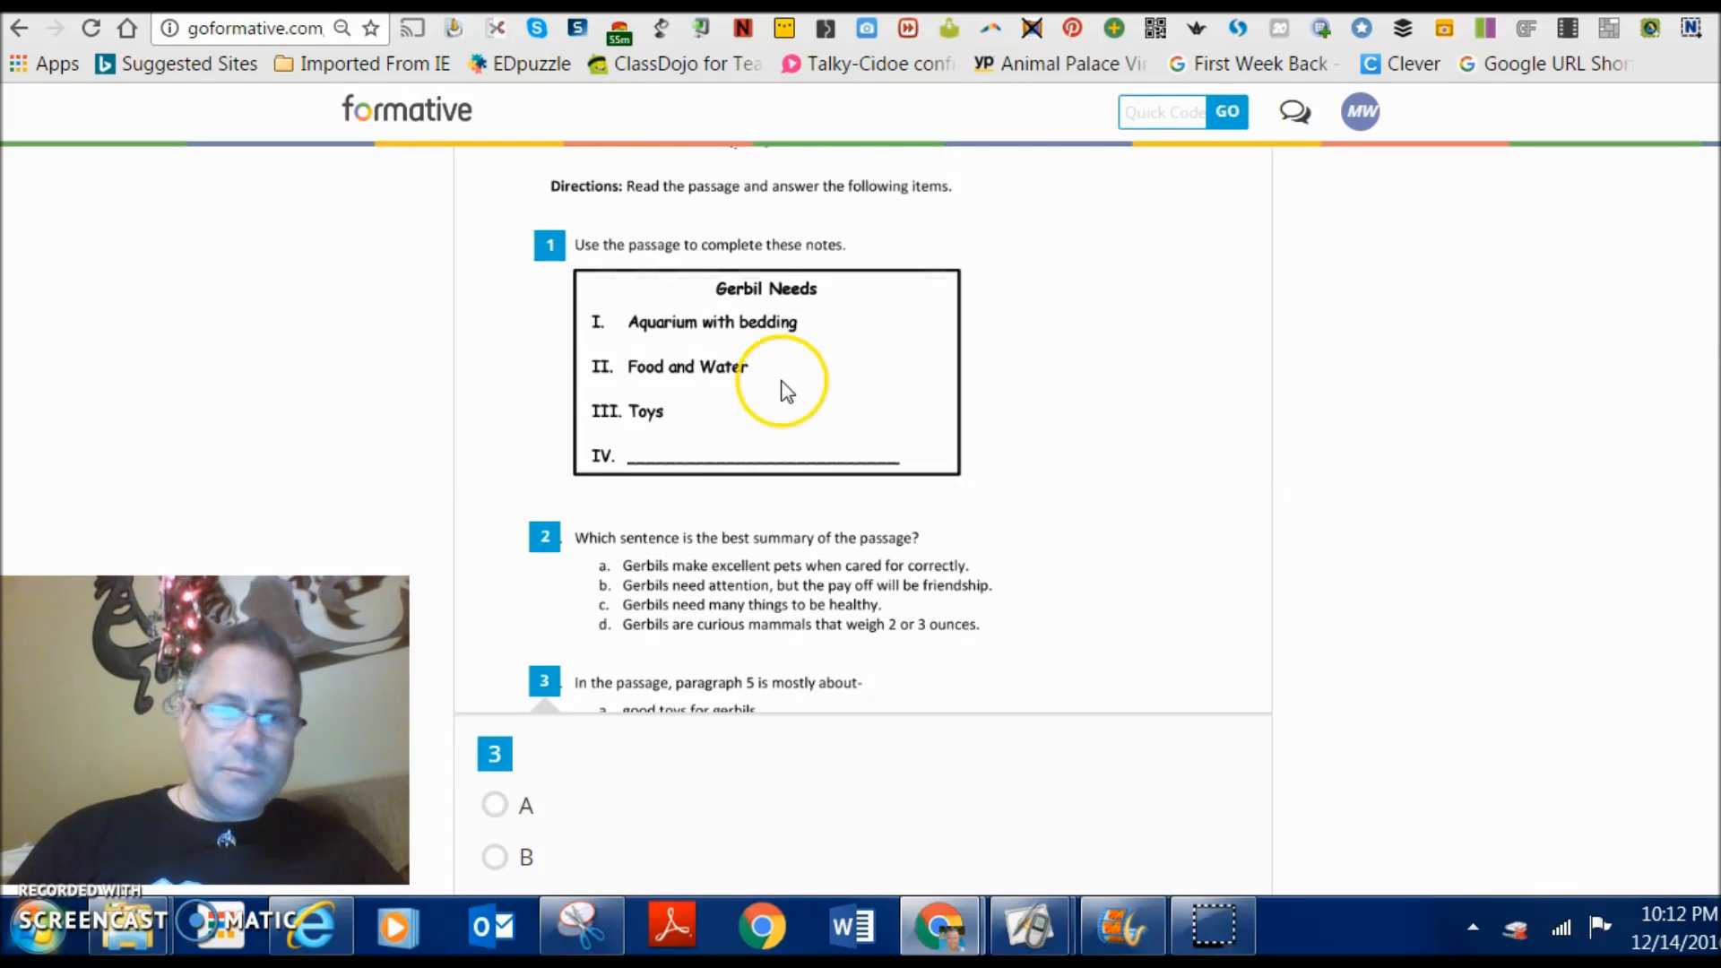
mouse_move(1604, 324)
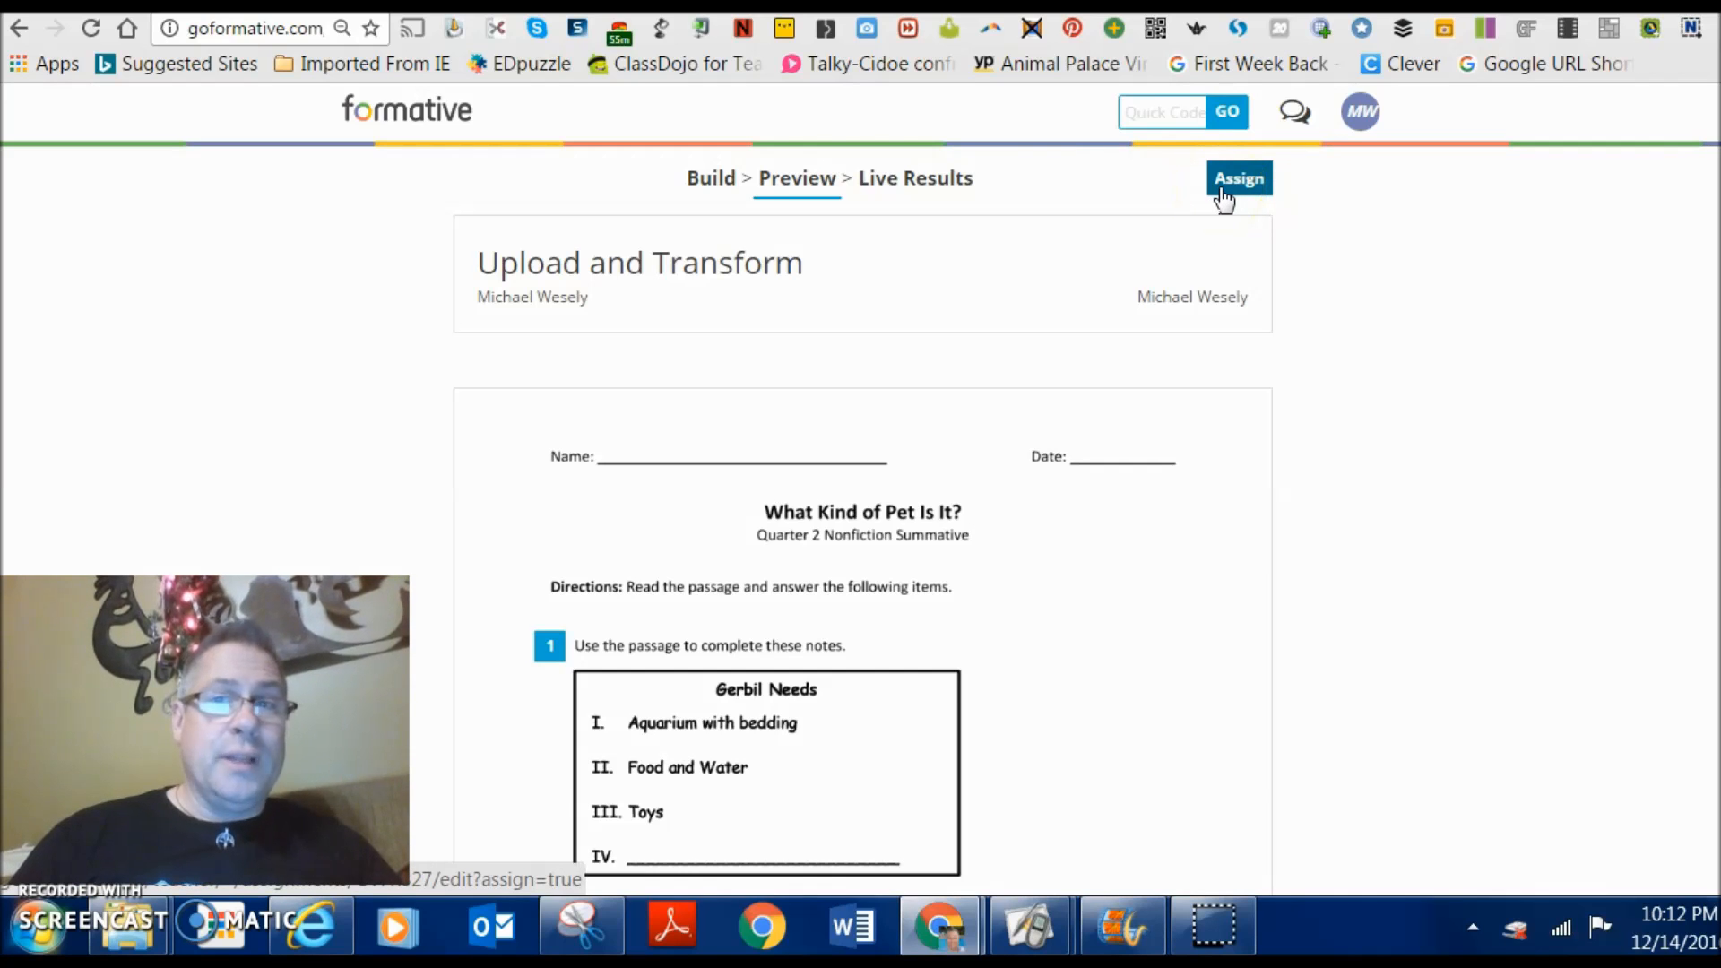
click(1237, 178)
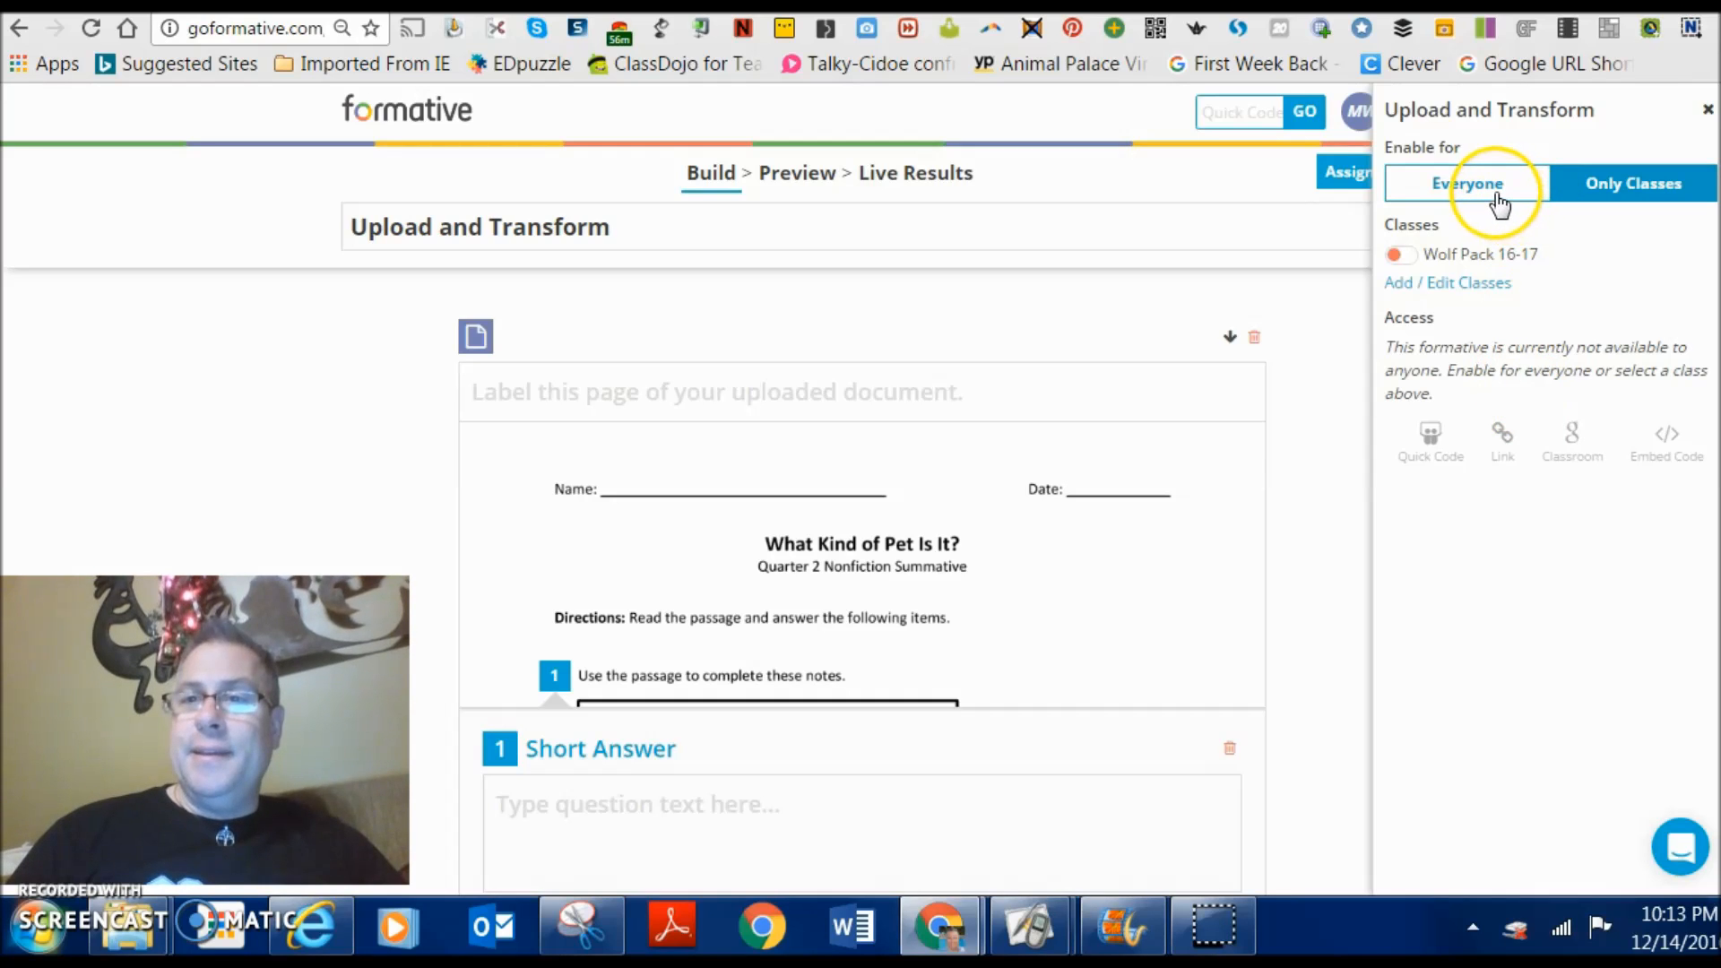
click(1466, 183)
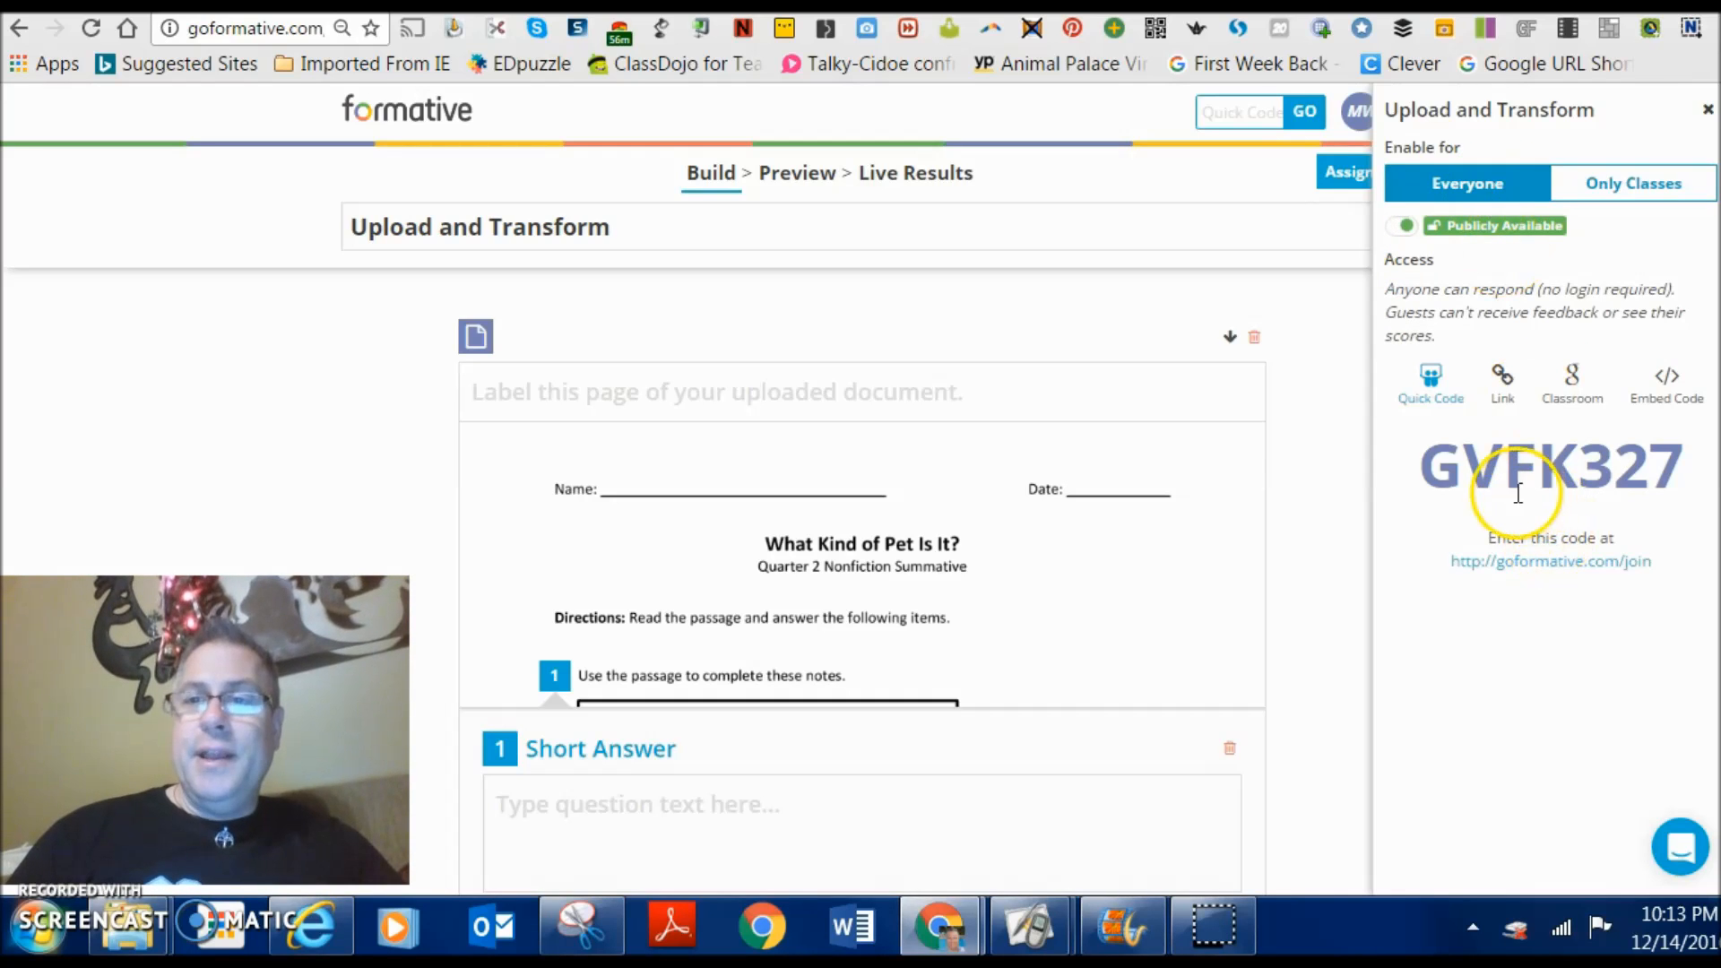
mouse_move(1701, 496)
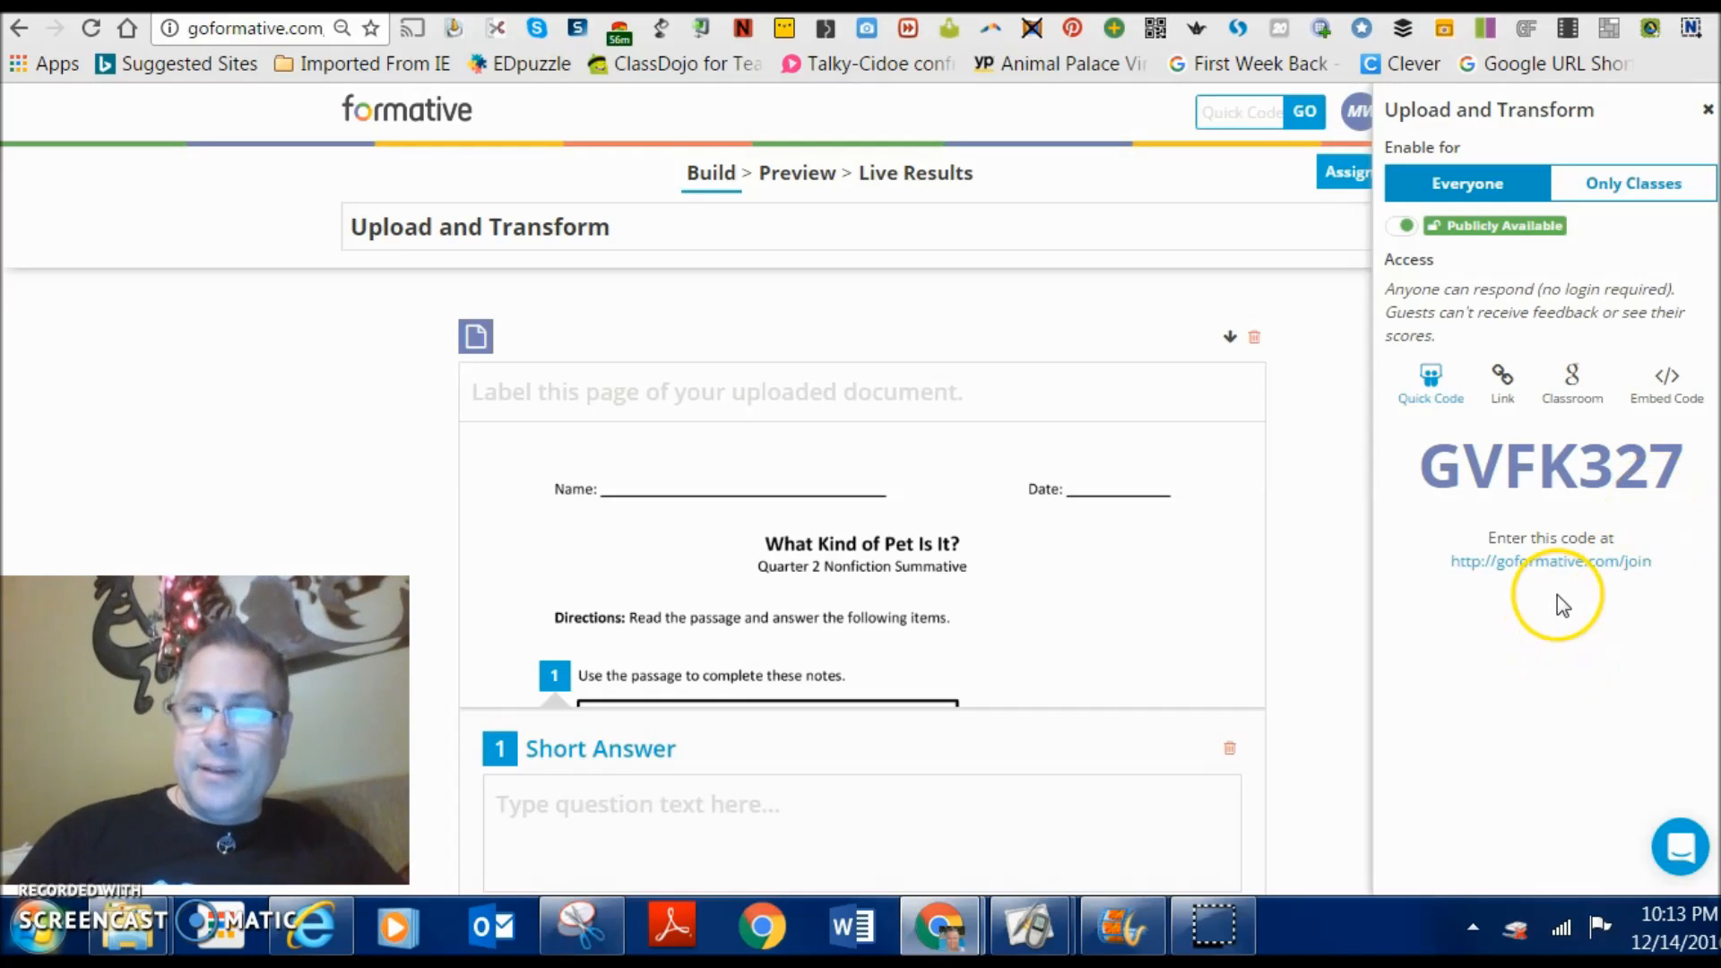
mouse_move(1509, 599)
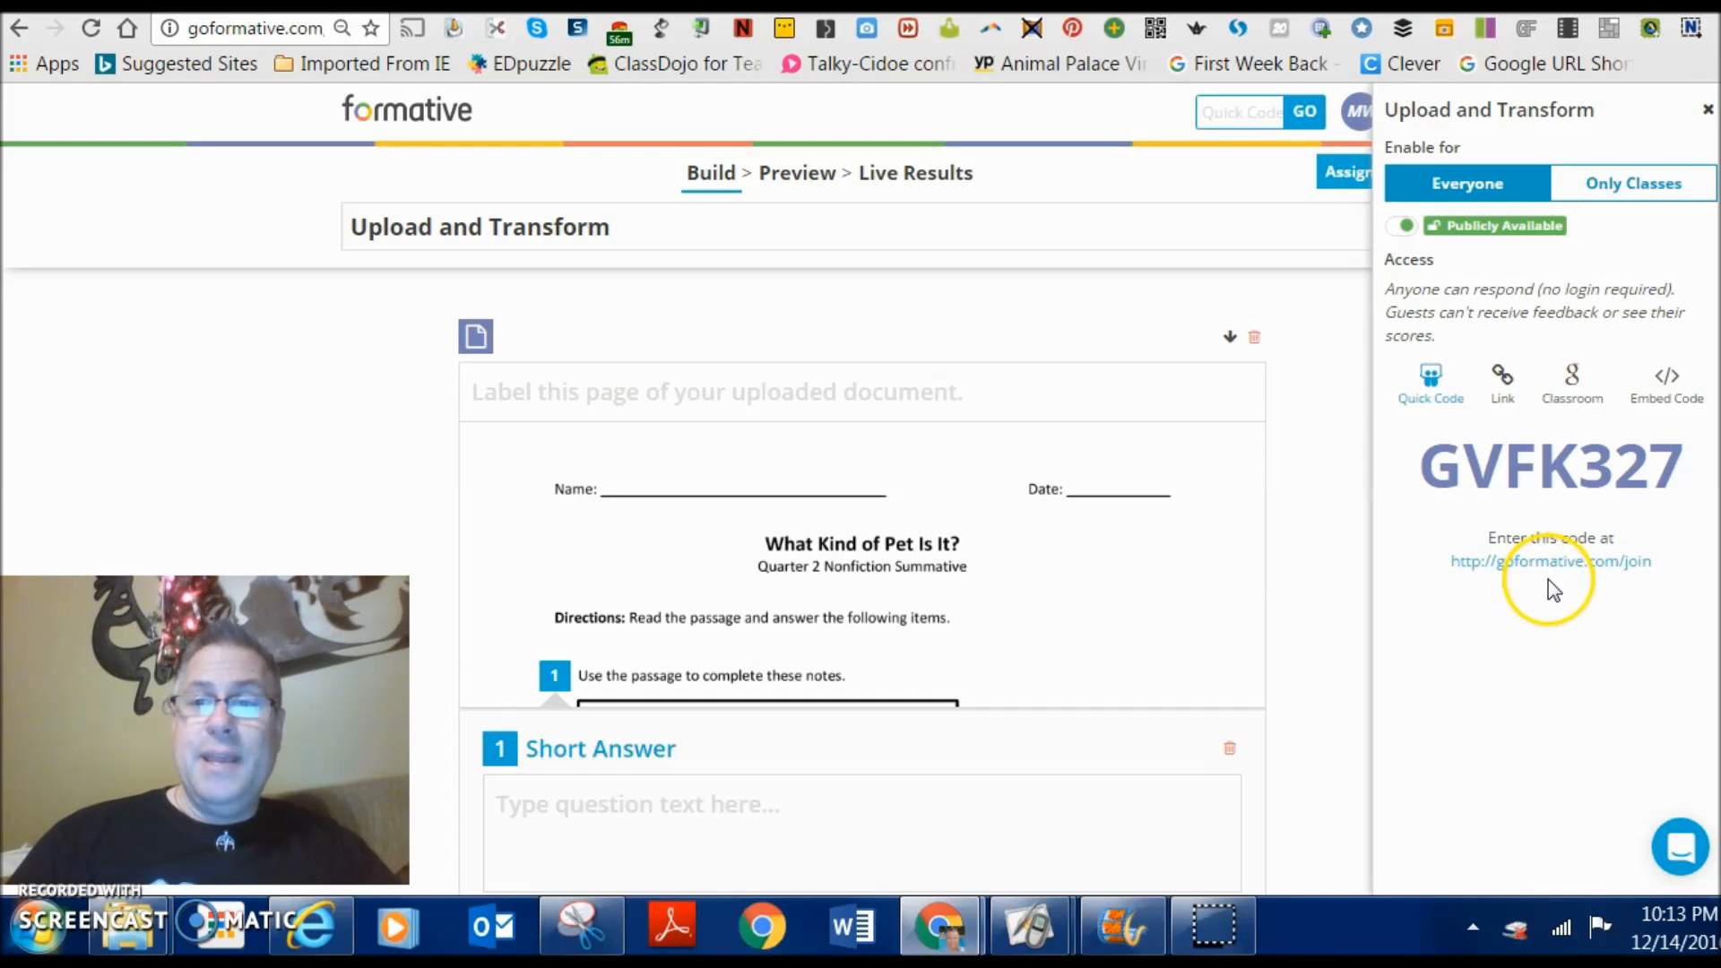
mouse_move(1628, 500)
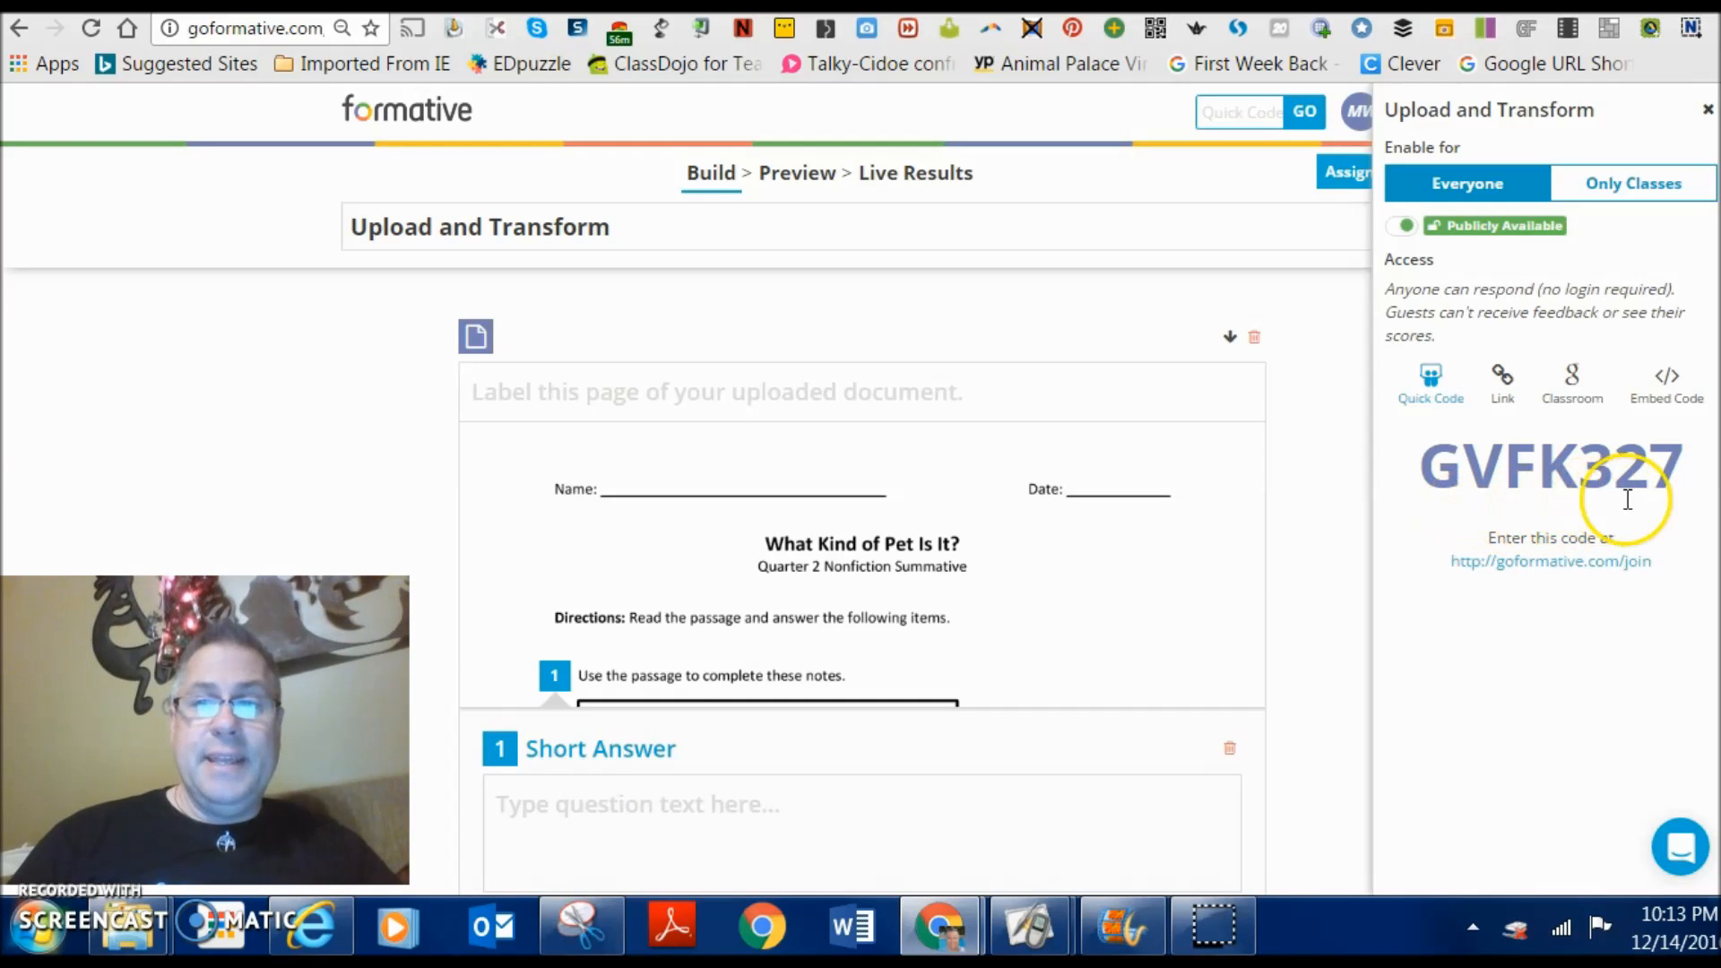
mouse_move(1651, 502)
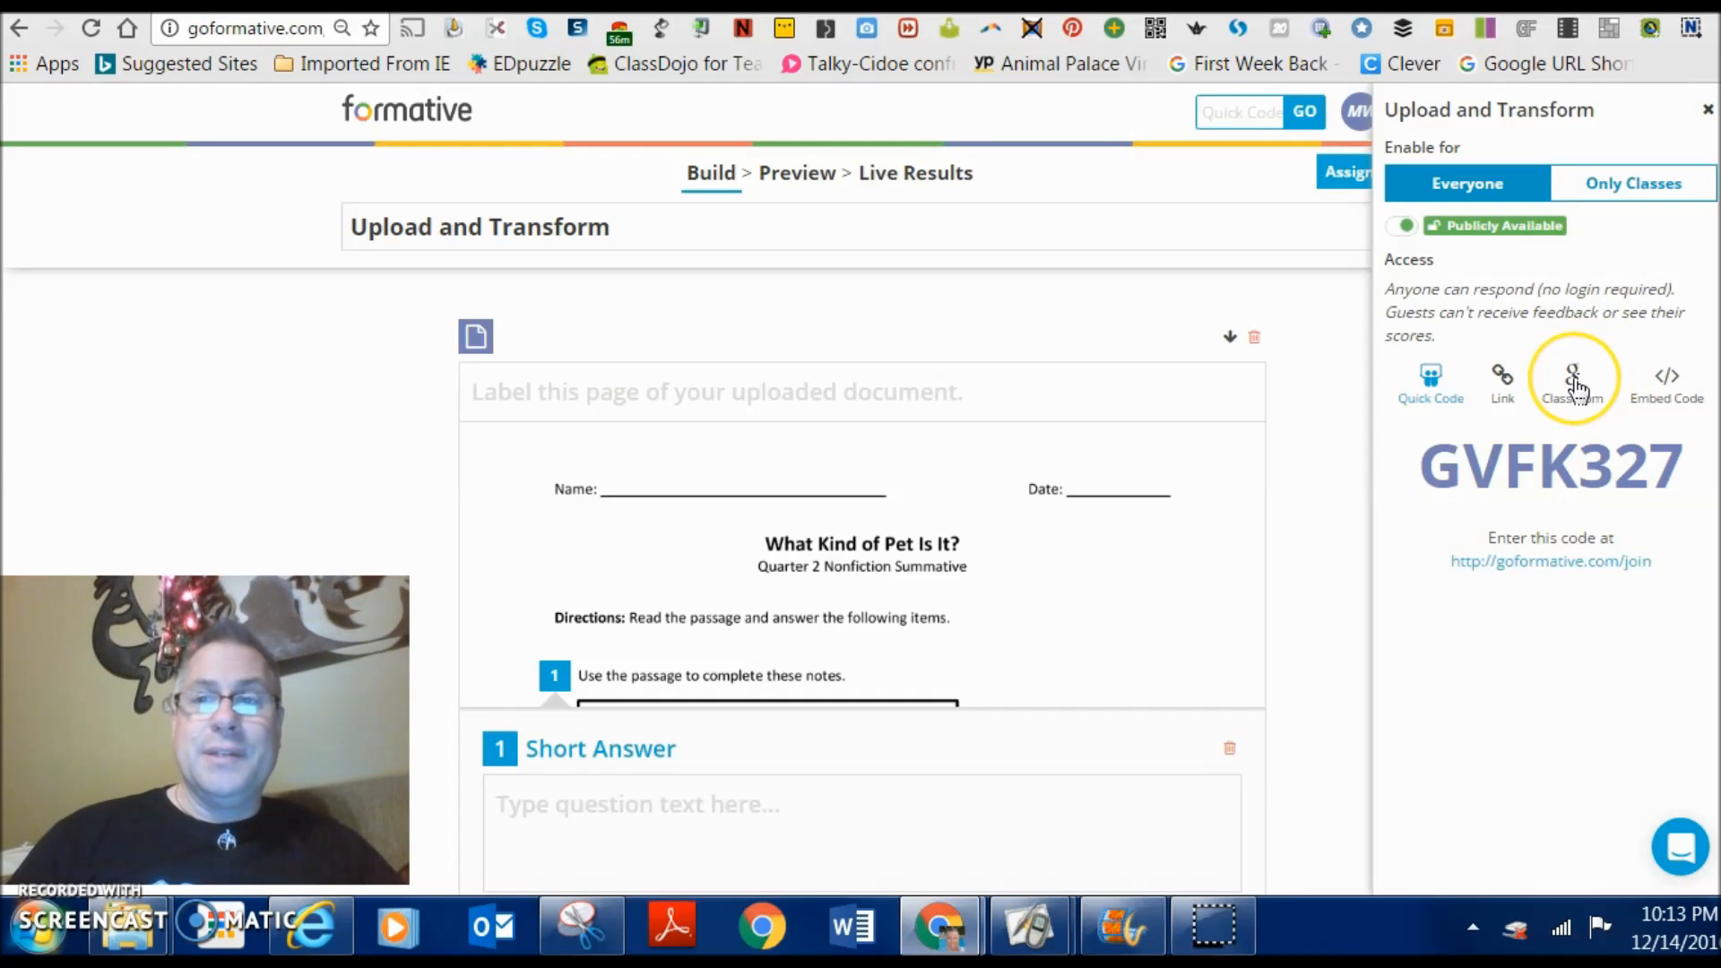
- Share the assessment to Google Classroom as a Create assignment post
click(1572, 380)
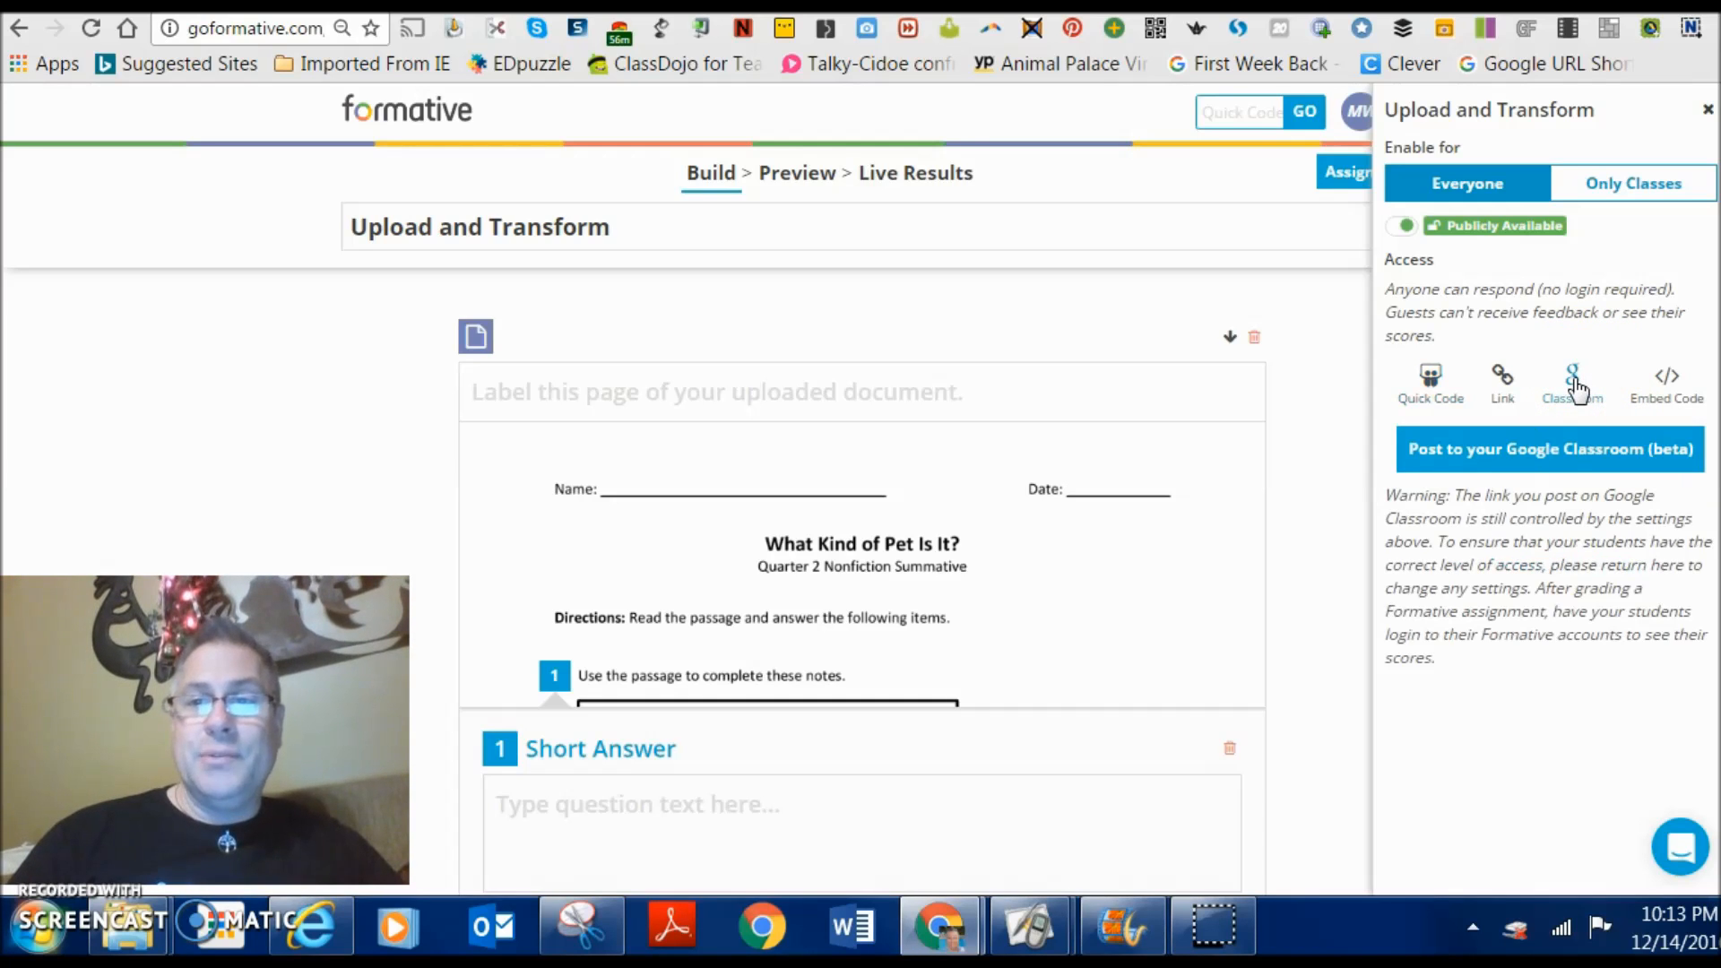
click(1572, 380)
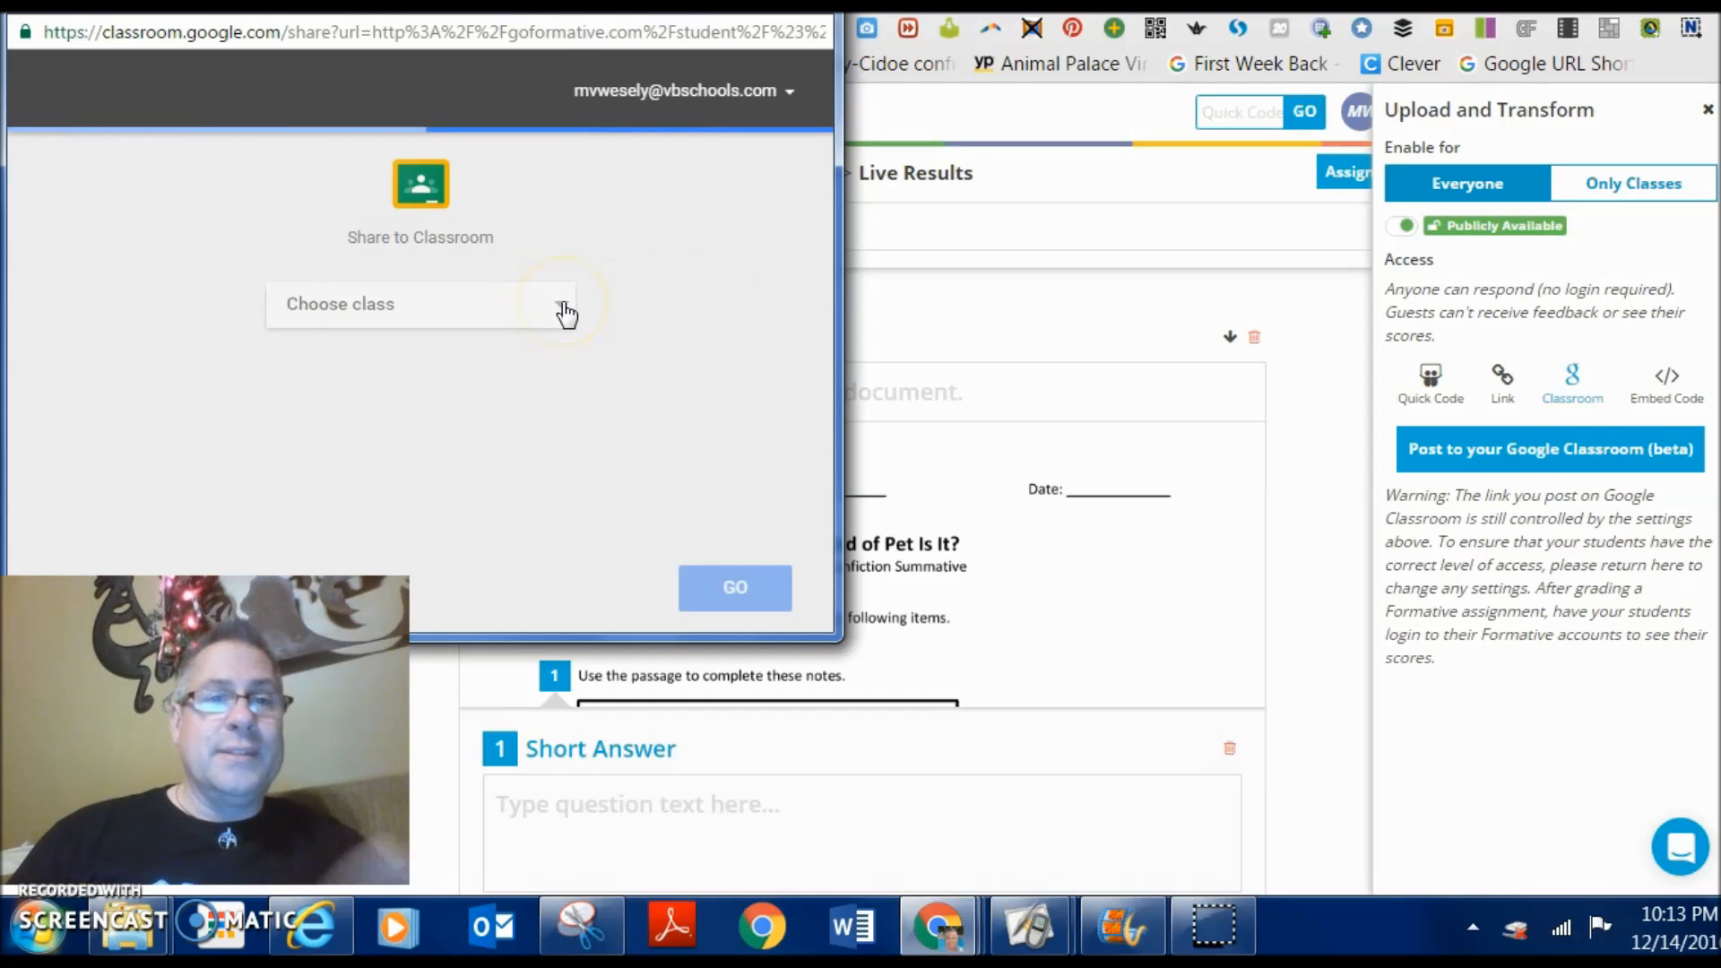
click(420, 303)
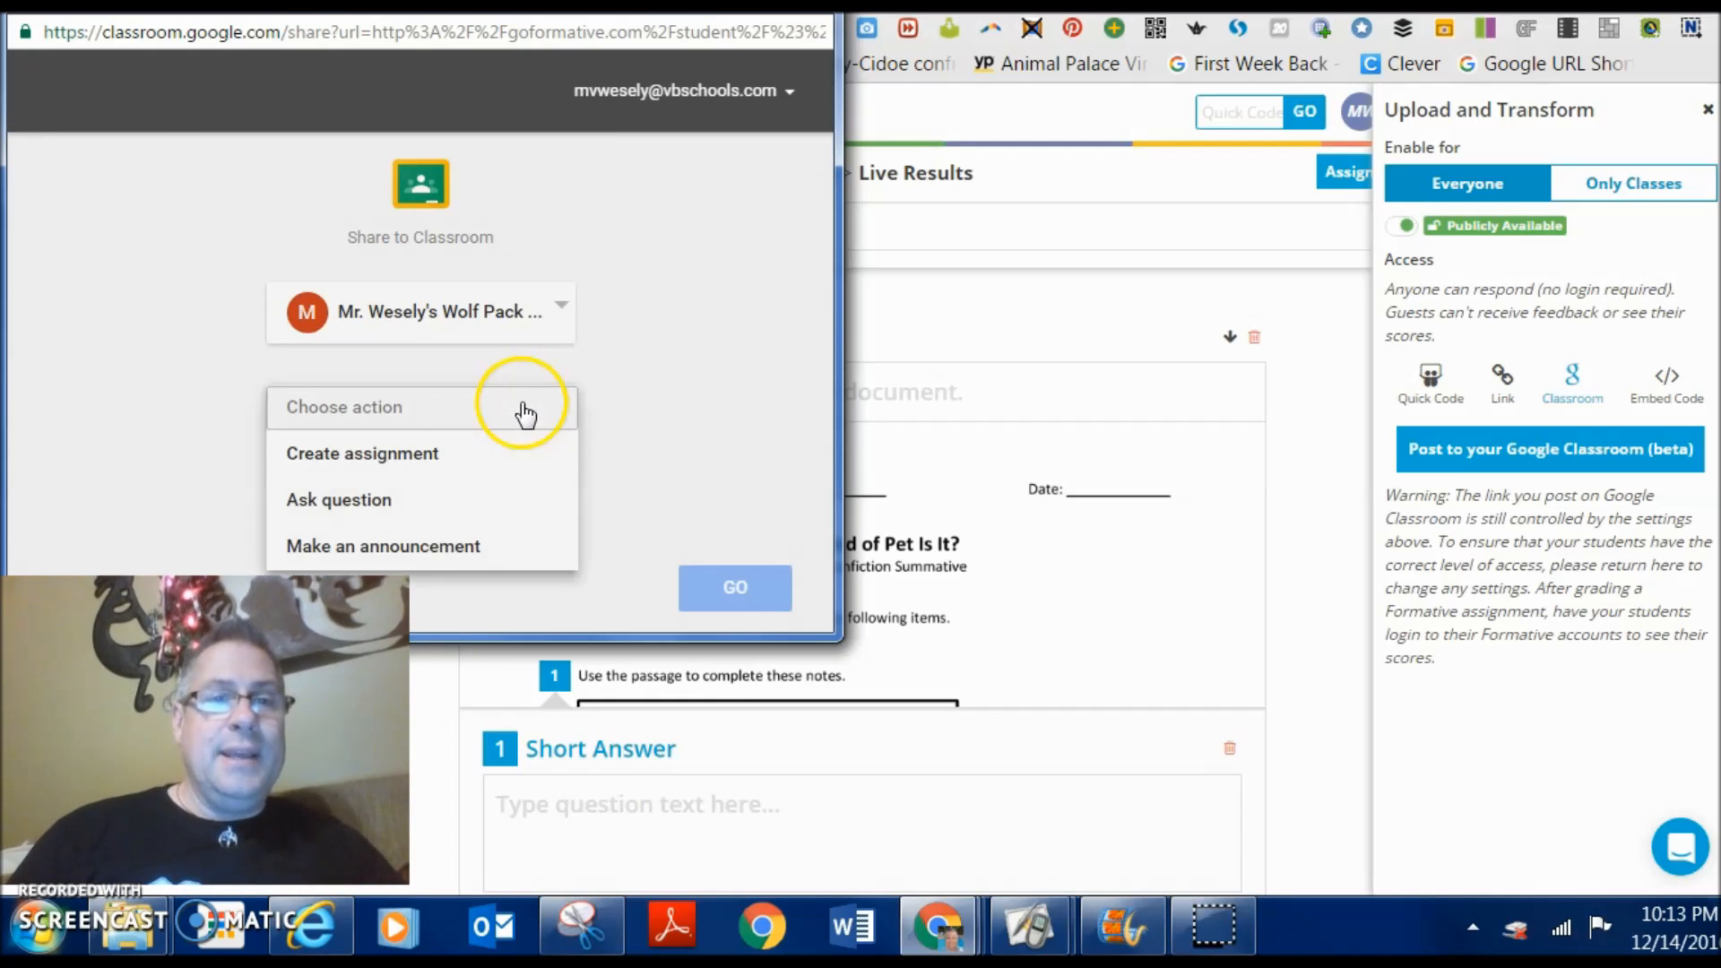
click(362, 453)
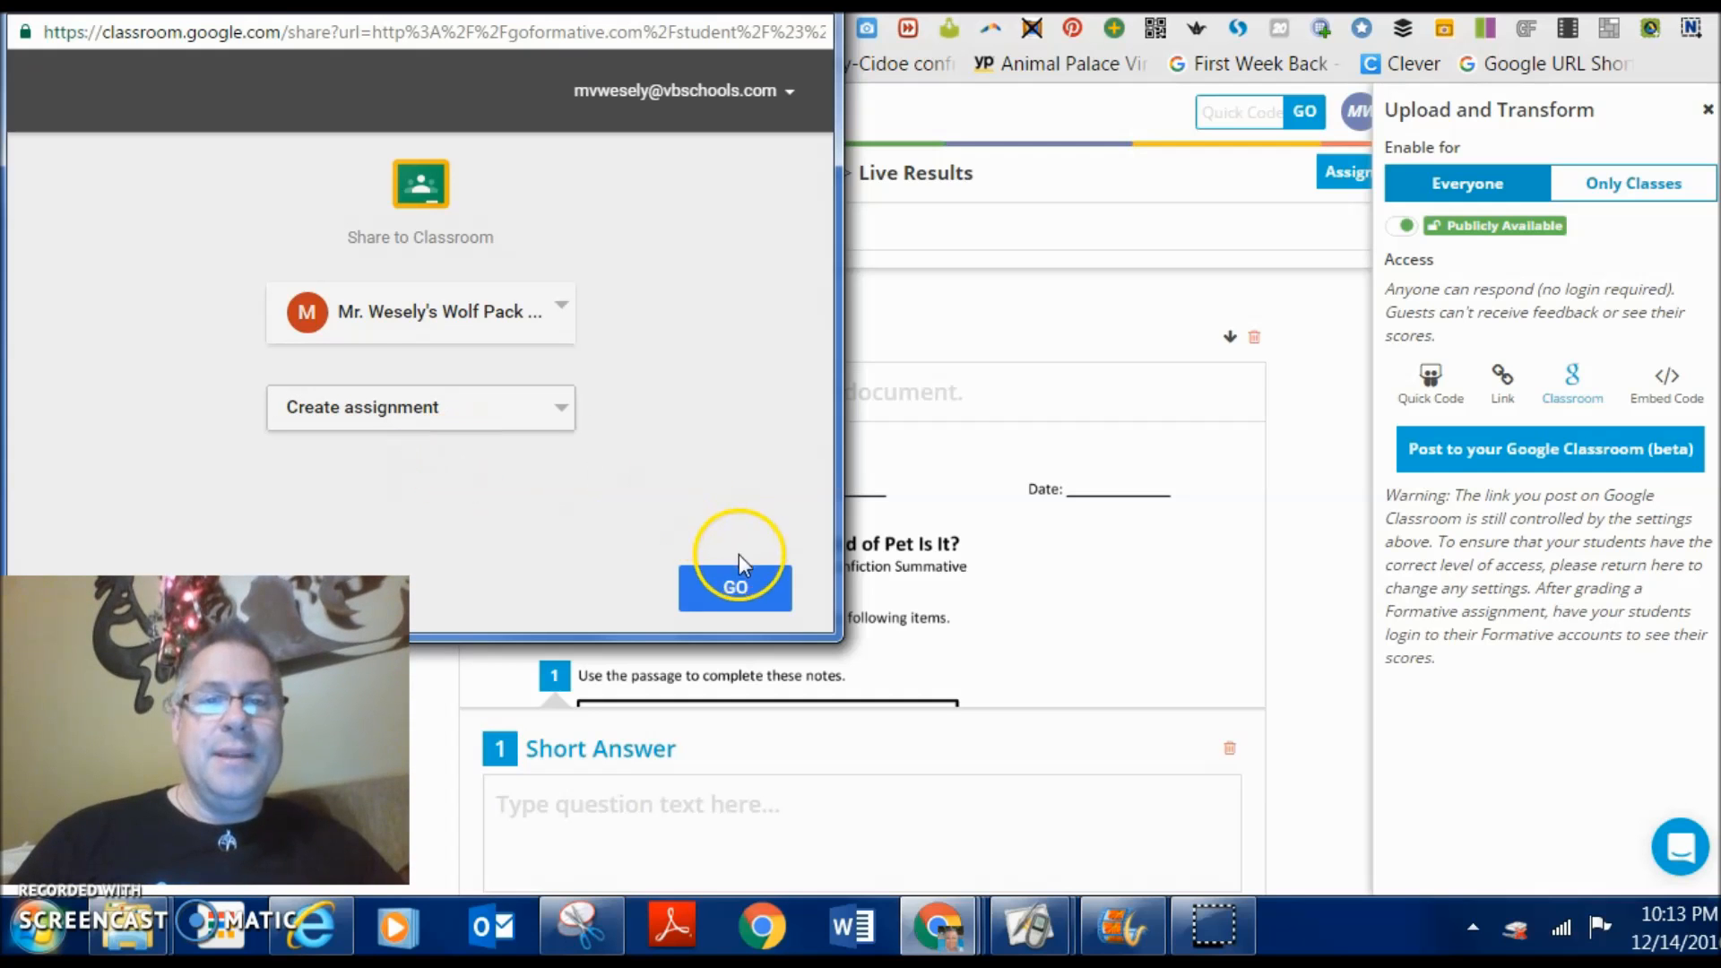
click(735, 586)
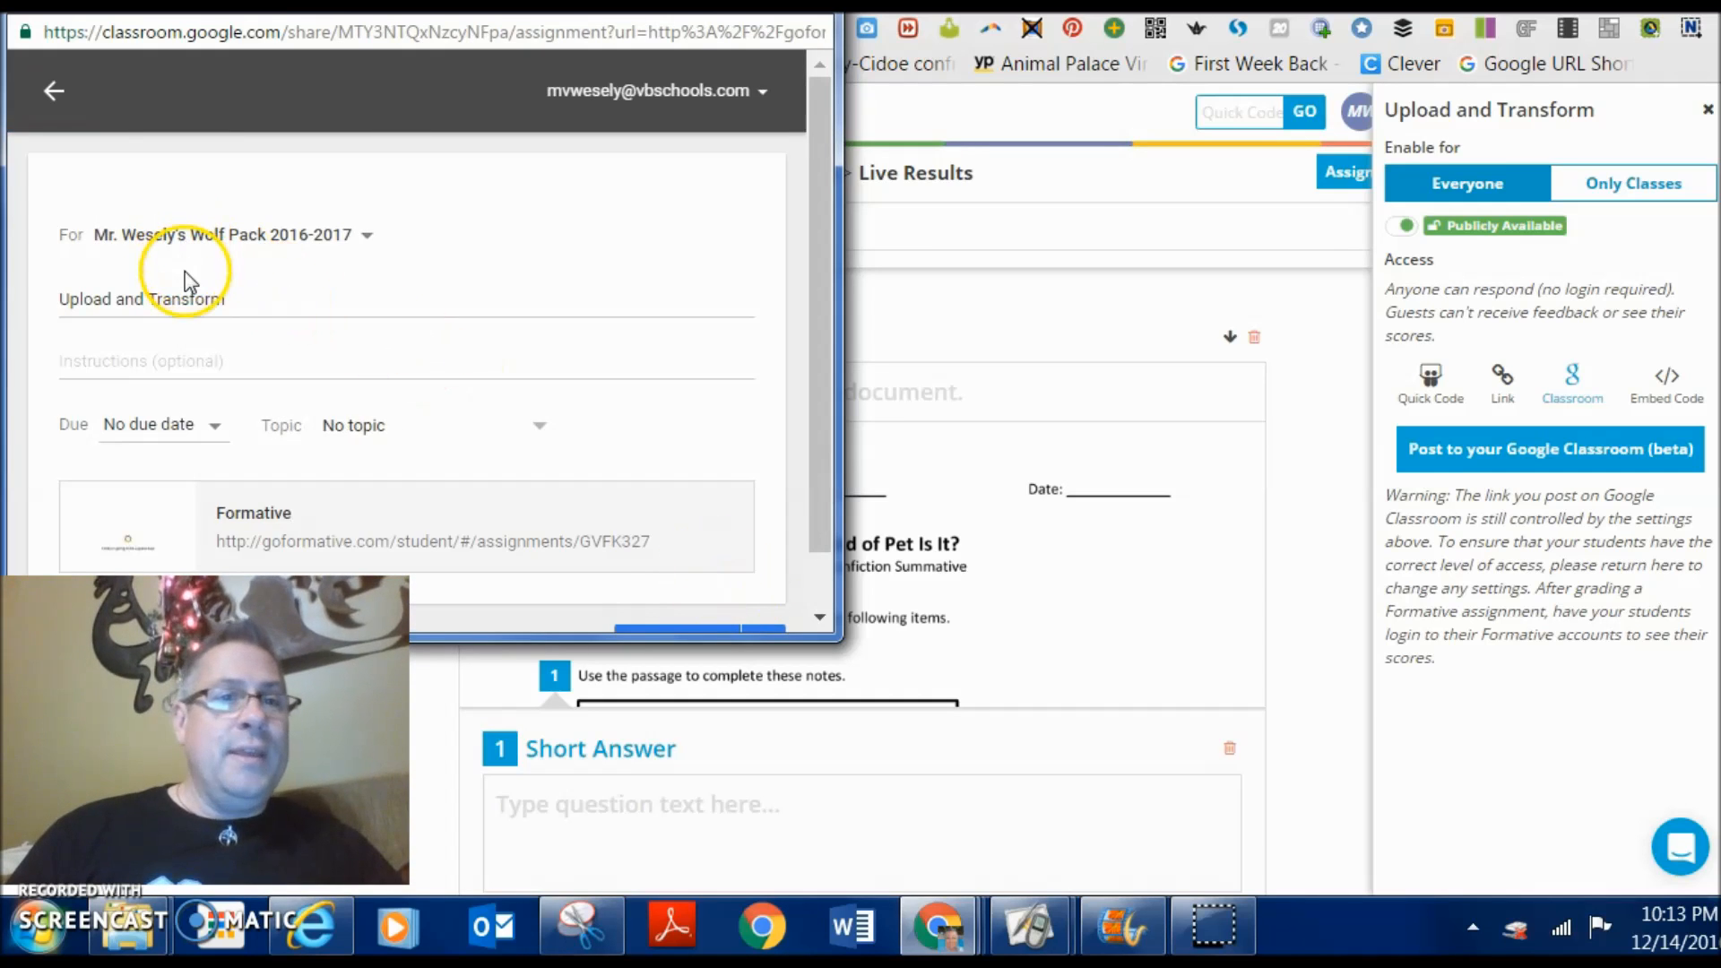
mouse_move(126, 337)
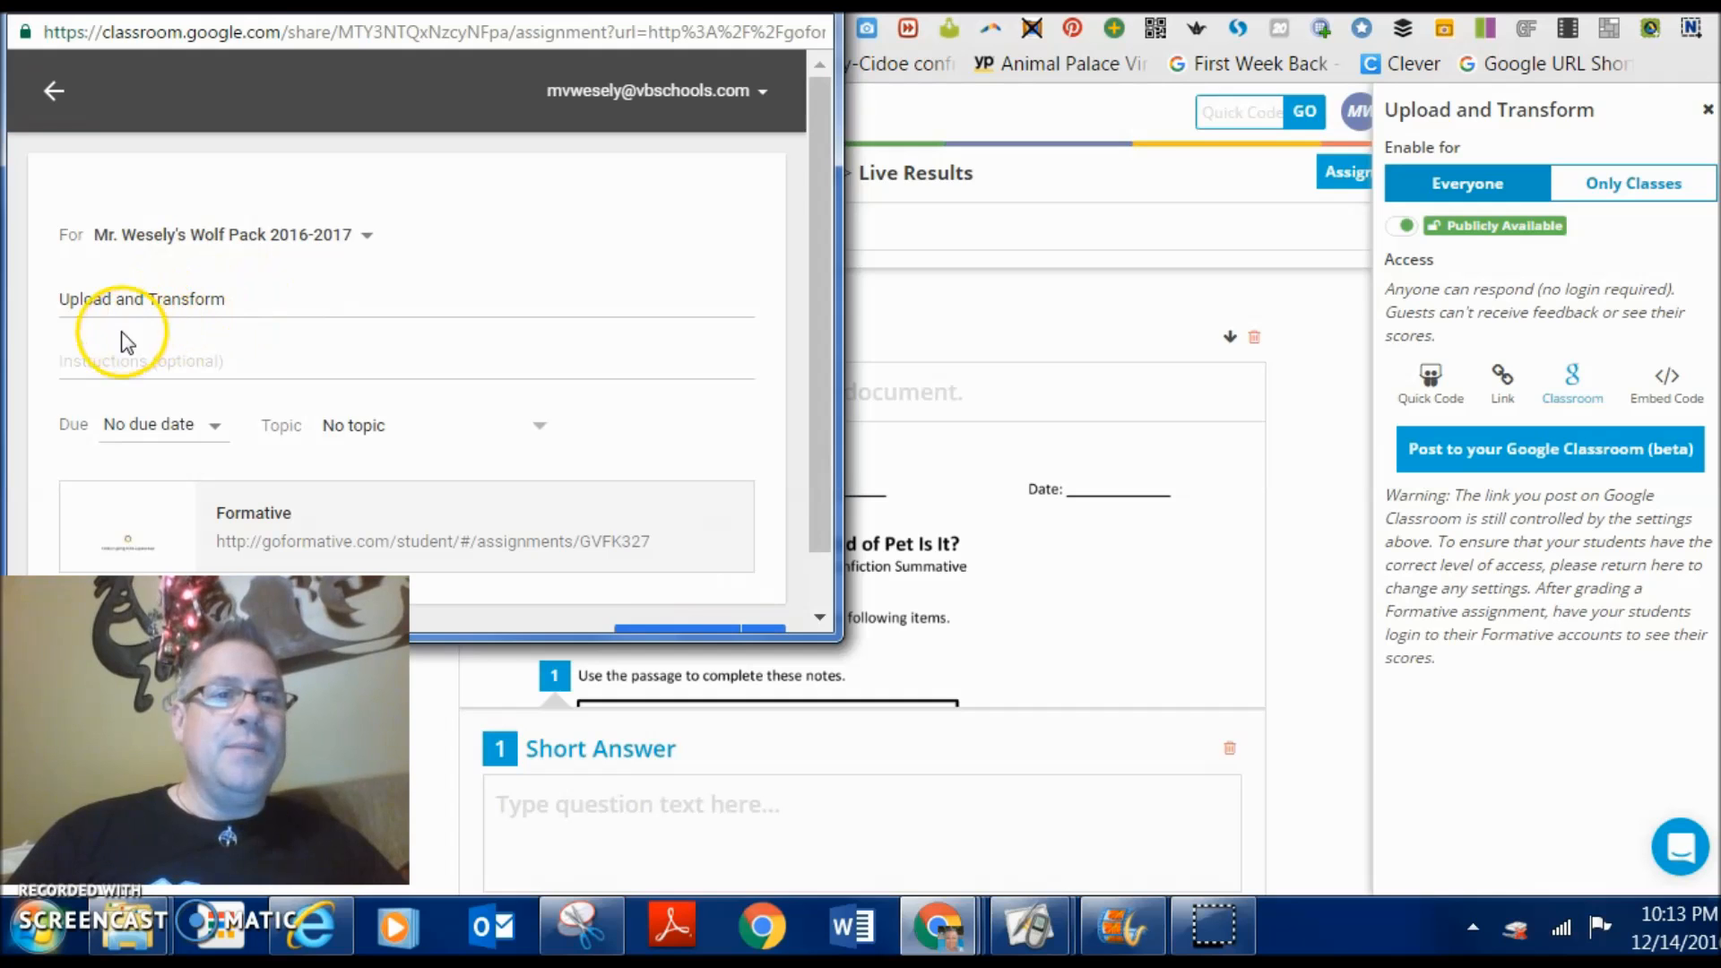
mouse_move(215, 427)
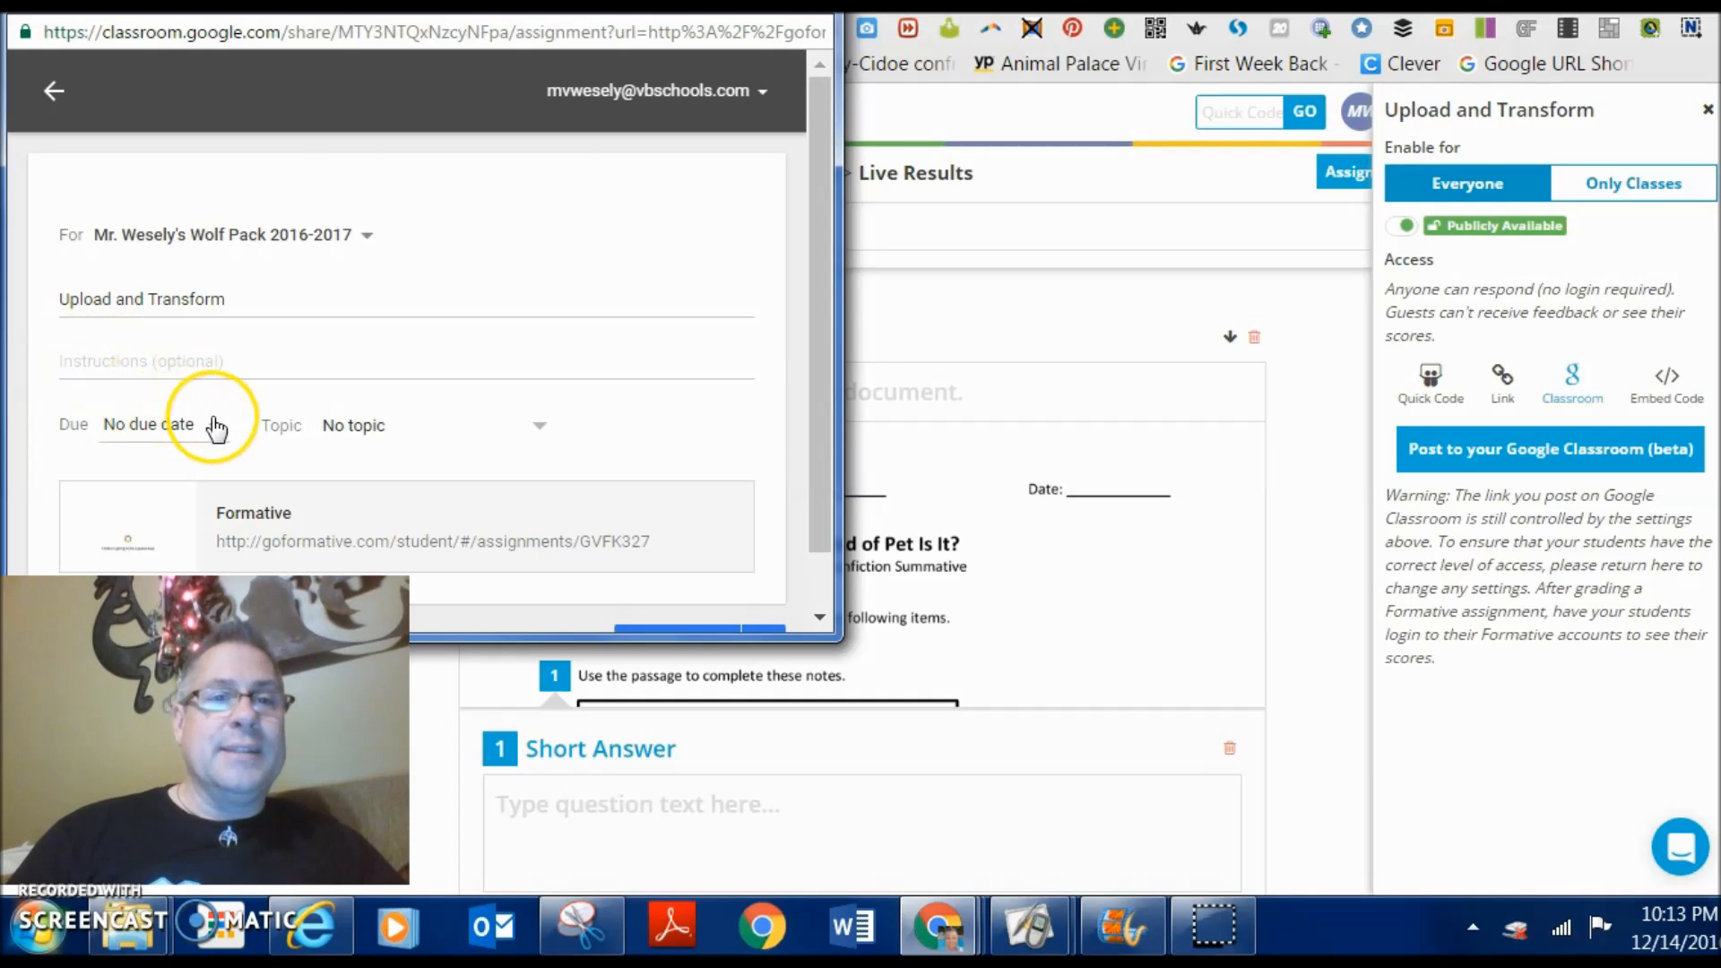
- Post the assignment to the class under the Assessments topic
click(538, 427)
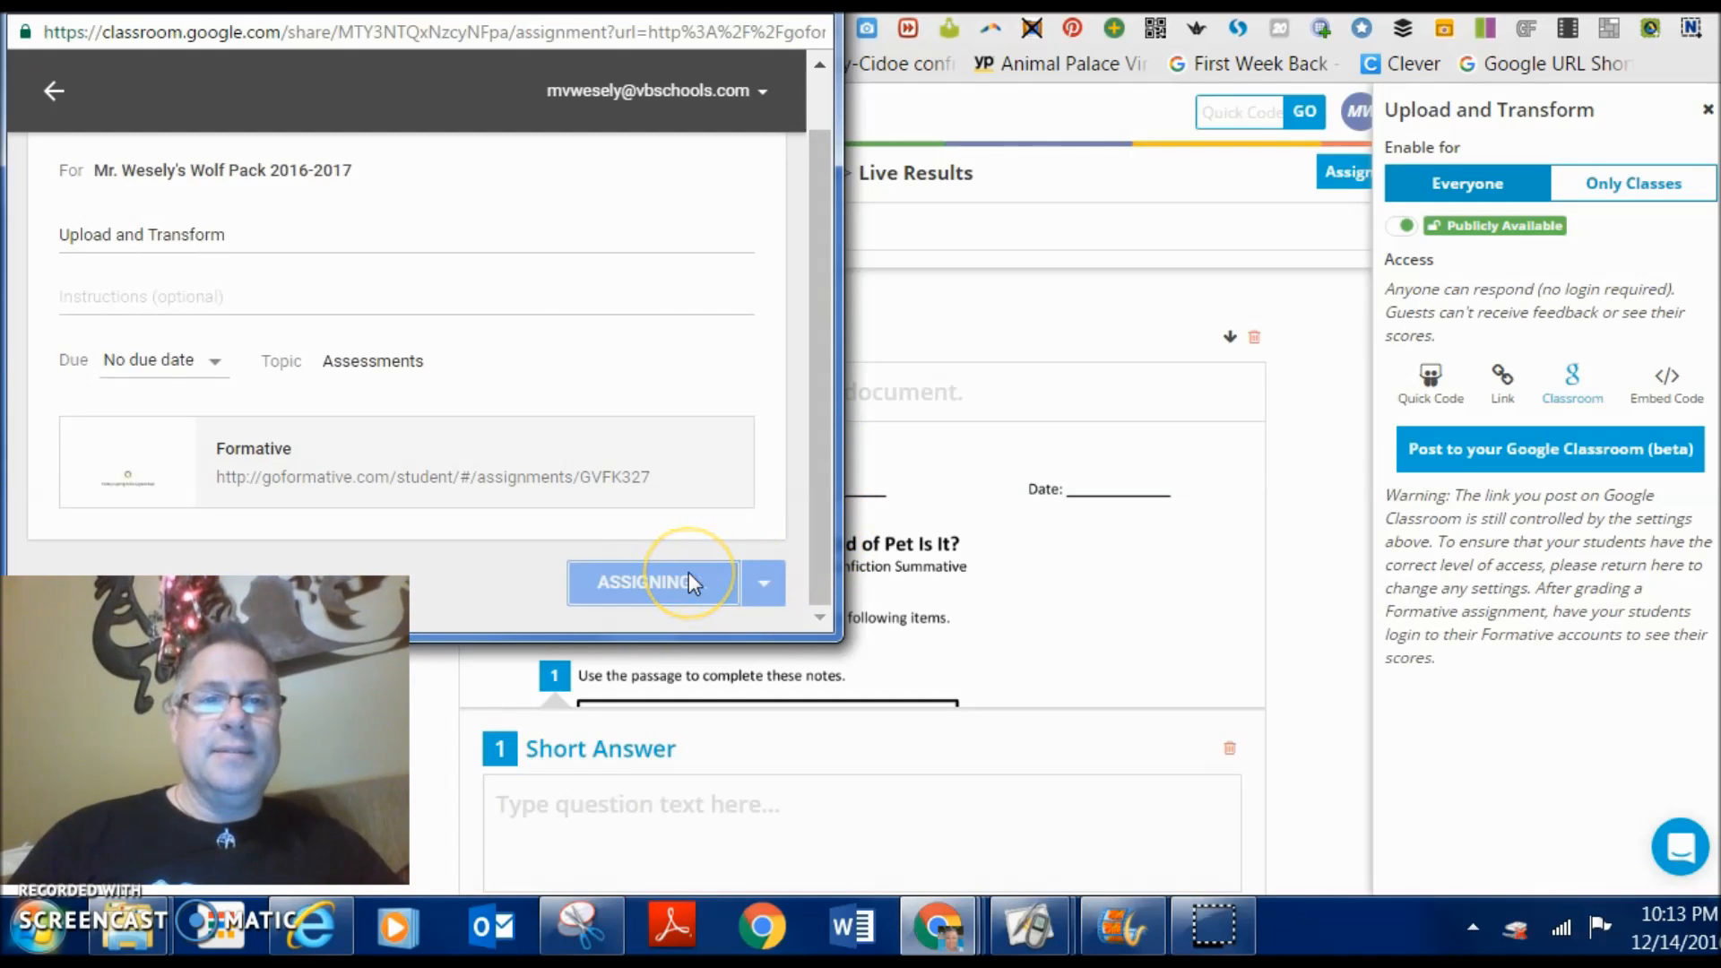
click(653, 580)
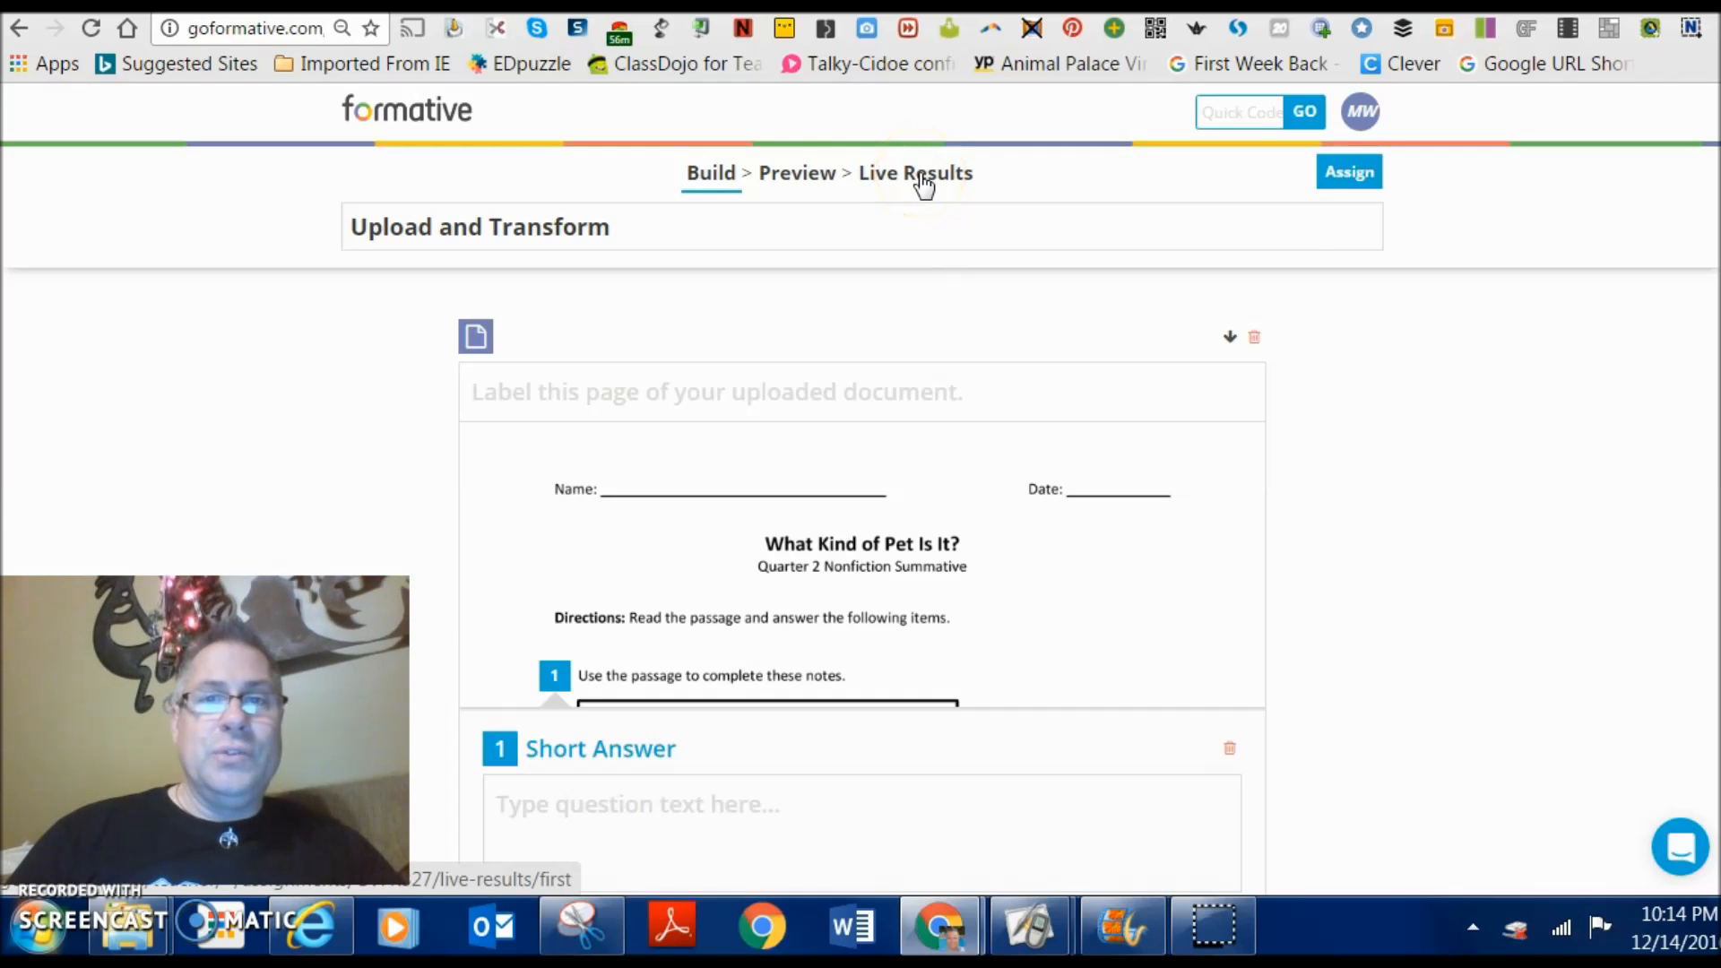
- View live results for questions 1–4, then switch to the Summary view, with no responses yet
click(914, 174)
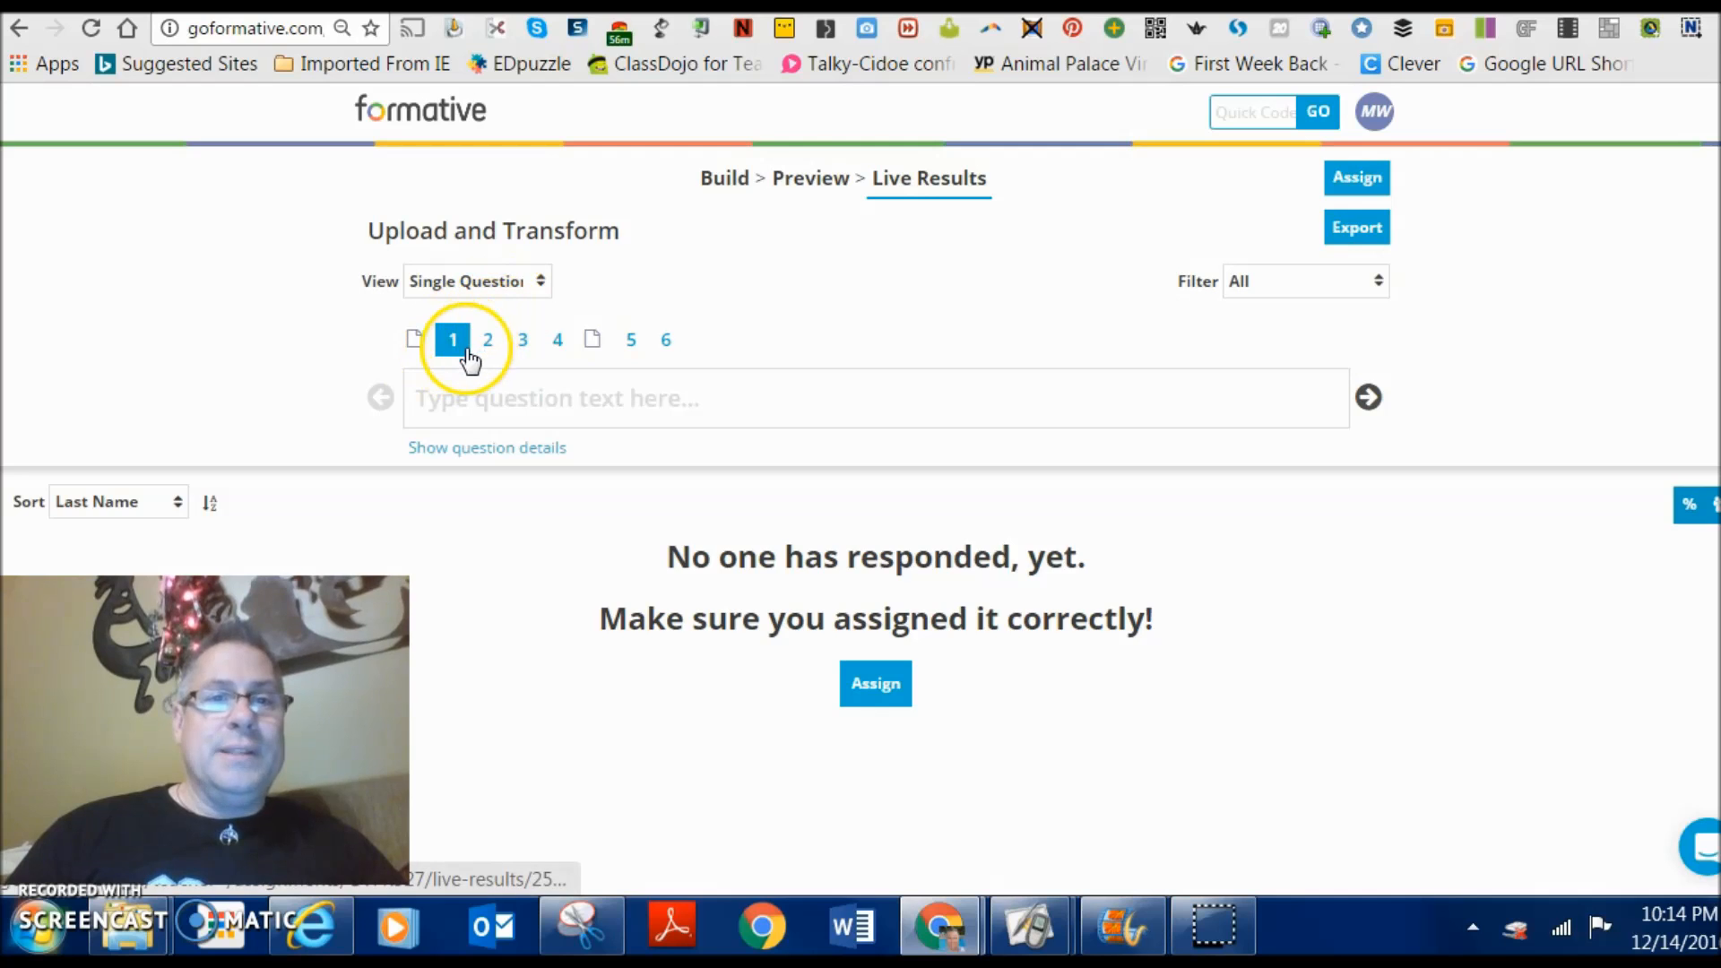
click(449, 398)
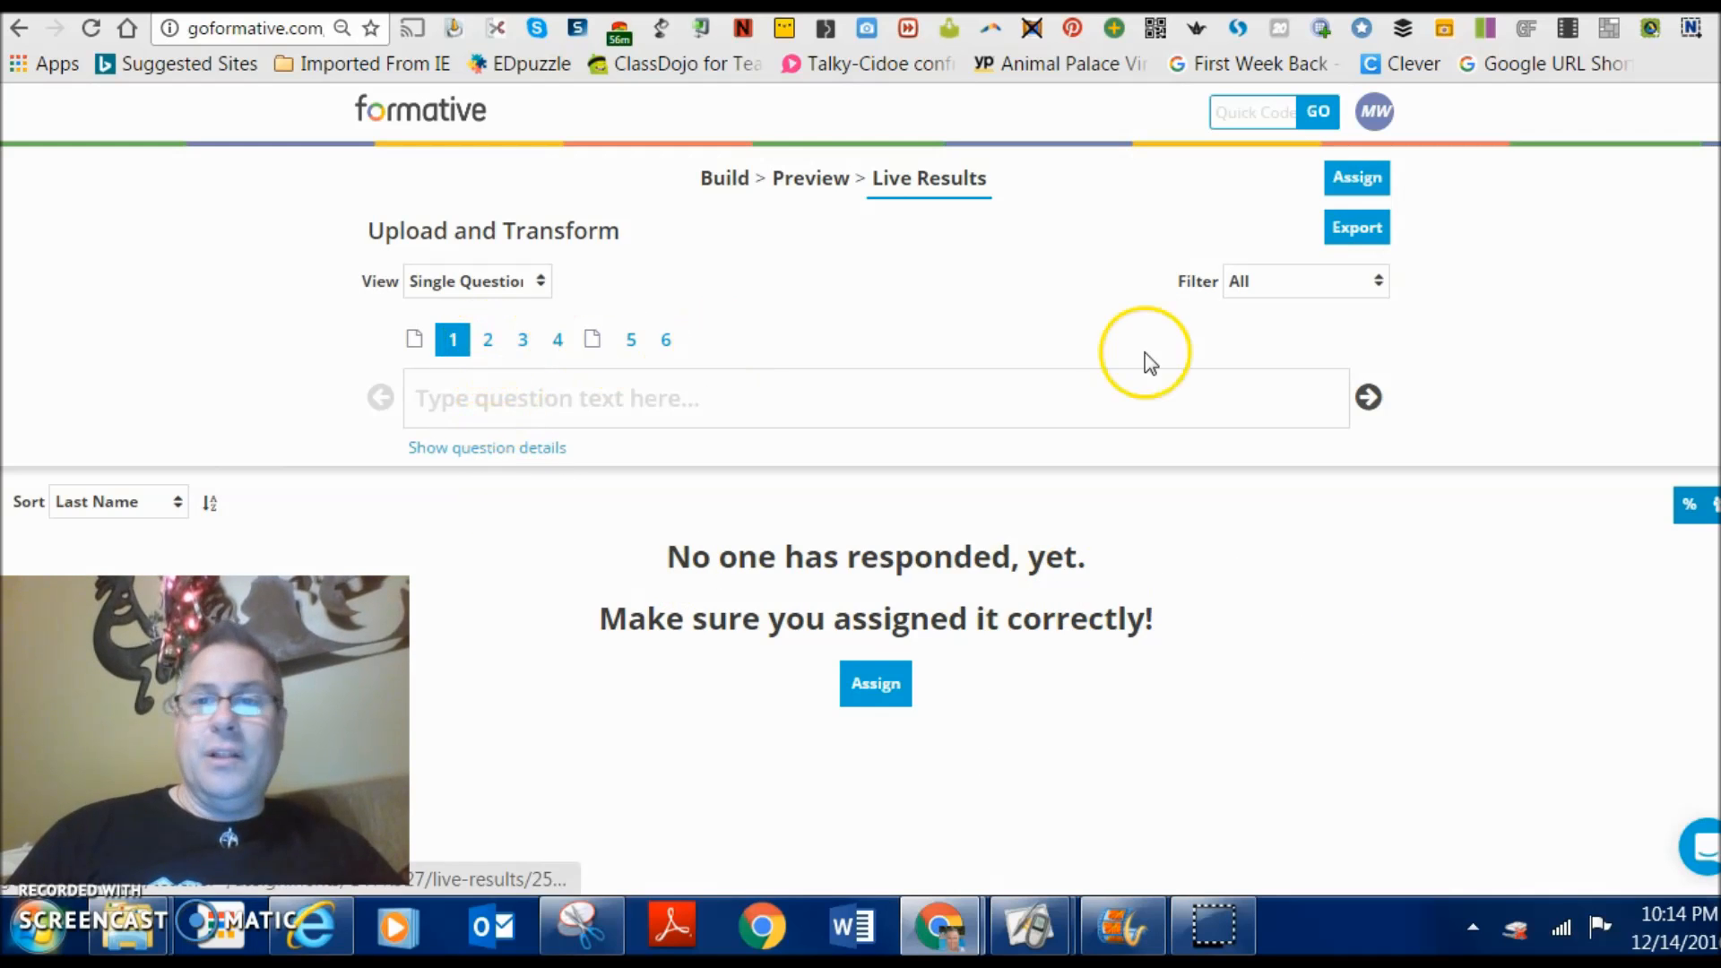
click(486, 341)
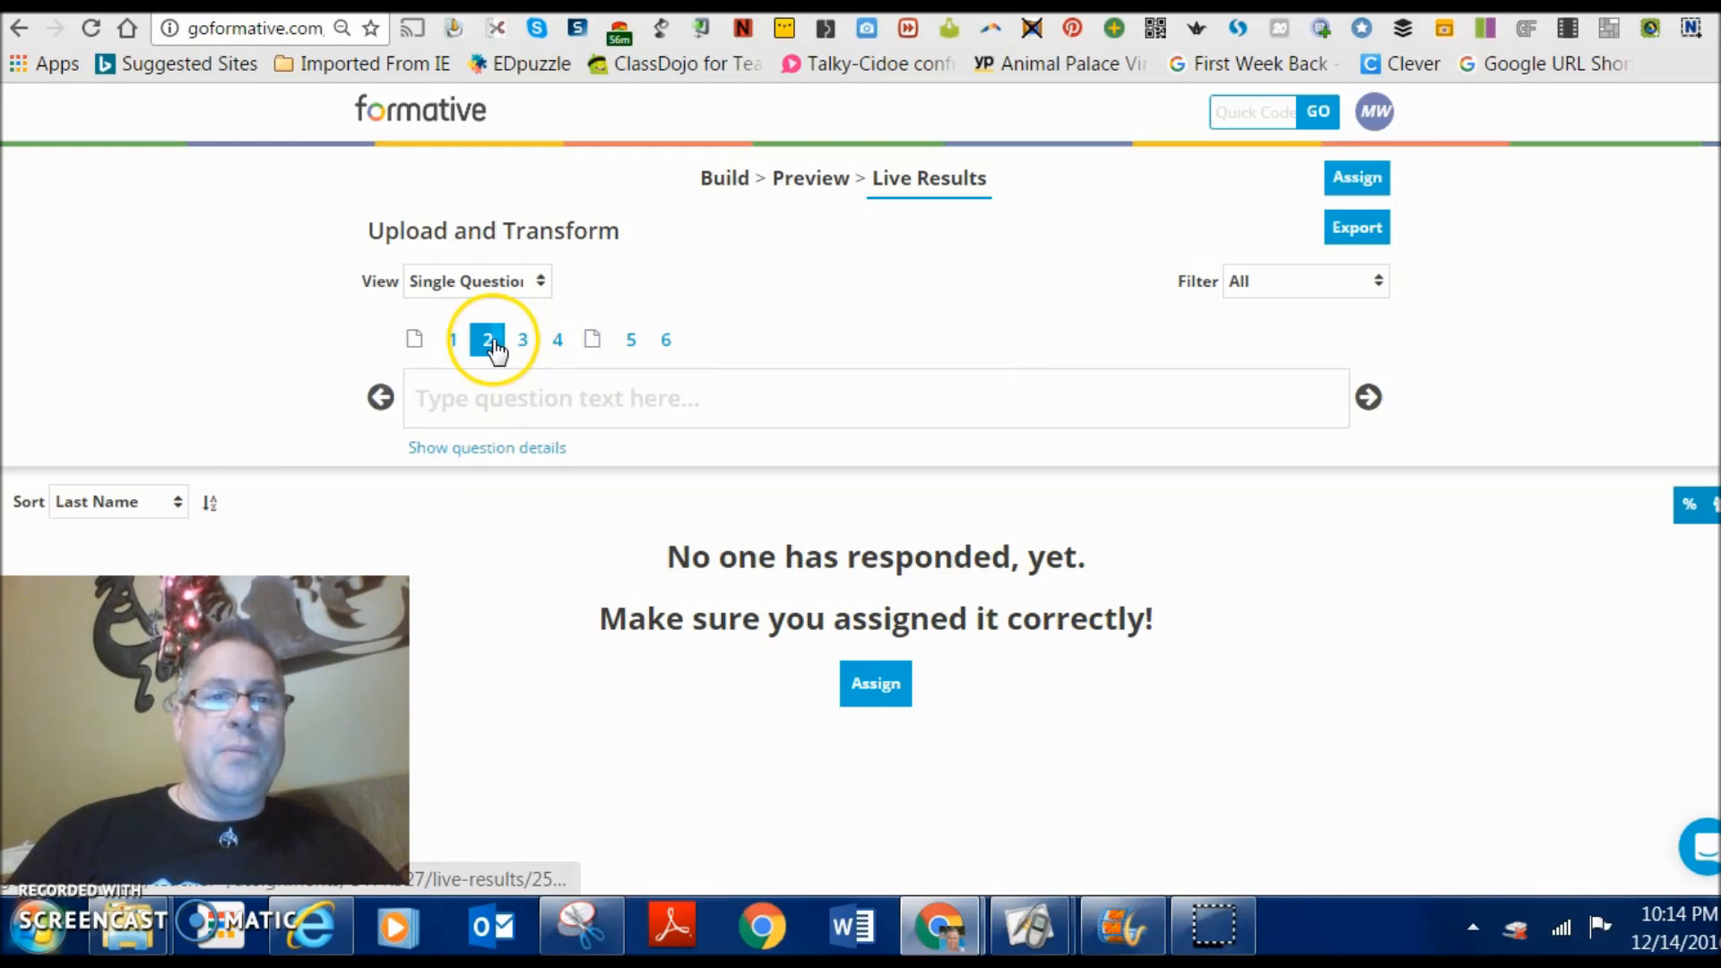
click(523, 340)
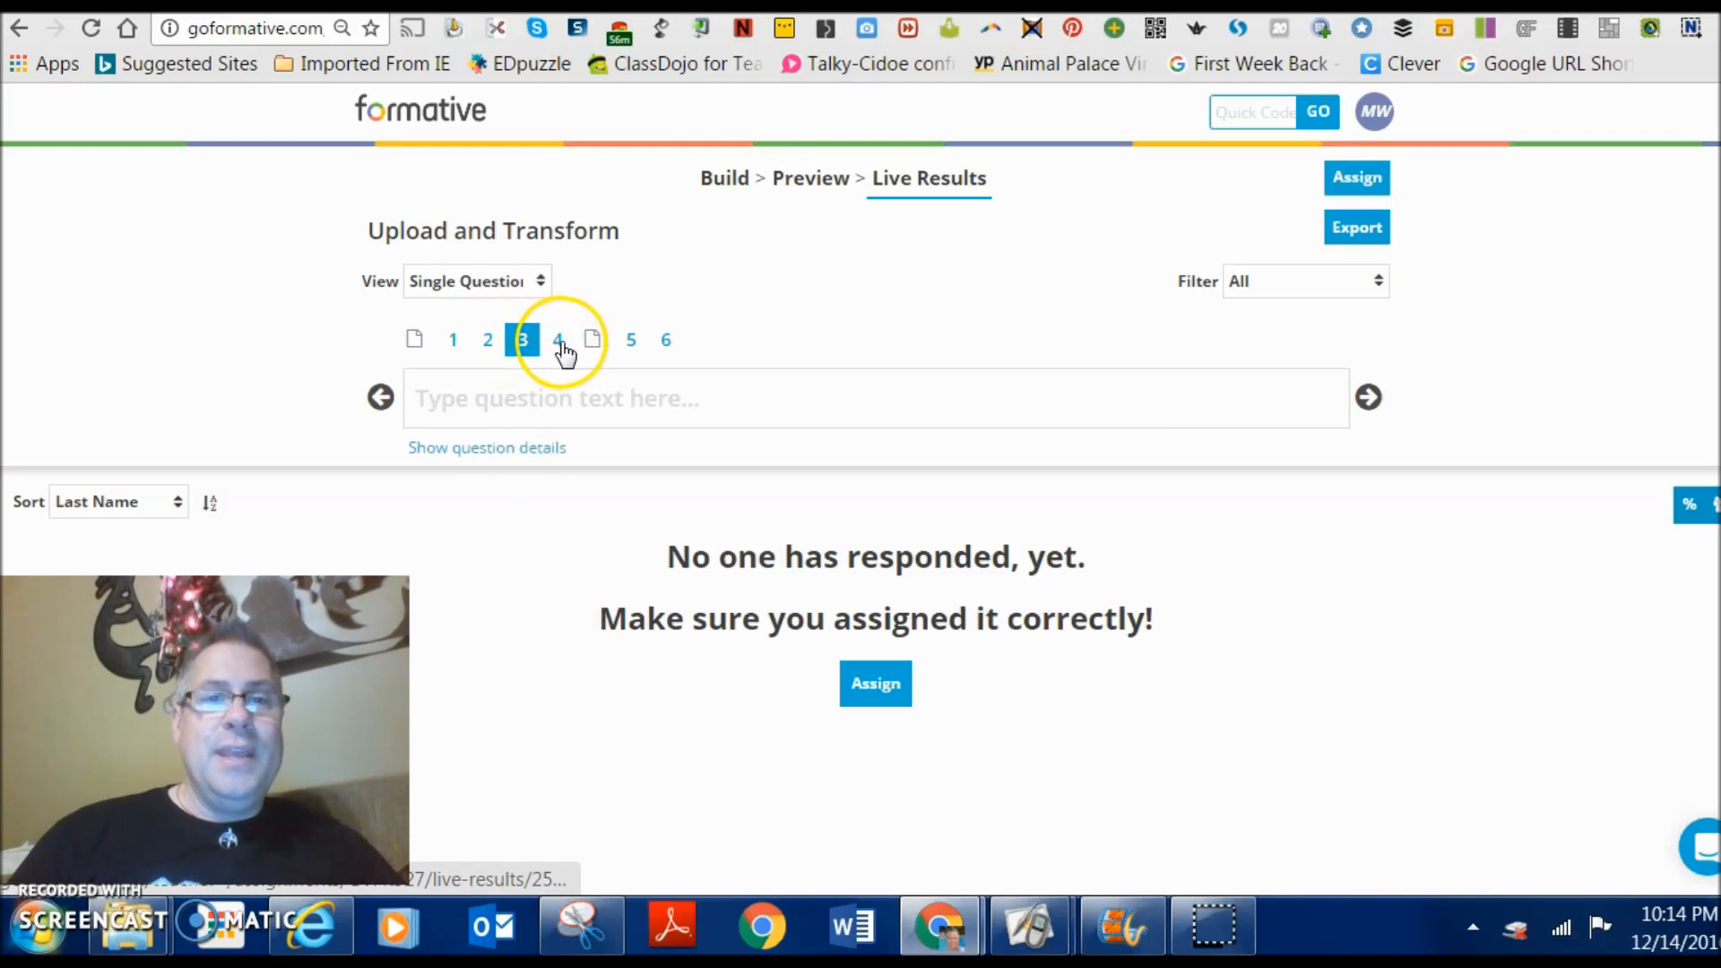
click(557, 341)
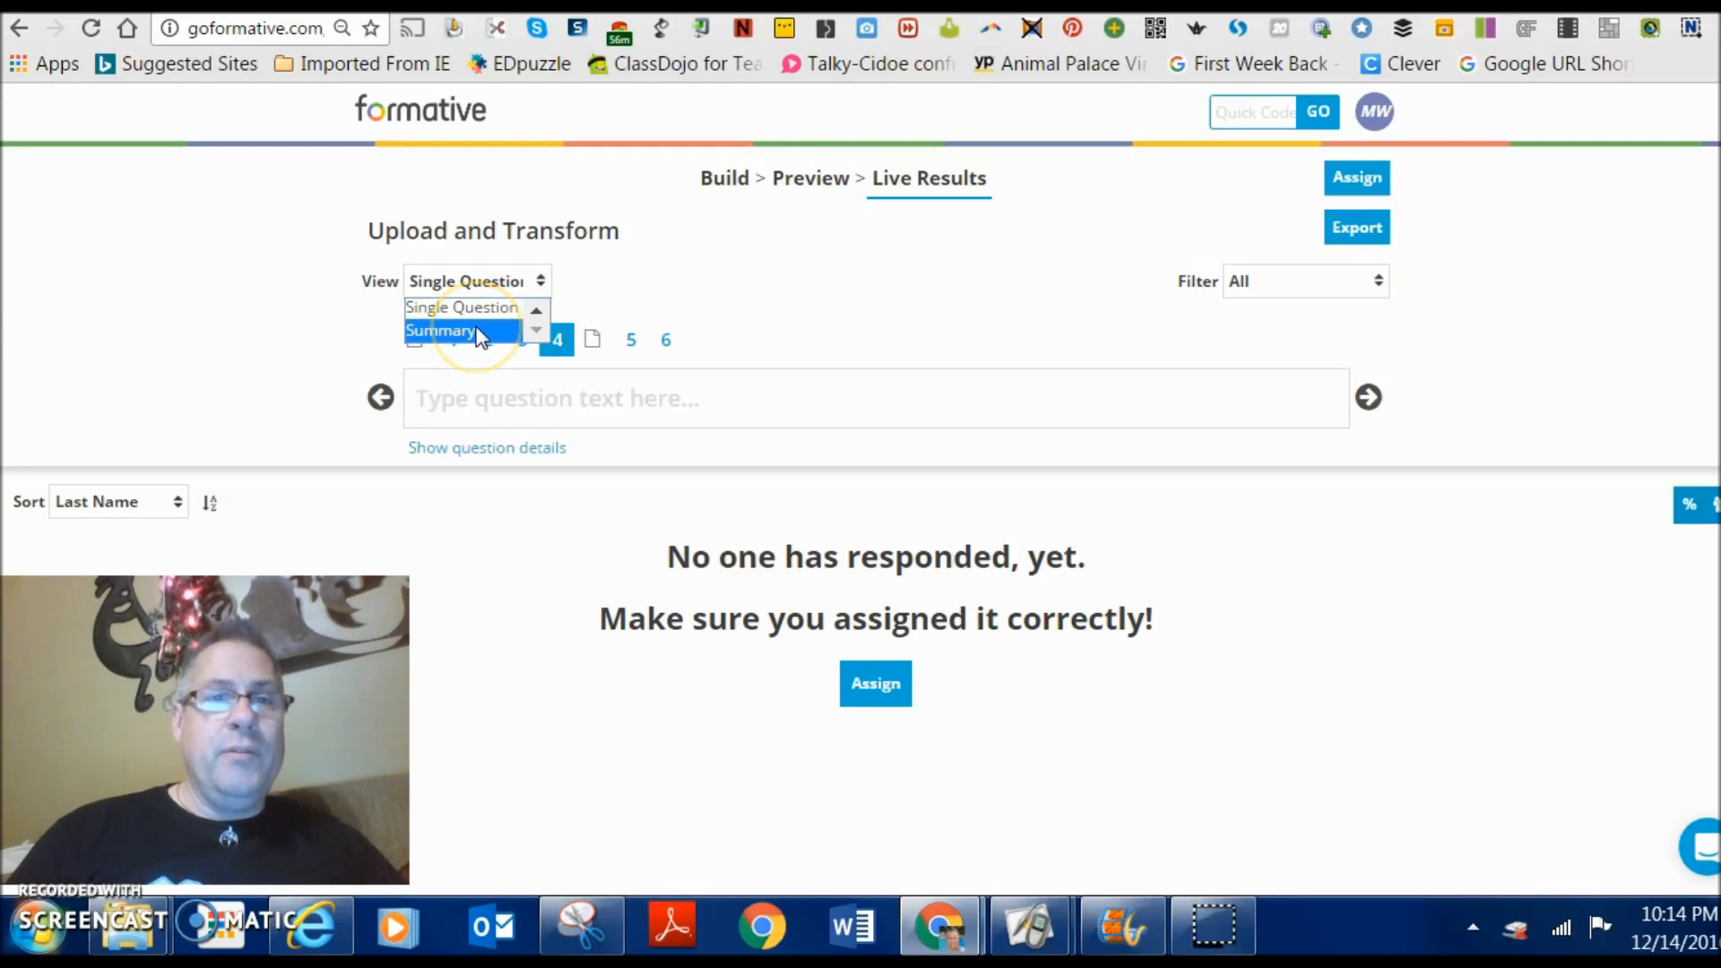
click(457, 330)
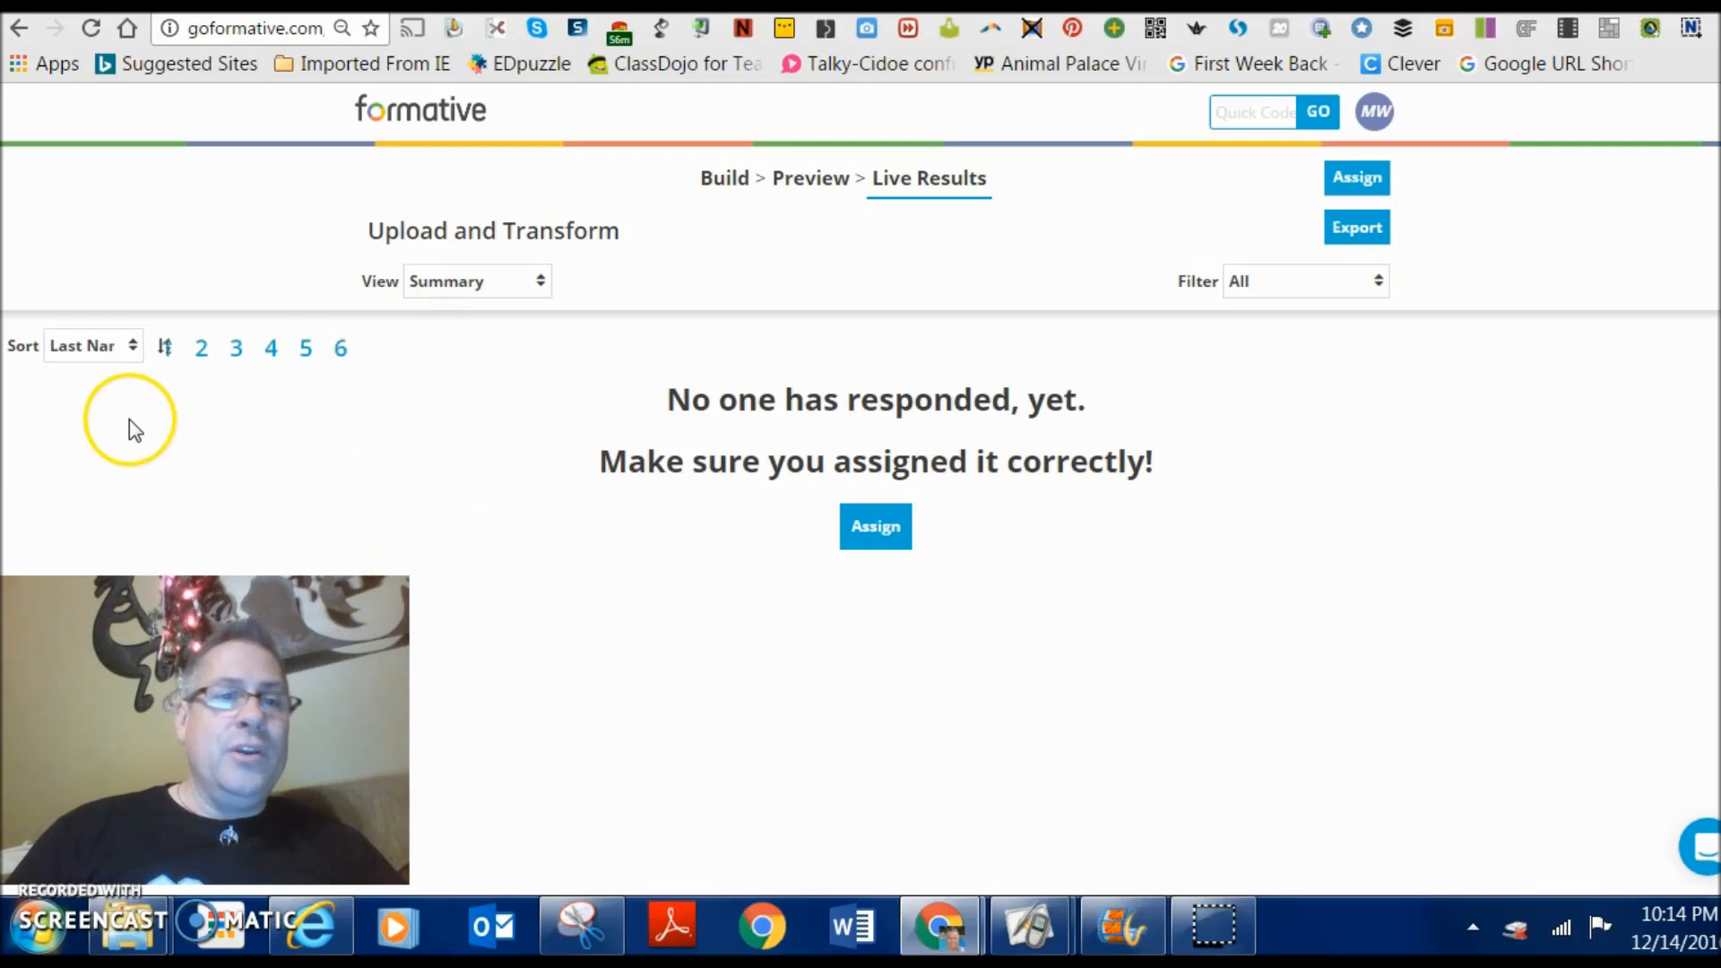
mouse_move(97, 413)
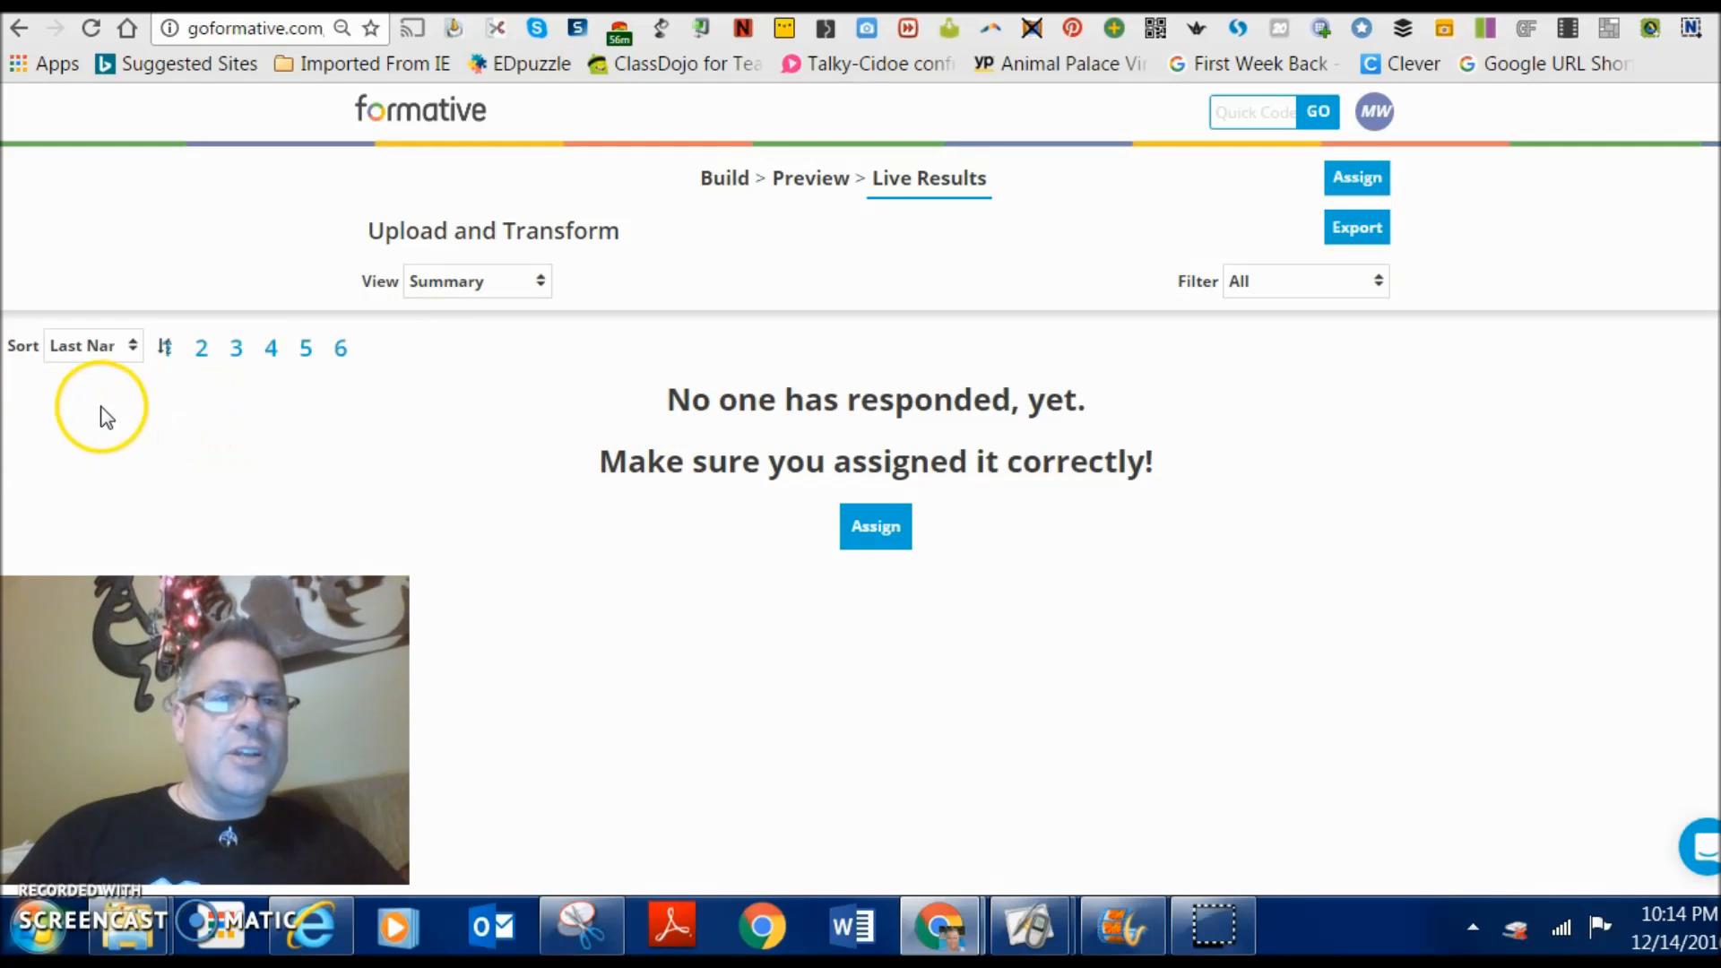
mouse_move(183, 414)
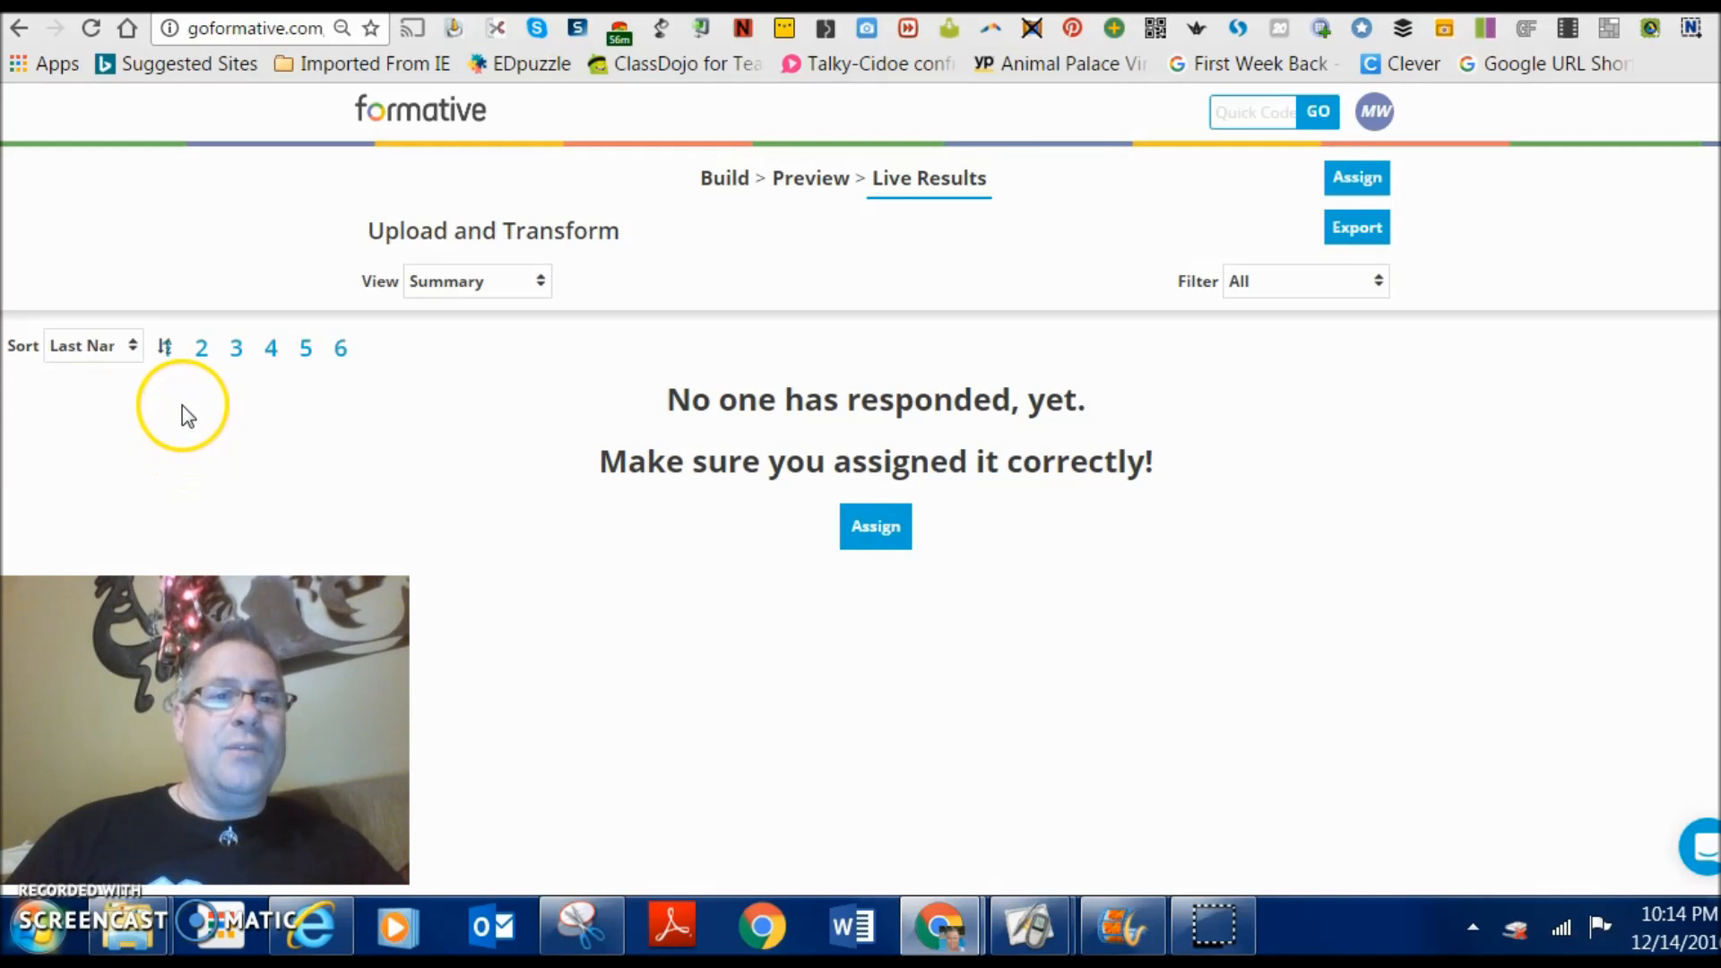
mouse_move(398, 390)
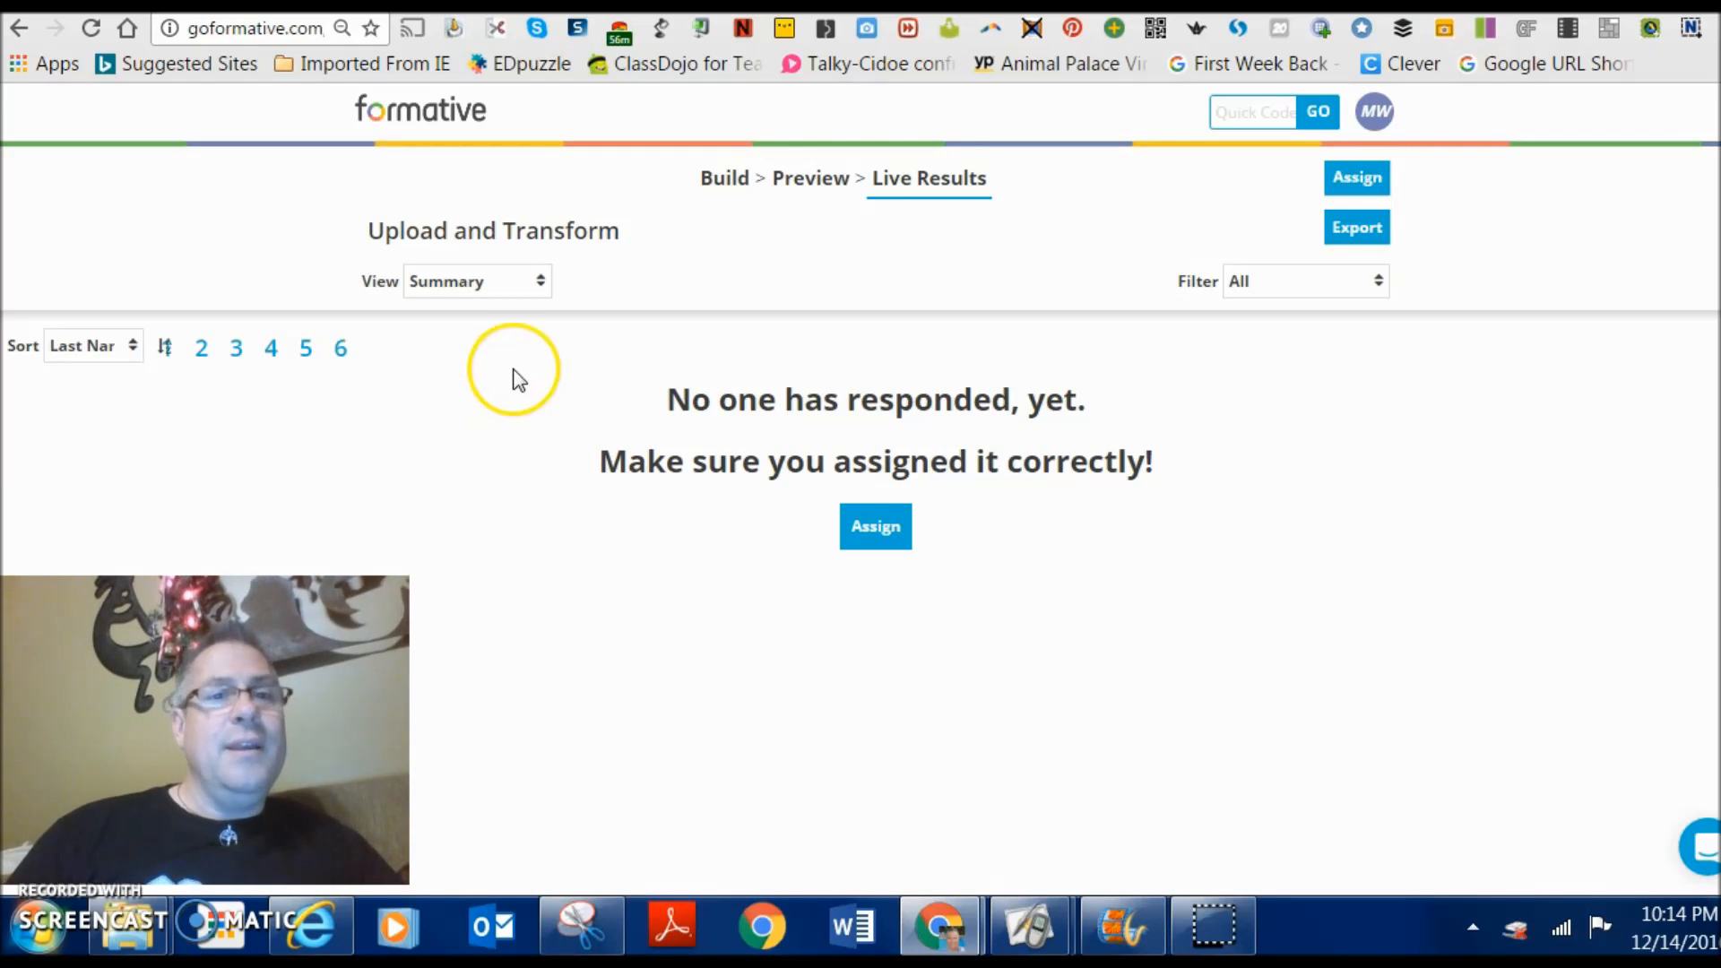
mouse_move(540, 308)
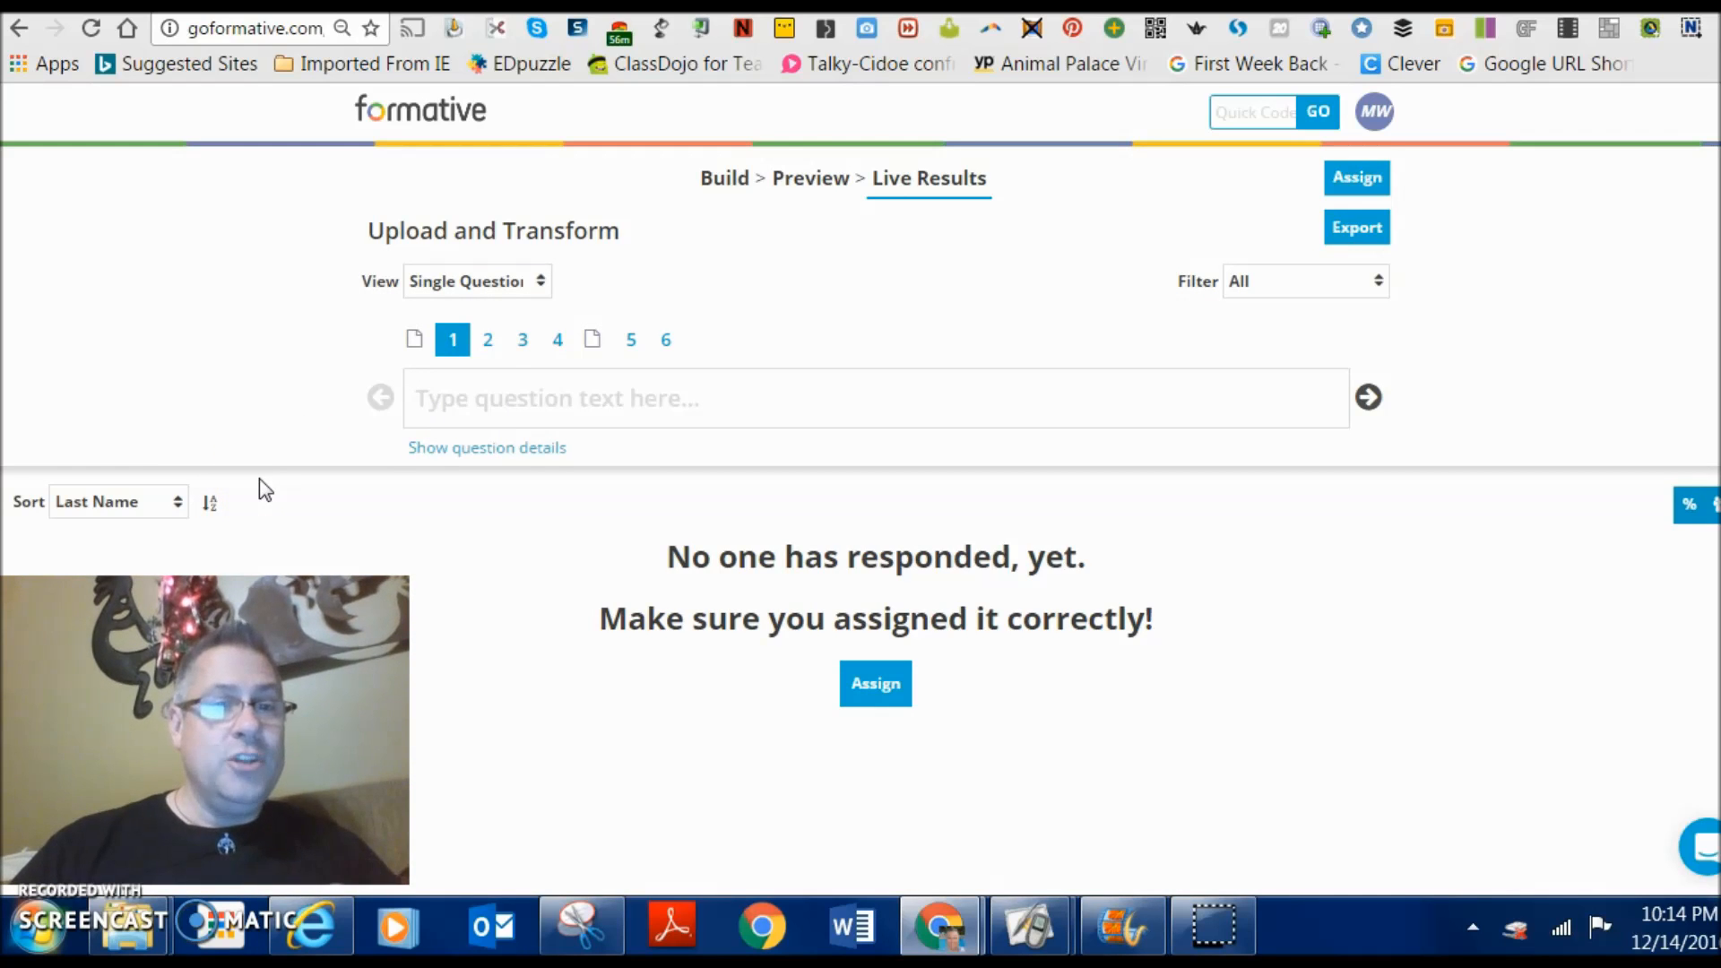
- Review the live results for each question from 2 through 6 in turn
click(487, 340)
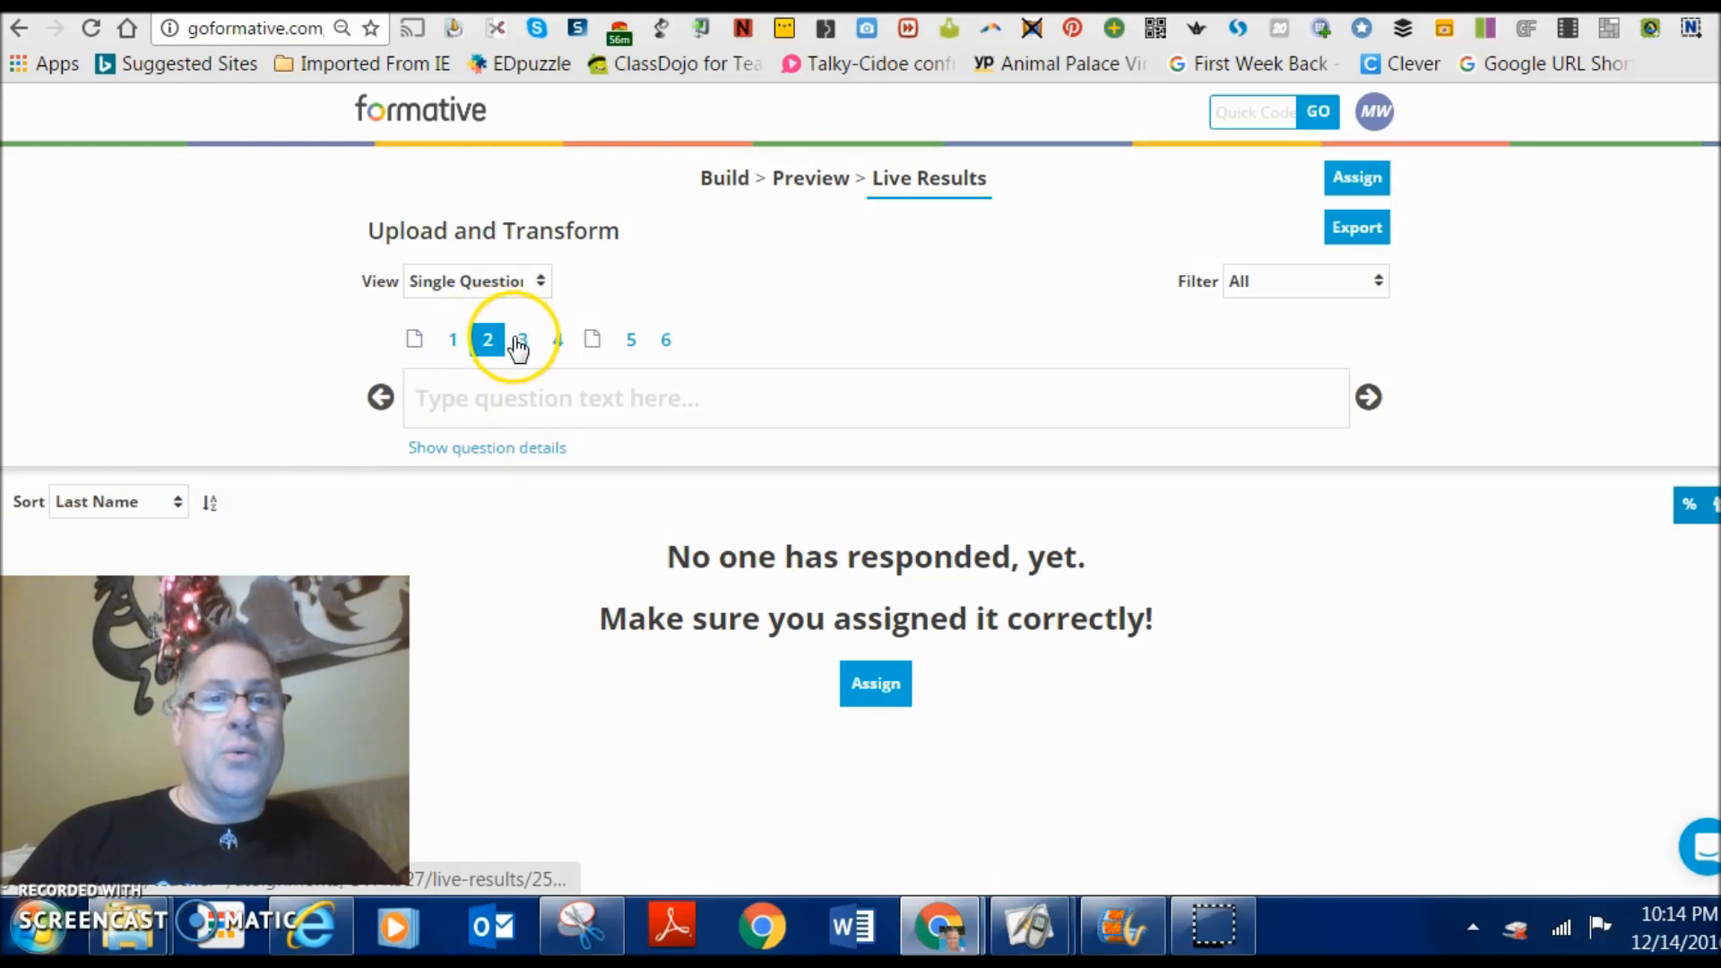
click(524, 340)
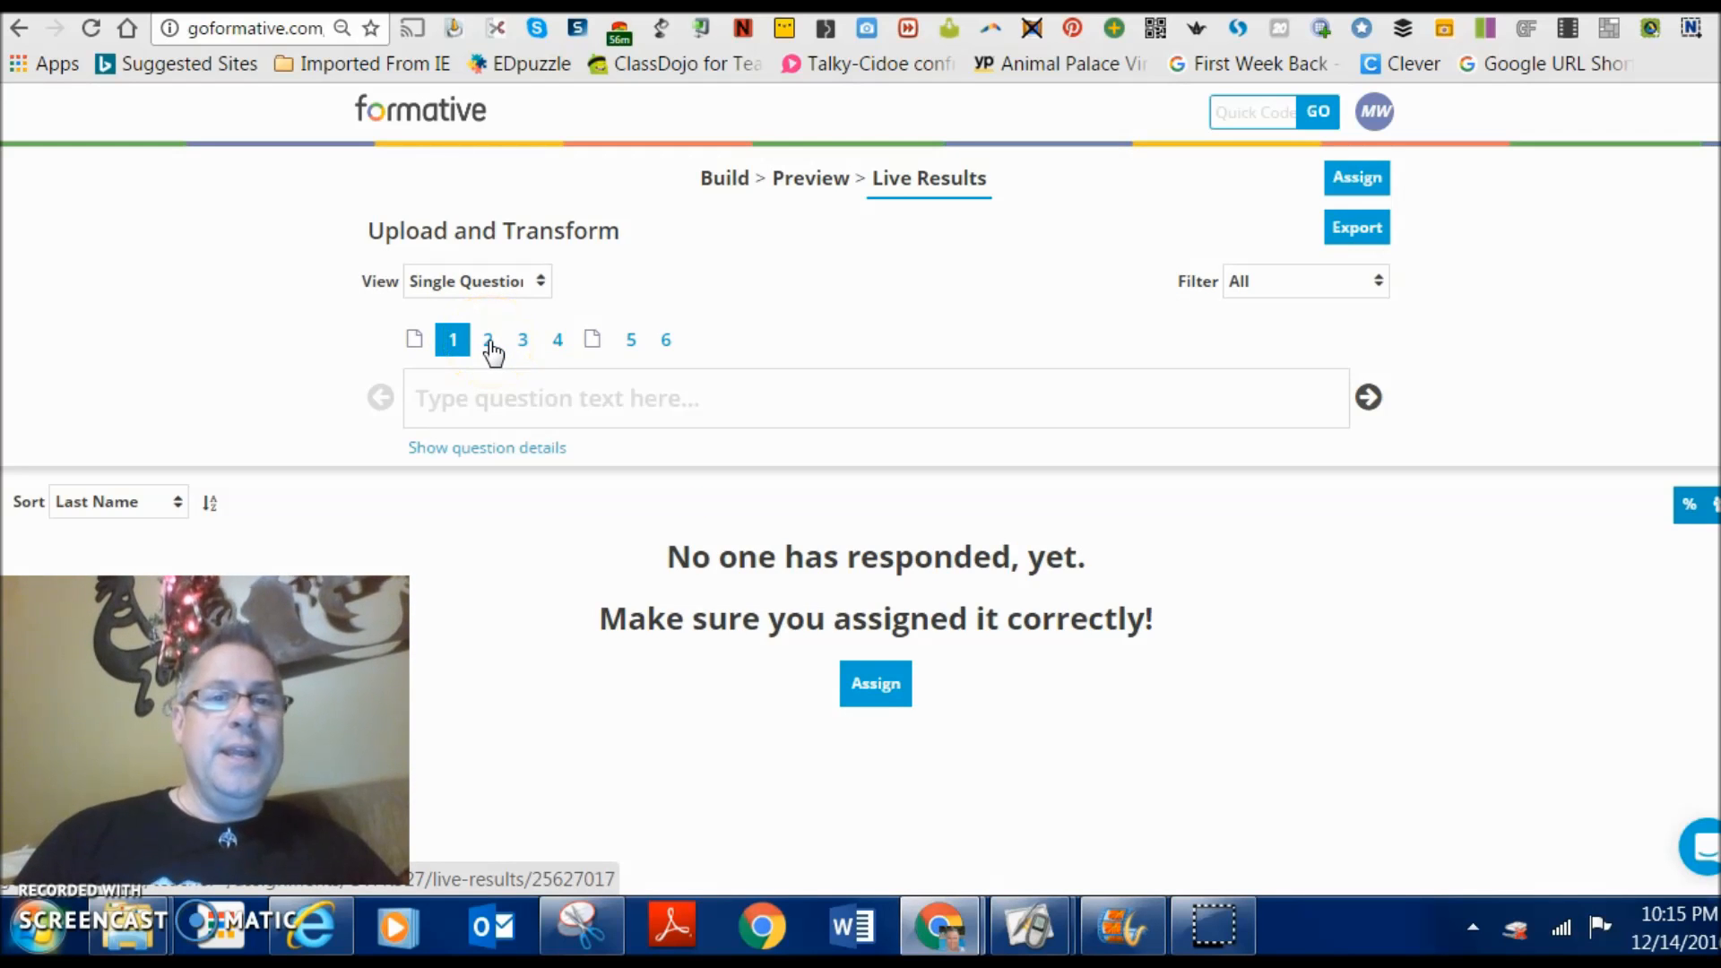
click(521, 341)
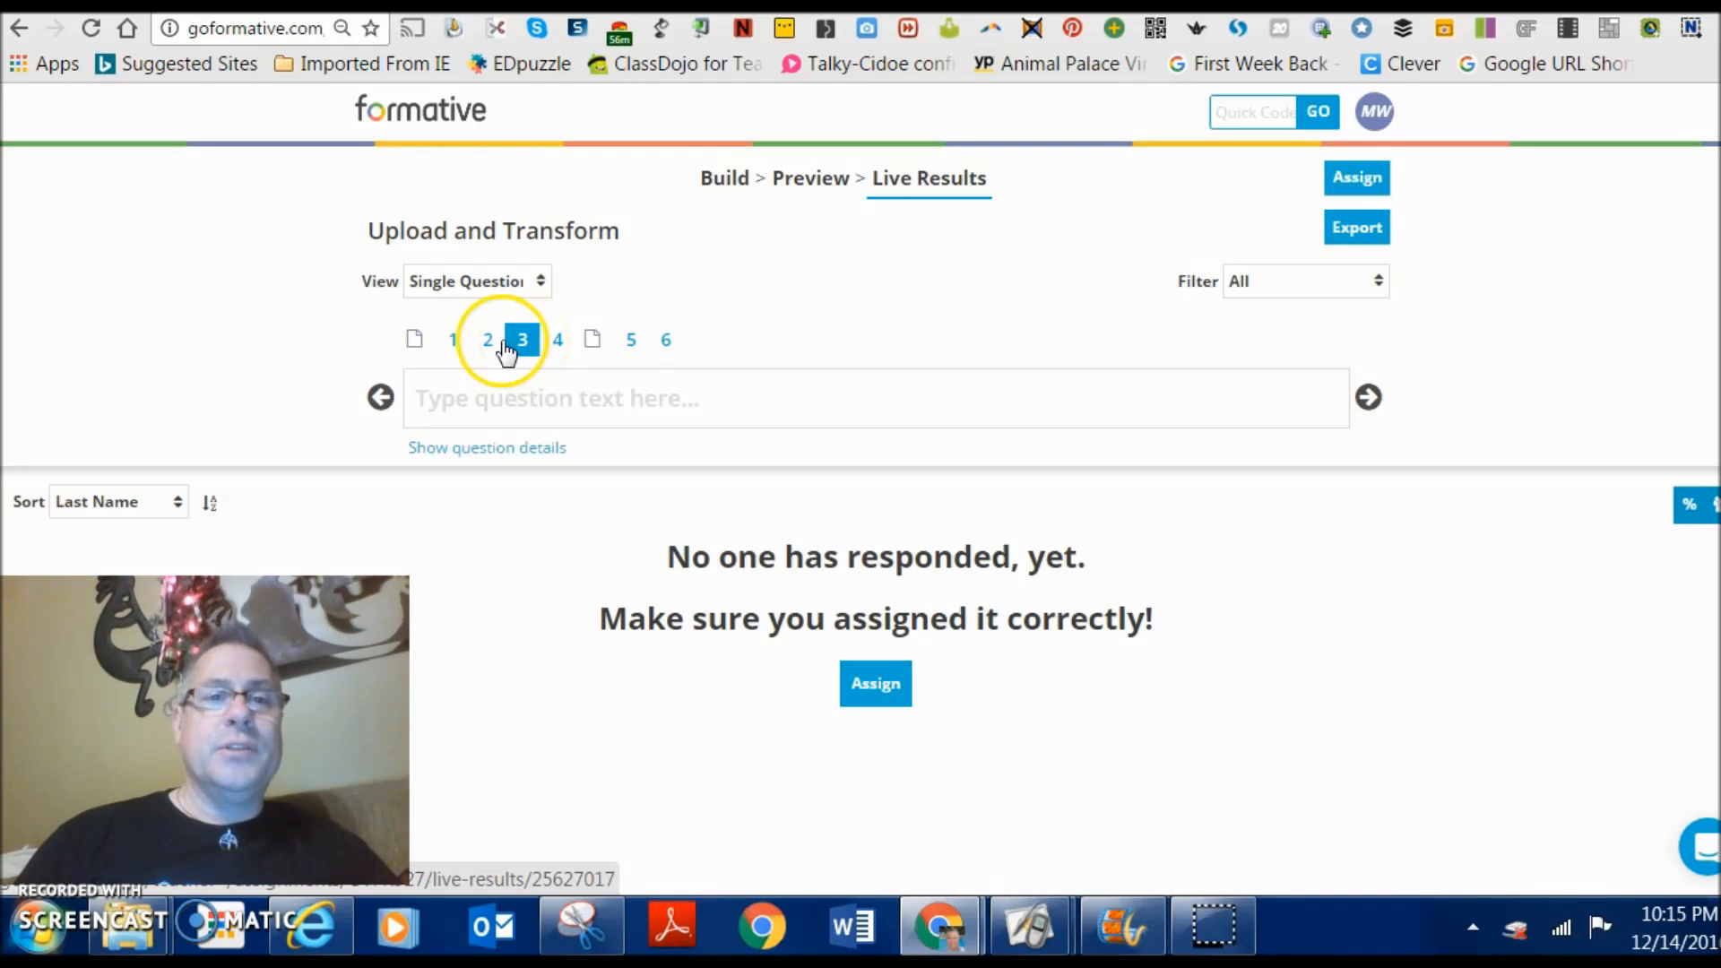
click(555, 341)
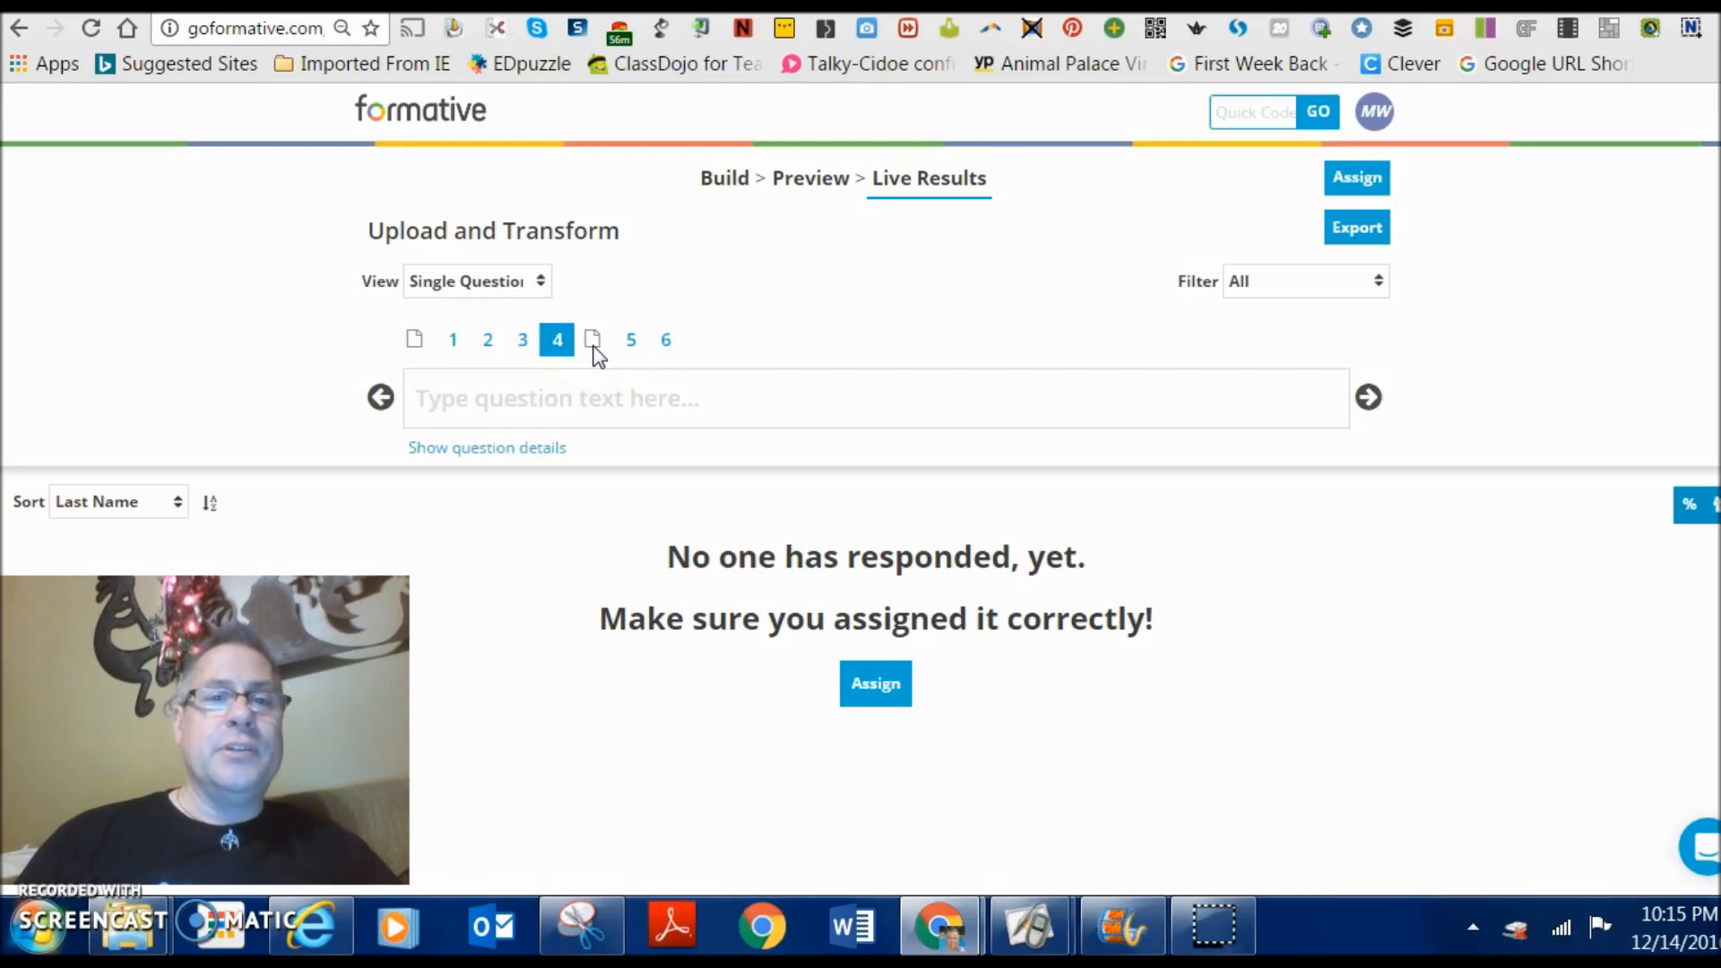
click(631, 341)
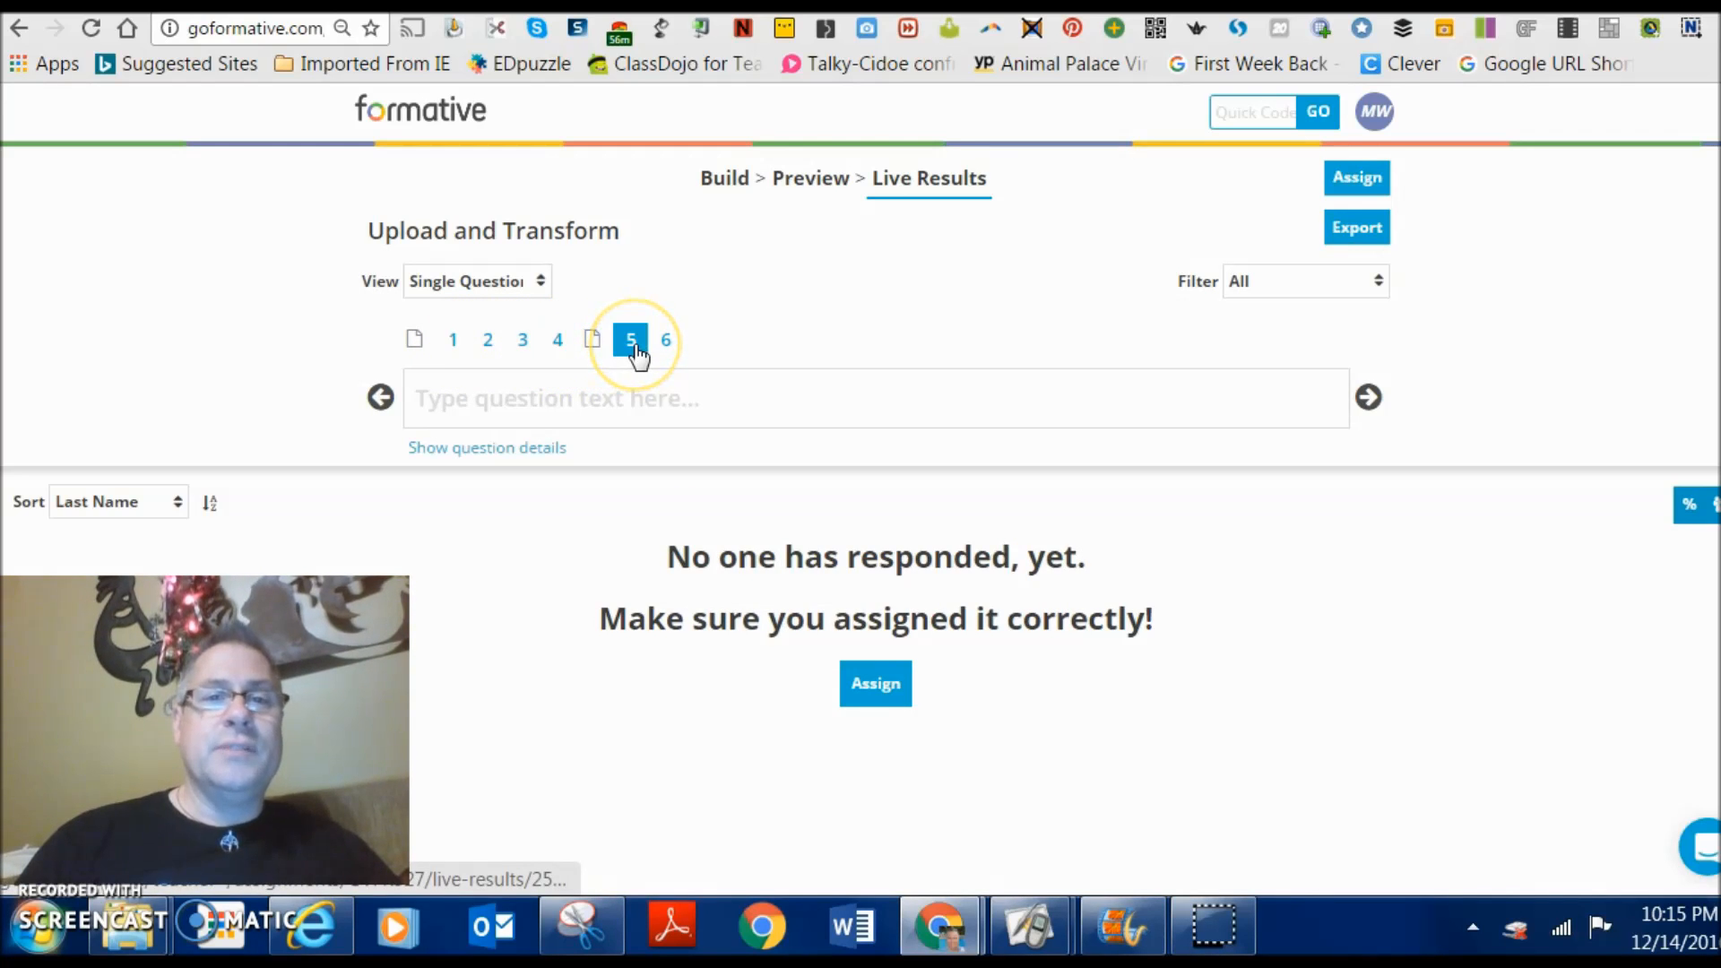
click(665, 341)
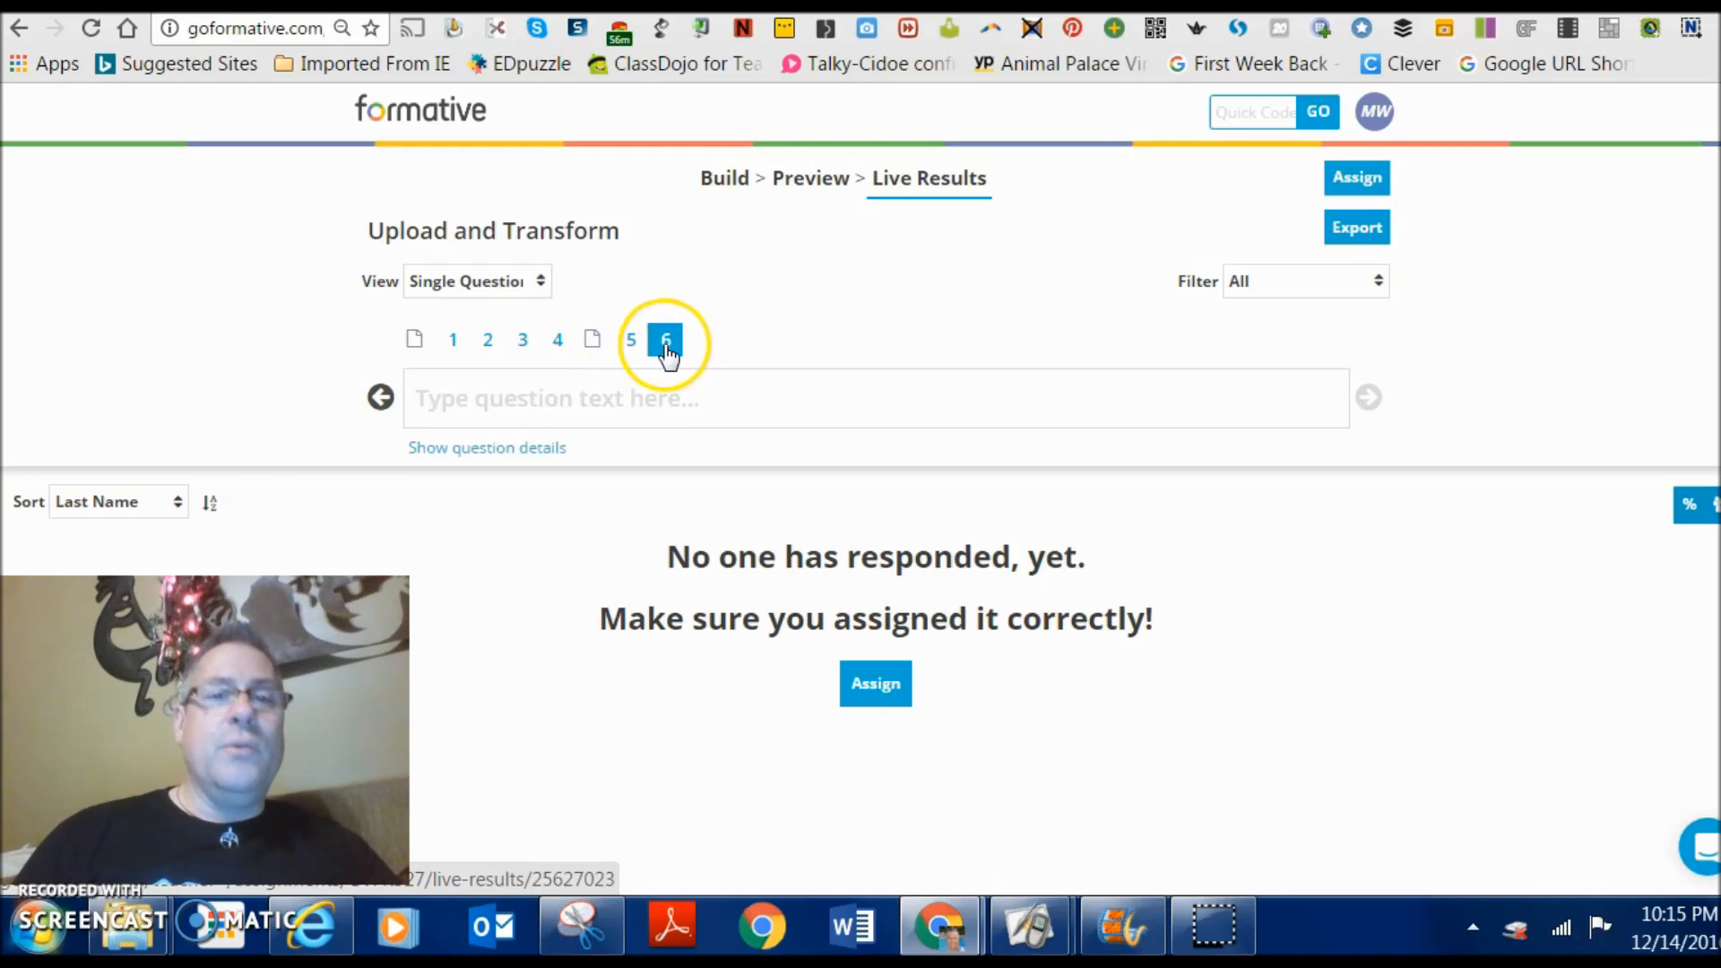
- Switch the Live Results view back to the Summary of all questions
click(631, 340)
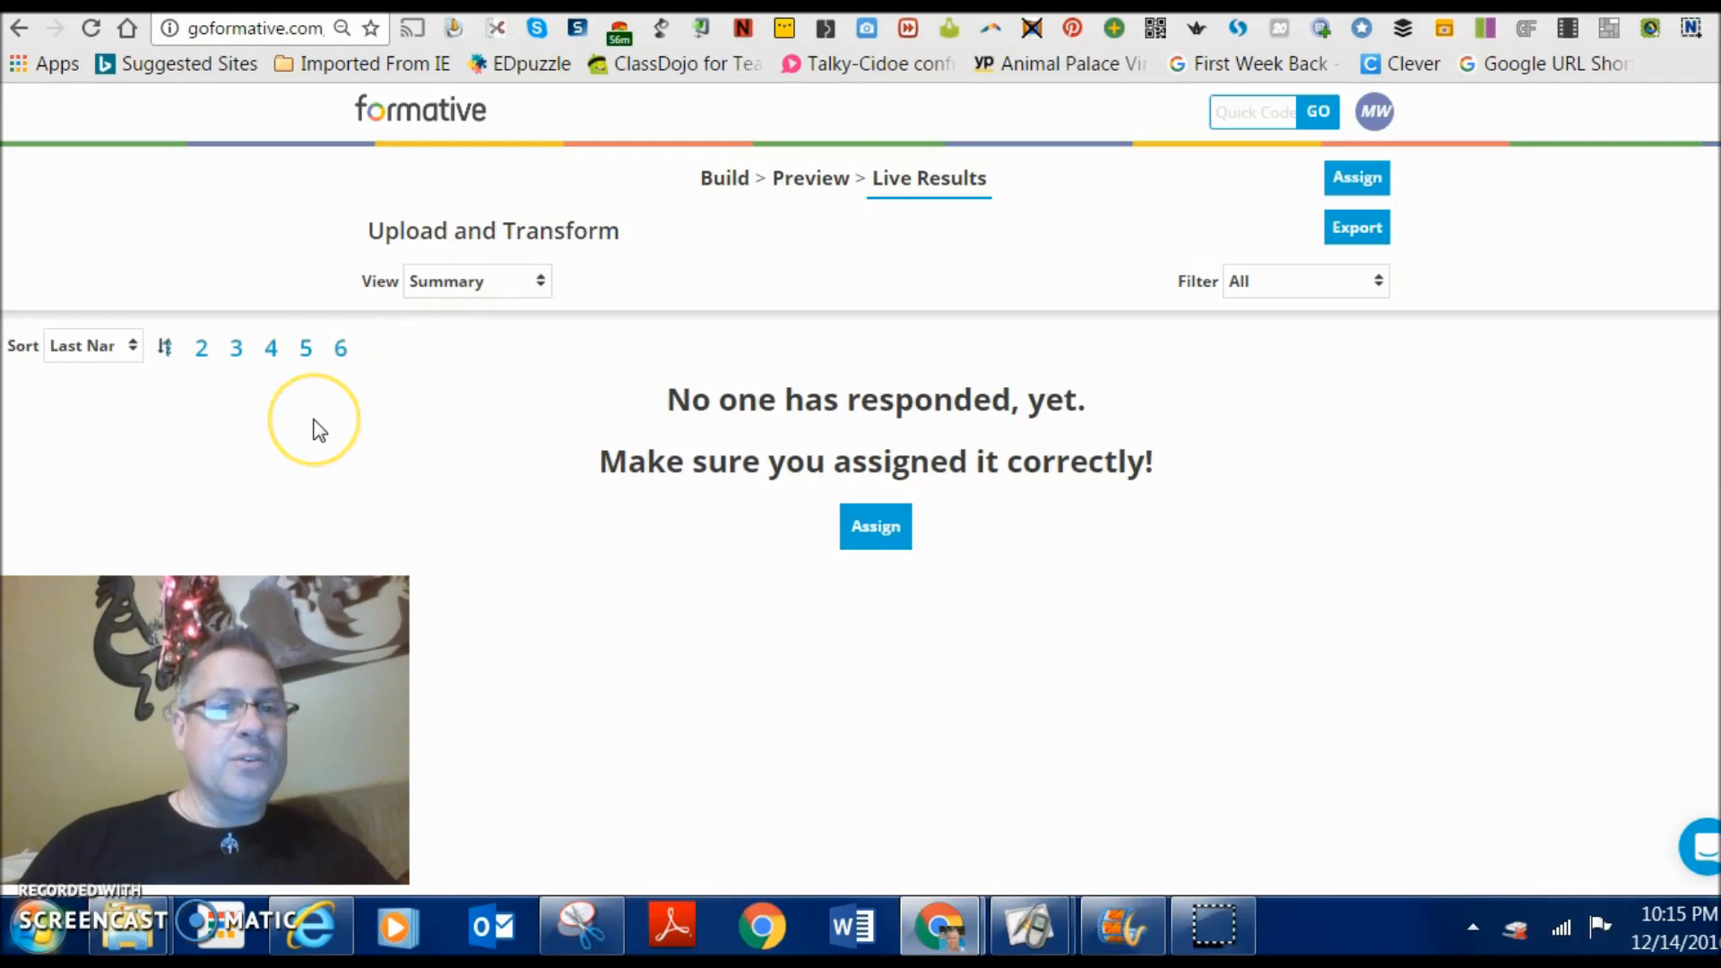
mouse_move(237, 409)
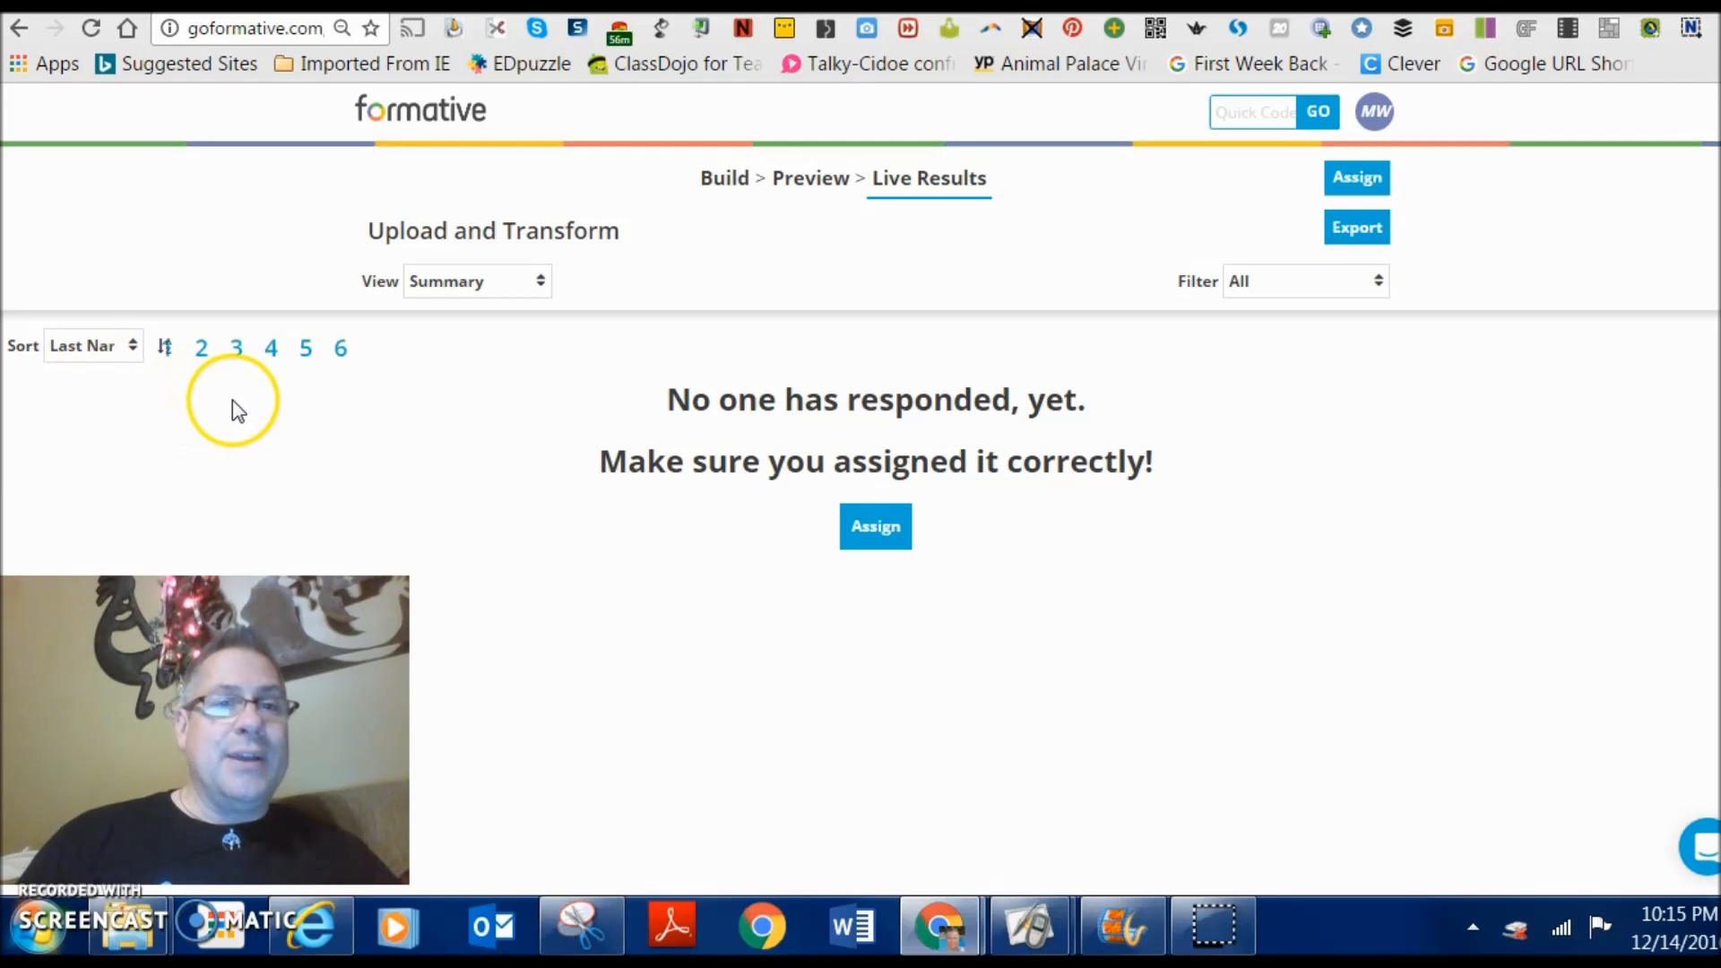